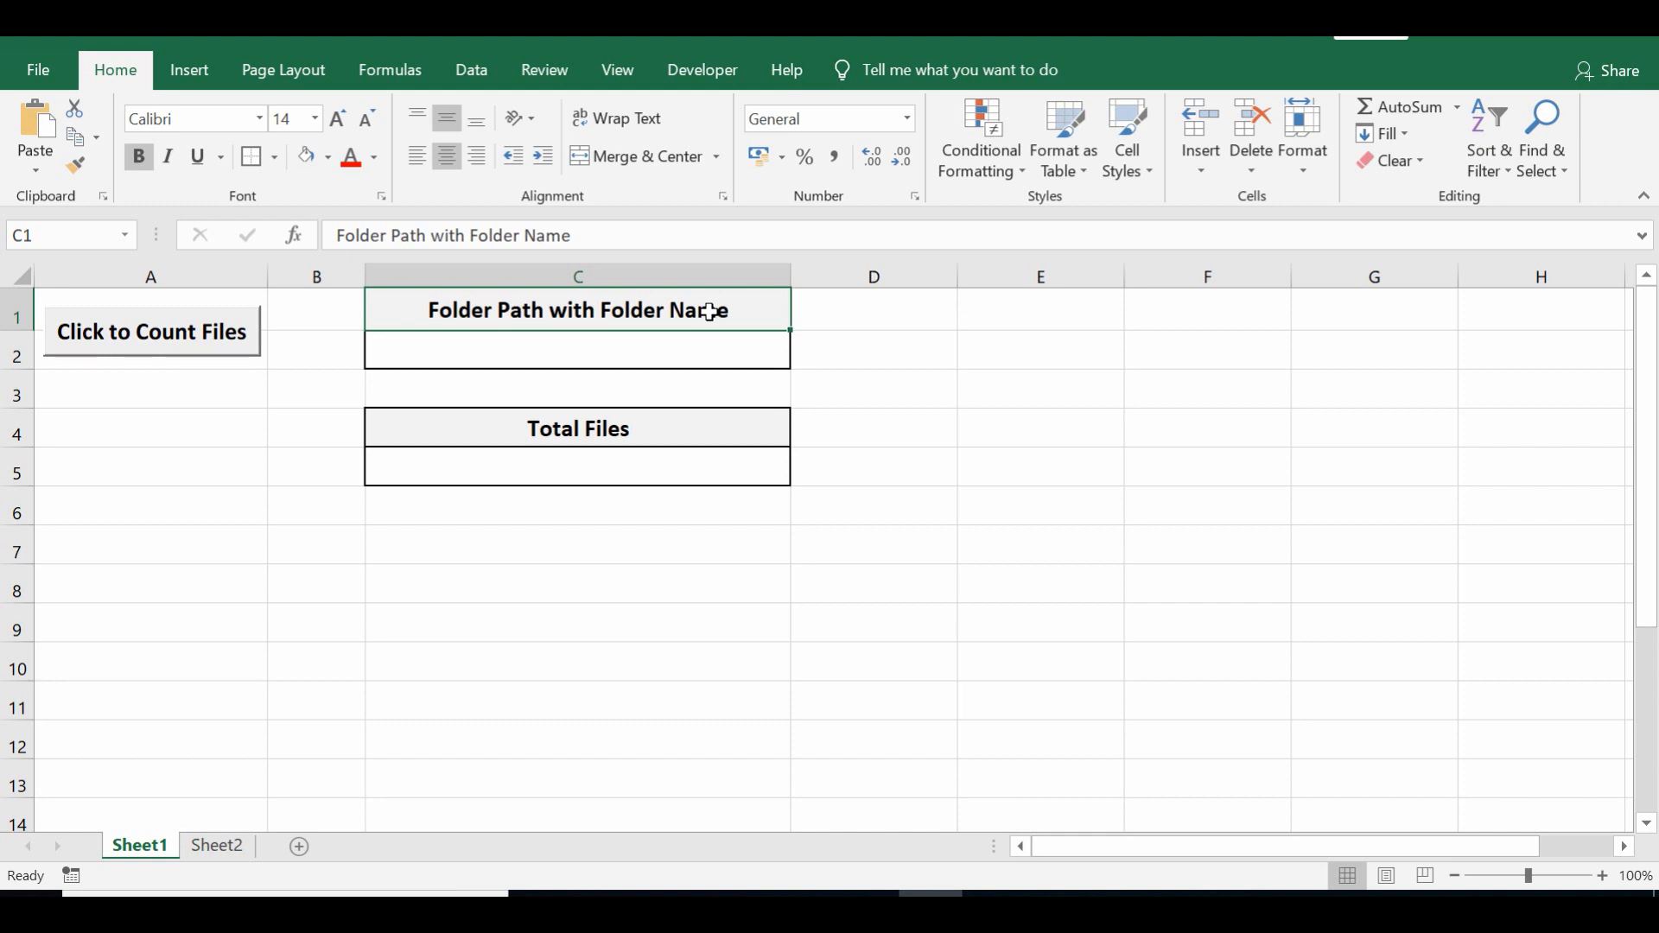
mouse_move(807, 344)
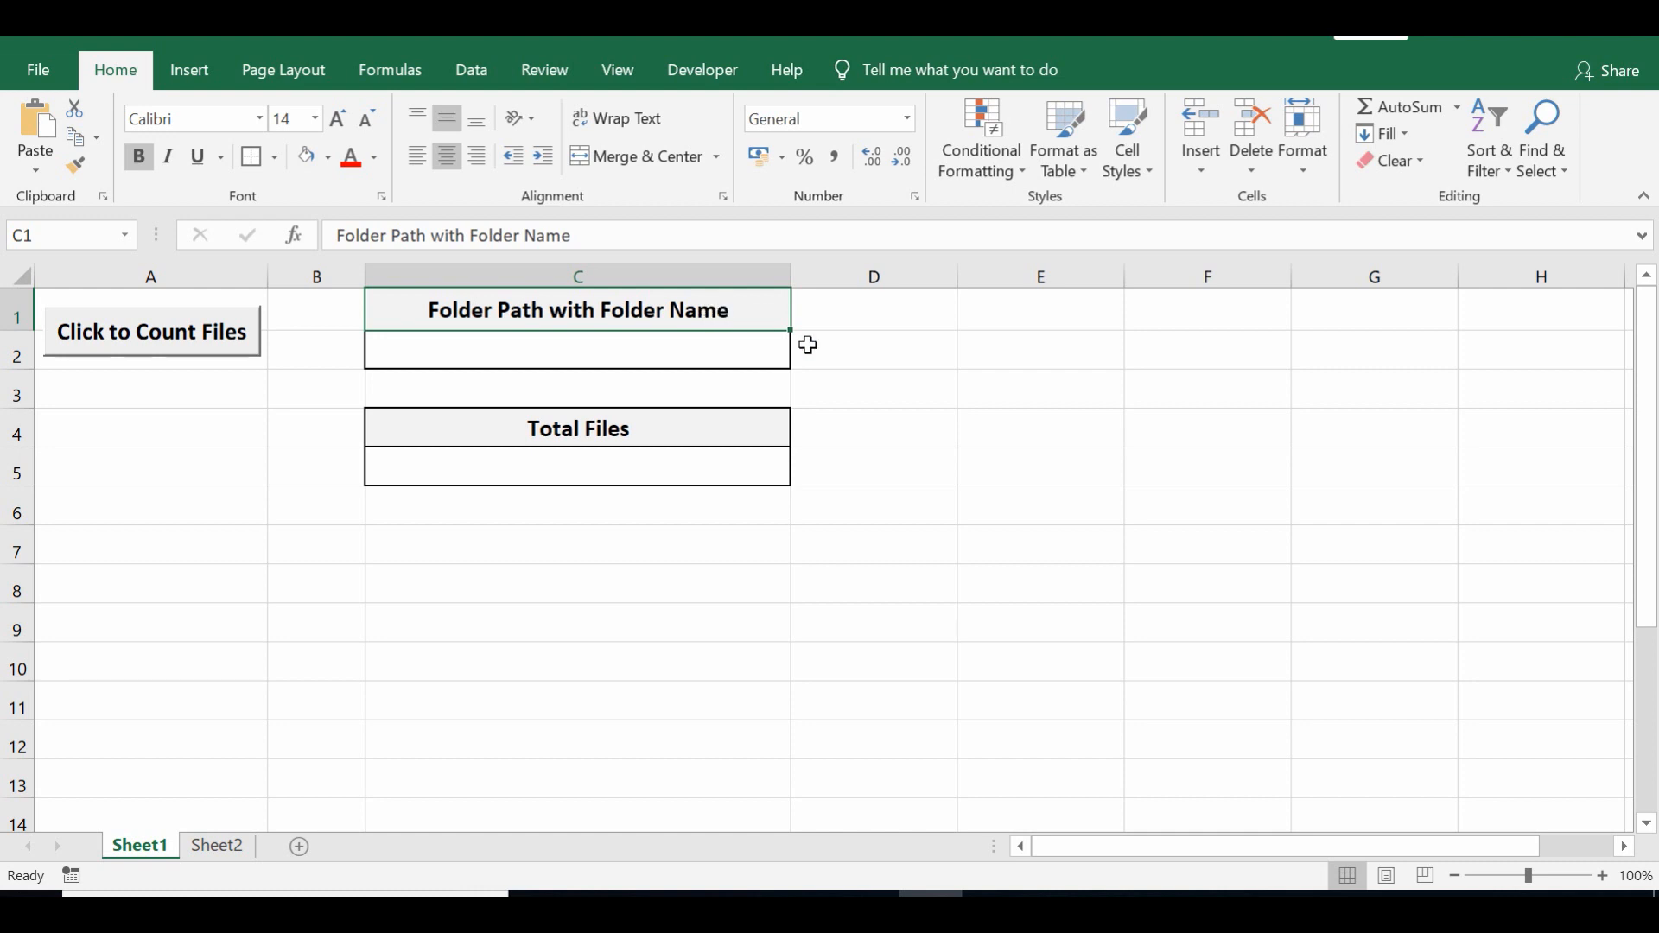
Enter the folder path C:\Users\EXCELDESTINATION\Desktop\Testing in C2, checked against the Testing folder's properties.
left_click(578, 350)
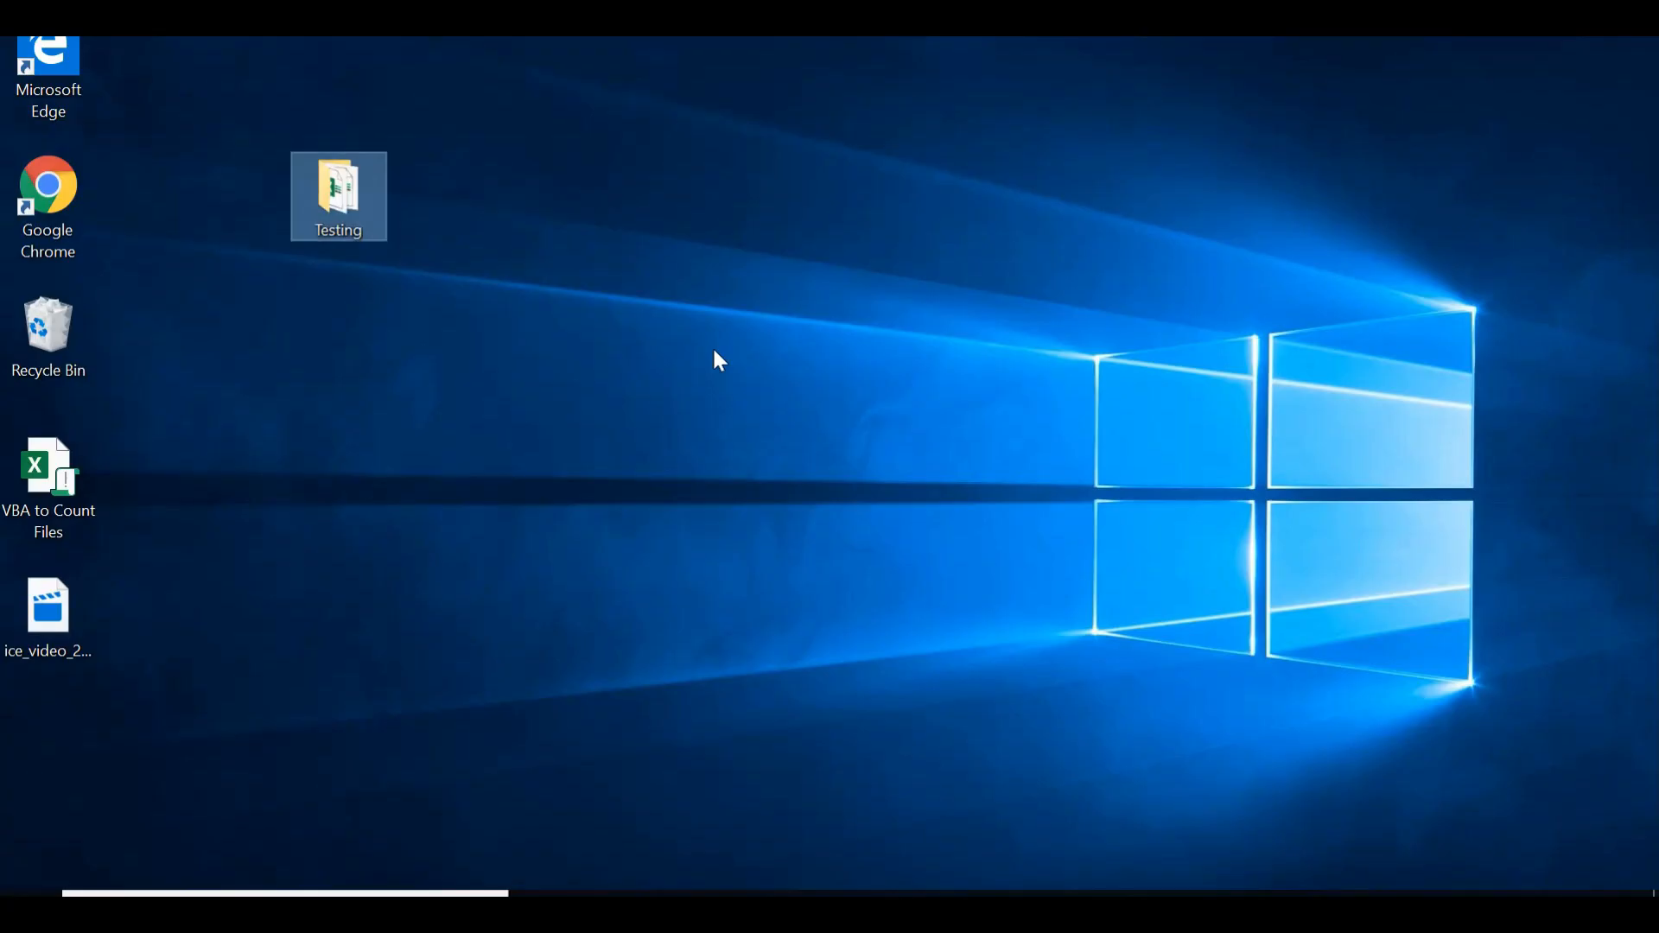
mouse_move(339, 195)
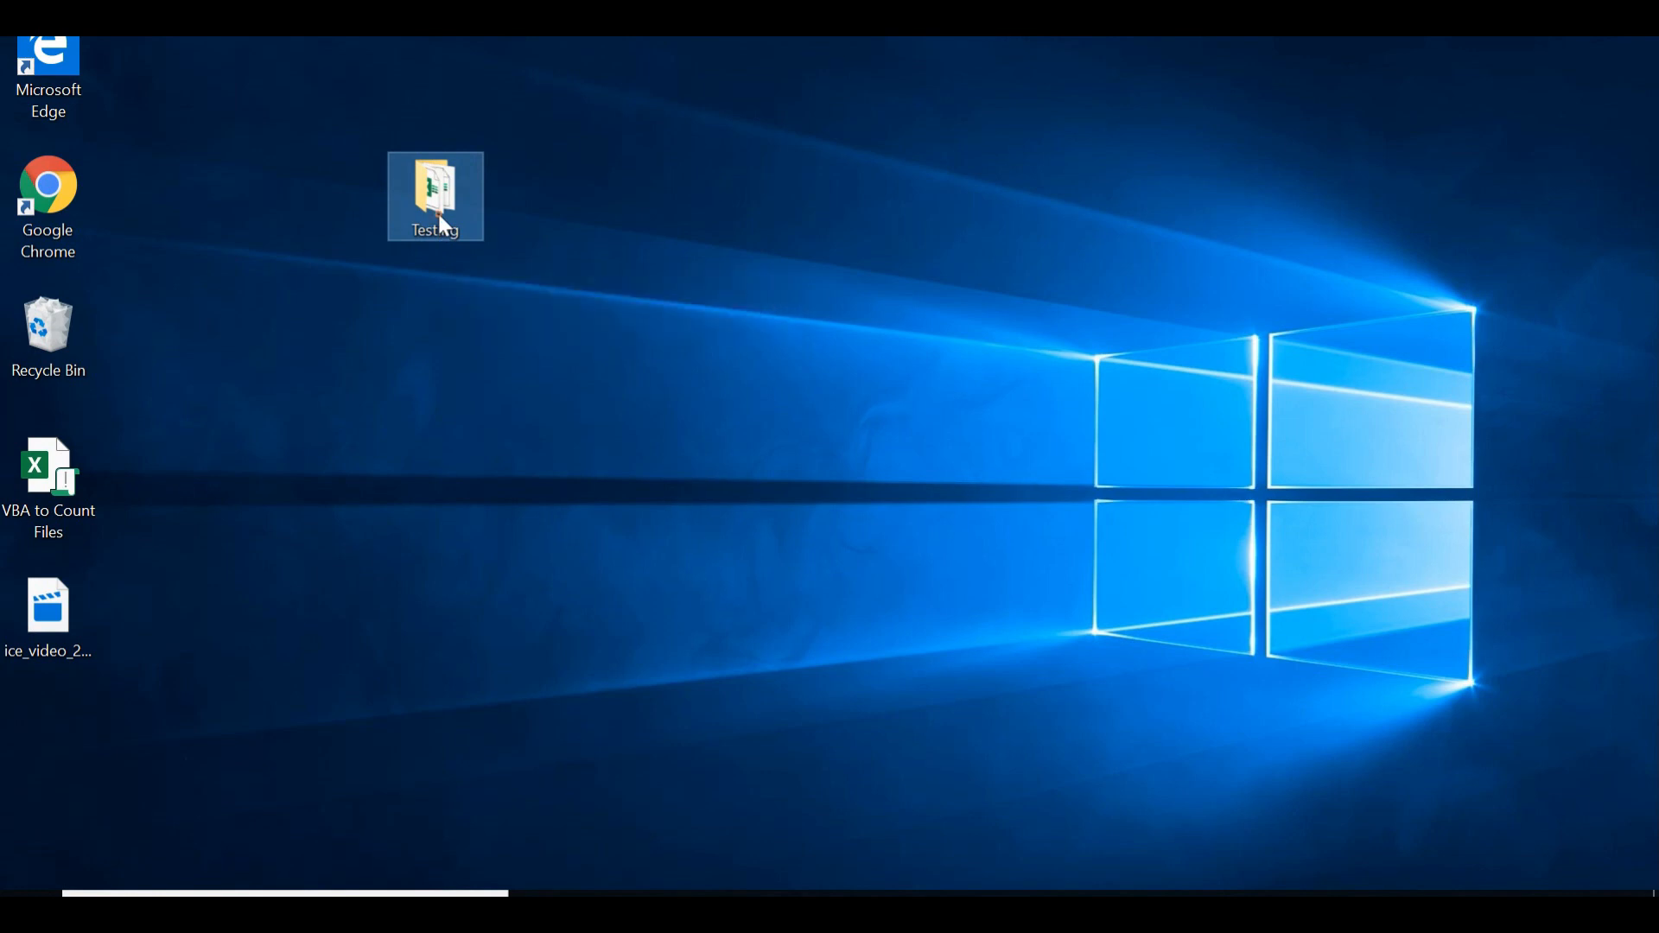
right_click(434, 195)
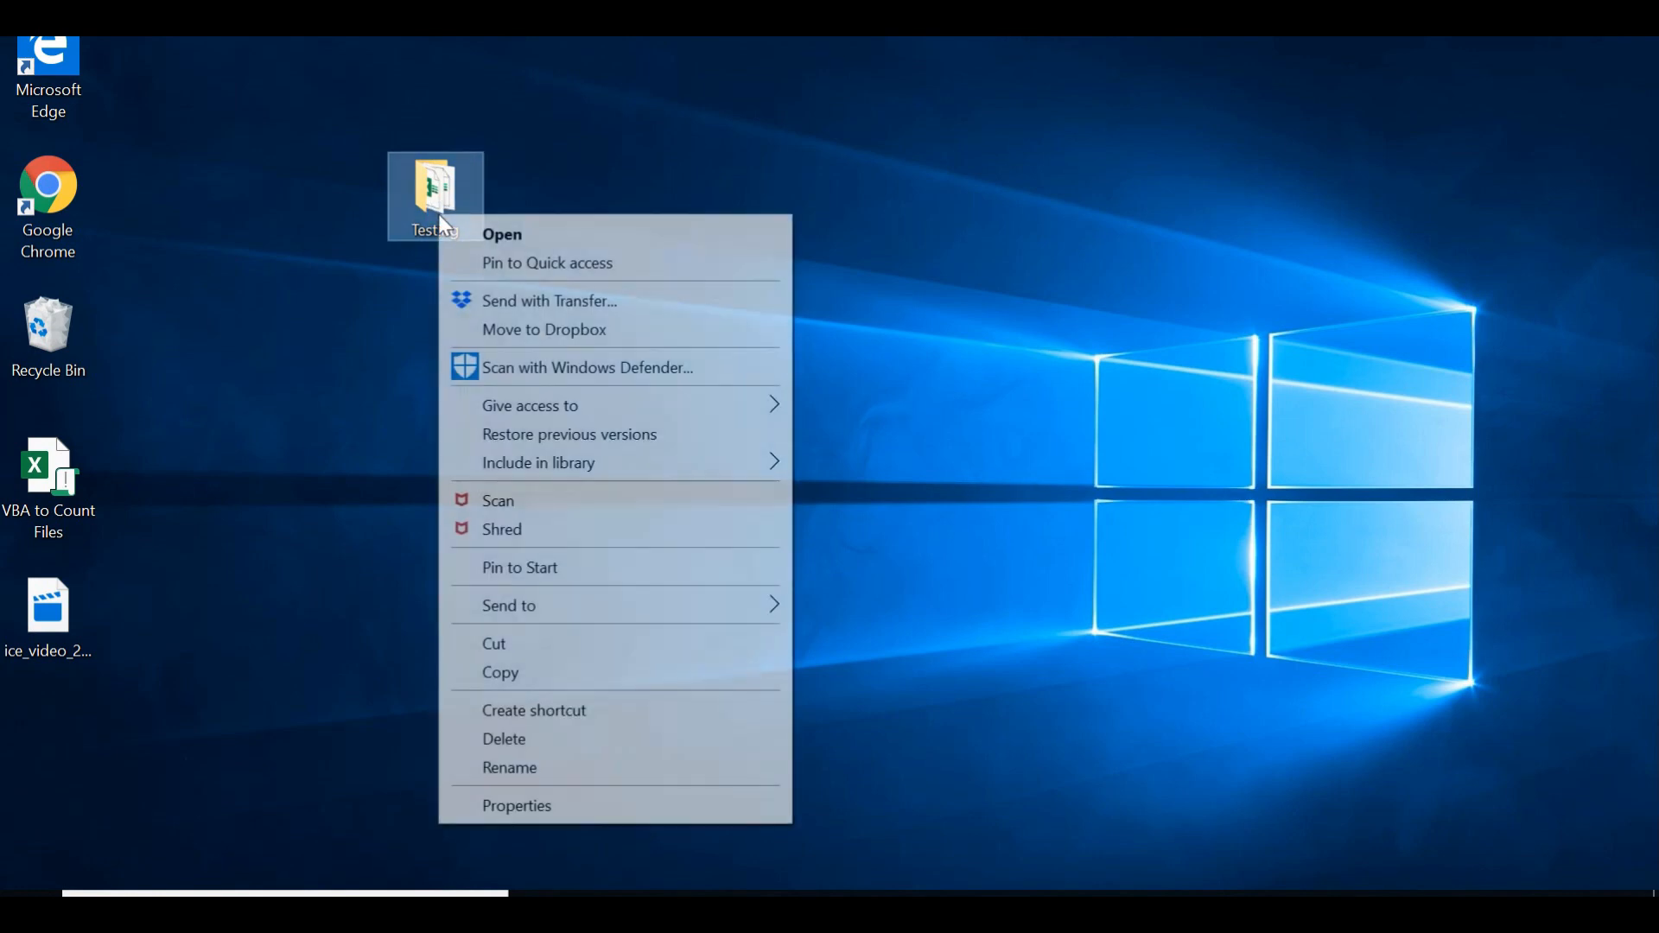
mouse_move(517, 806)
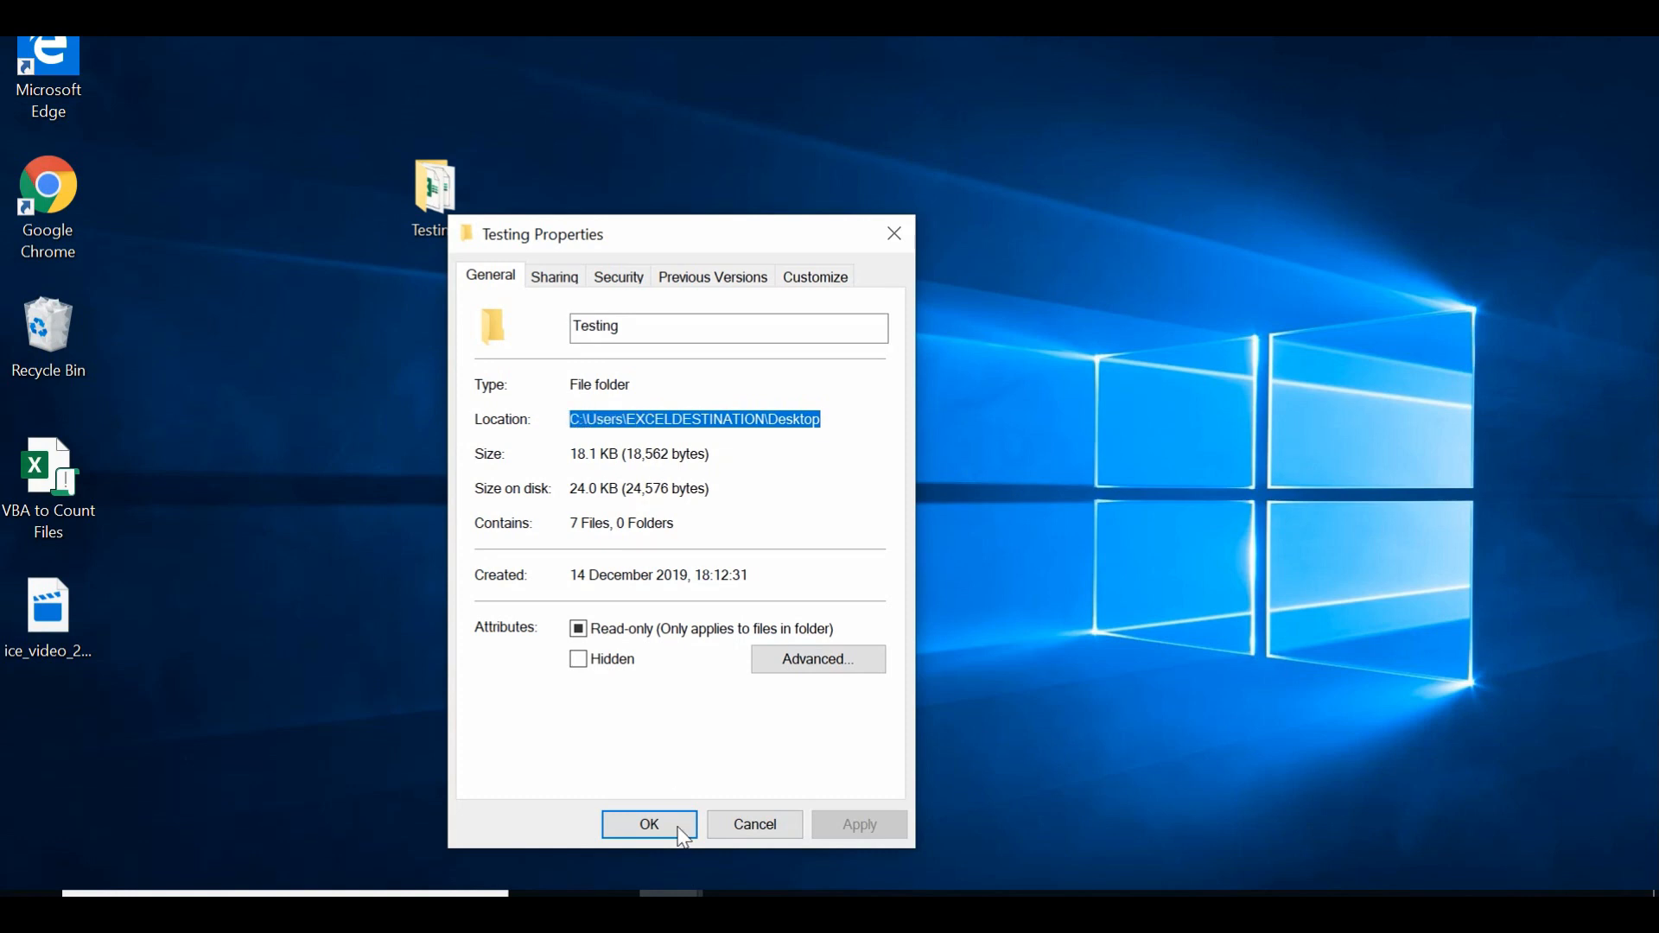
left_click(648, 824)
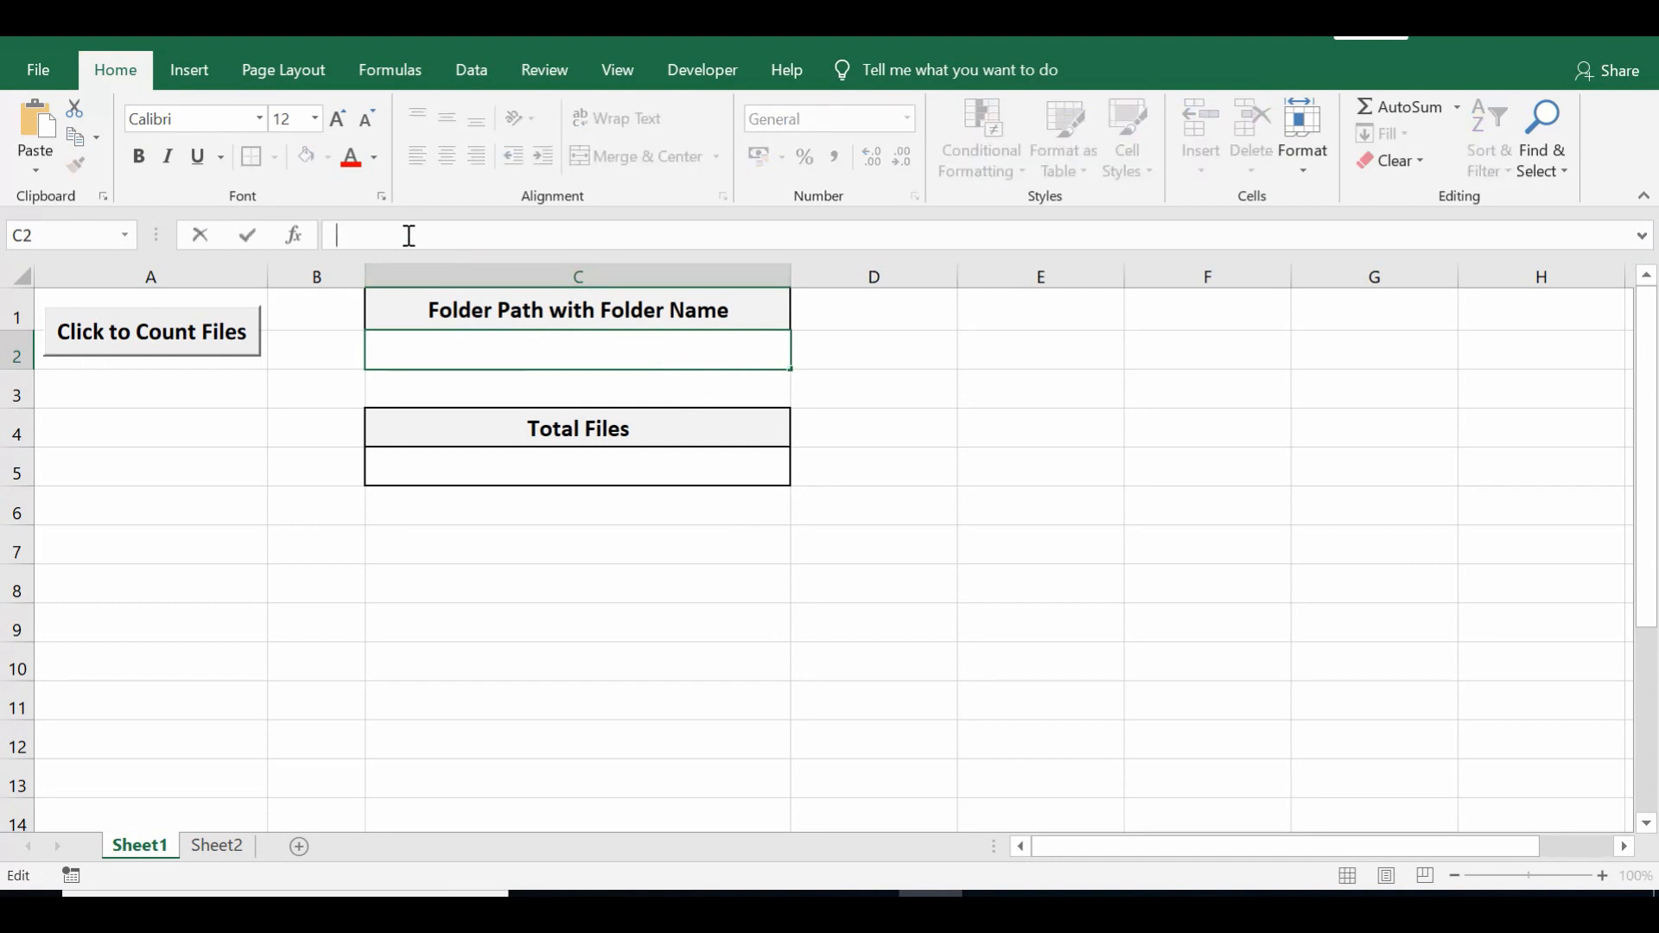
type("C:\\Users\\EXCELDESTINATION\\Desktop")
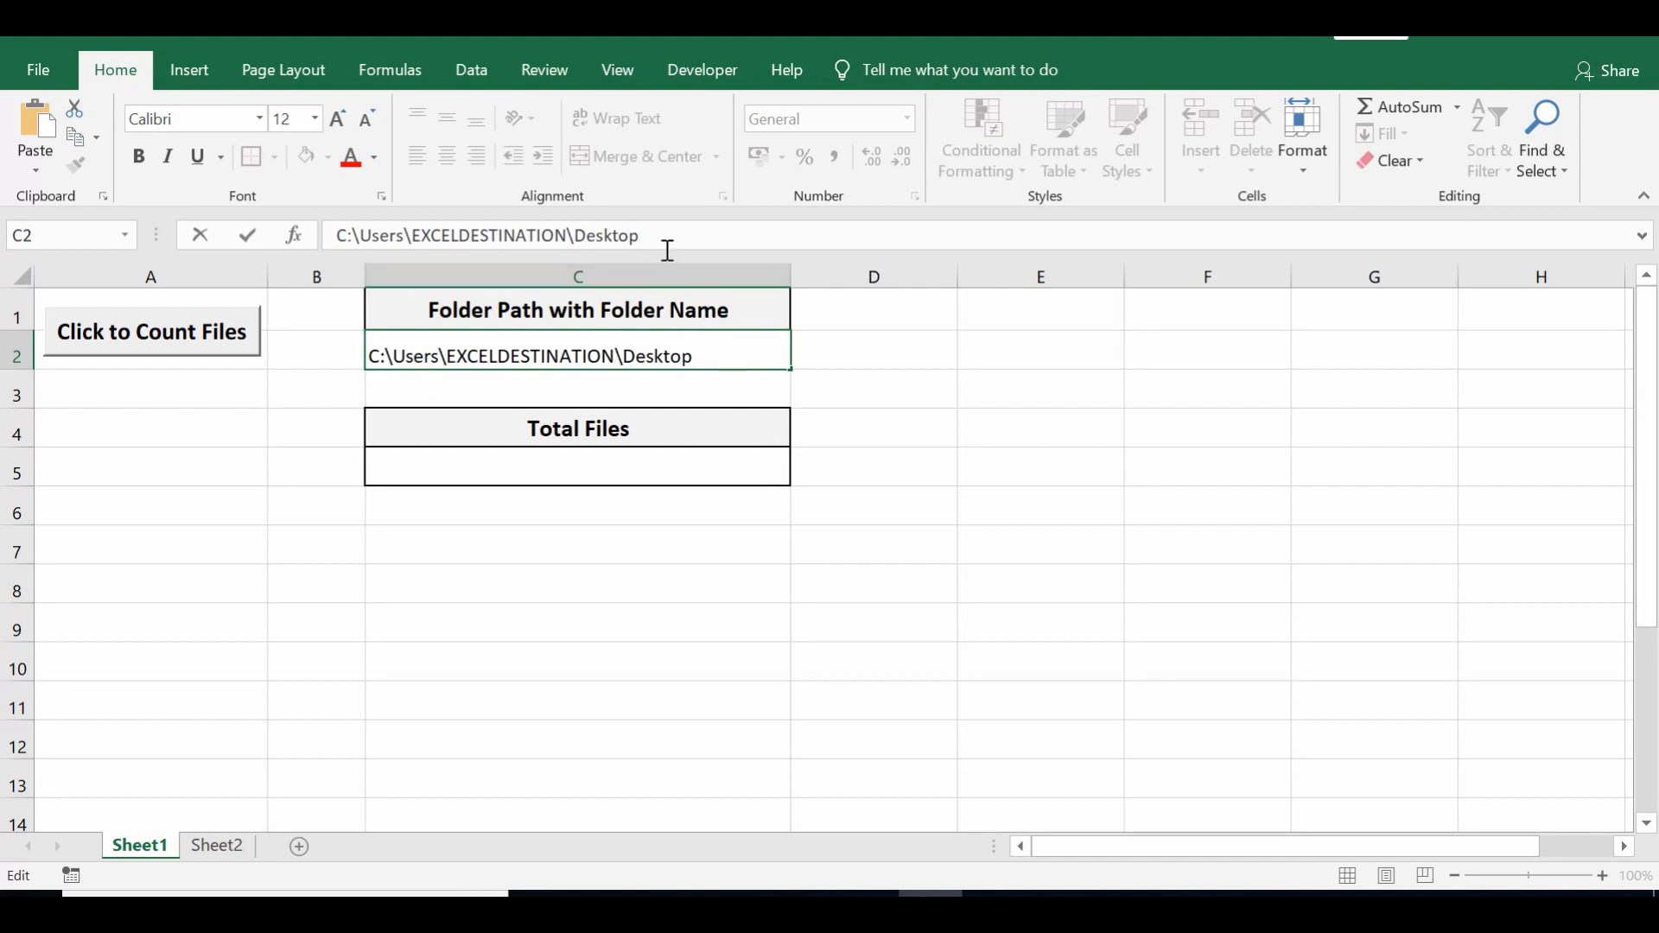
type("\\")
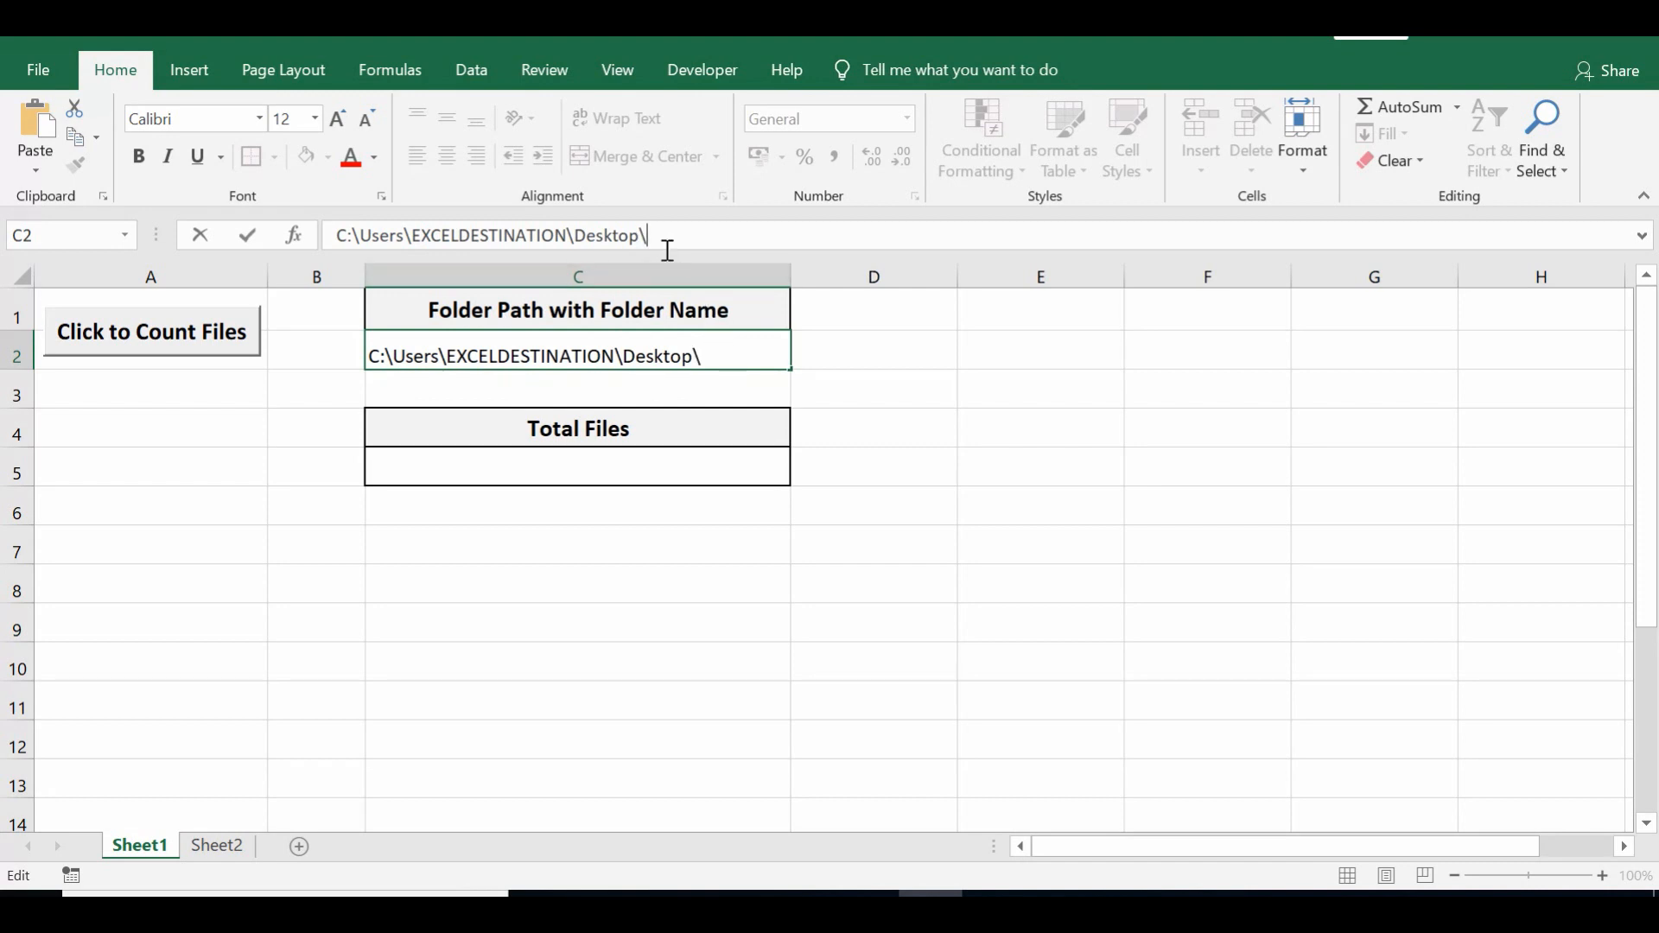
type("Testing")
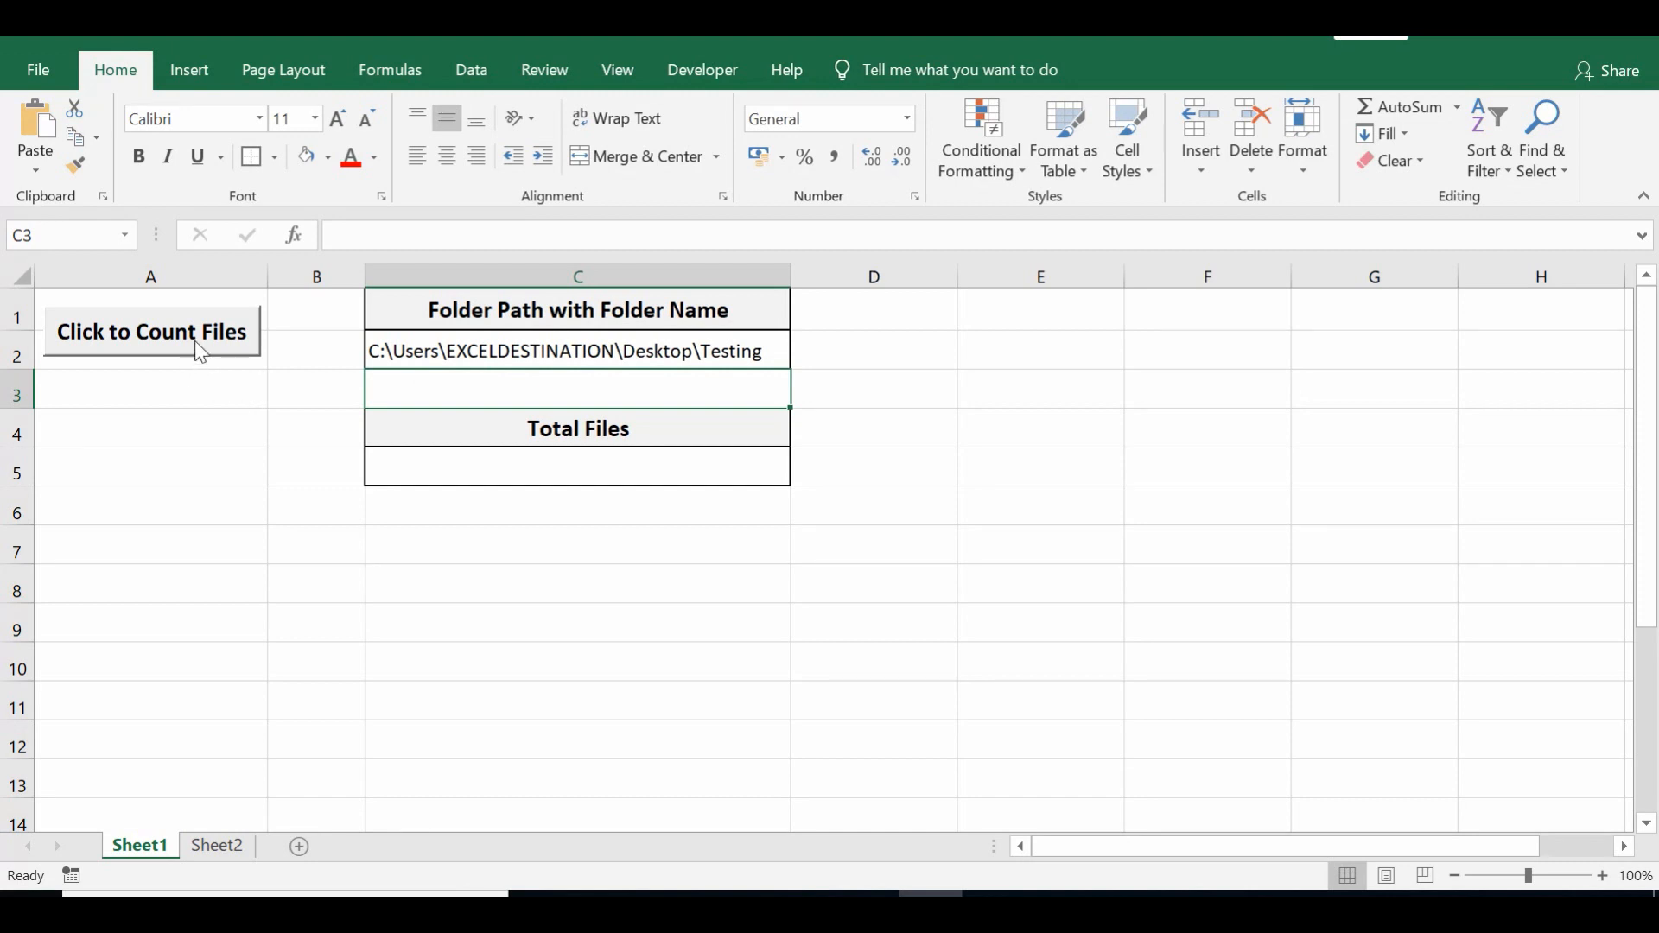
Run the file count for the C2 folder and dismiss the message reporting 7 files.
left_click(151, 332)
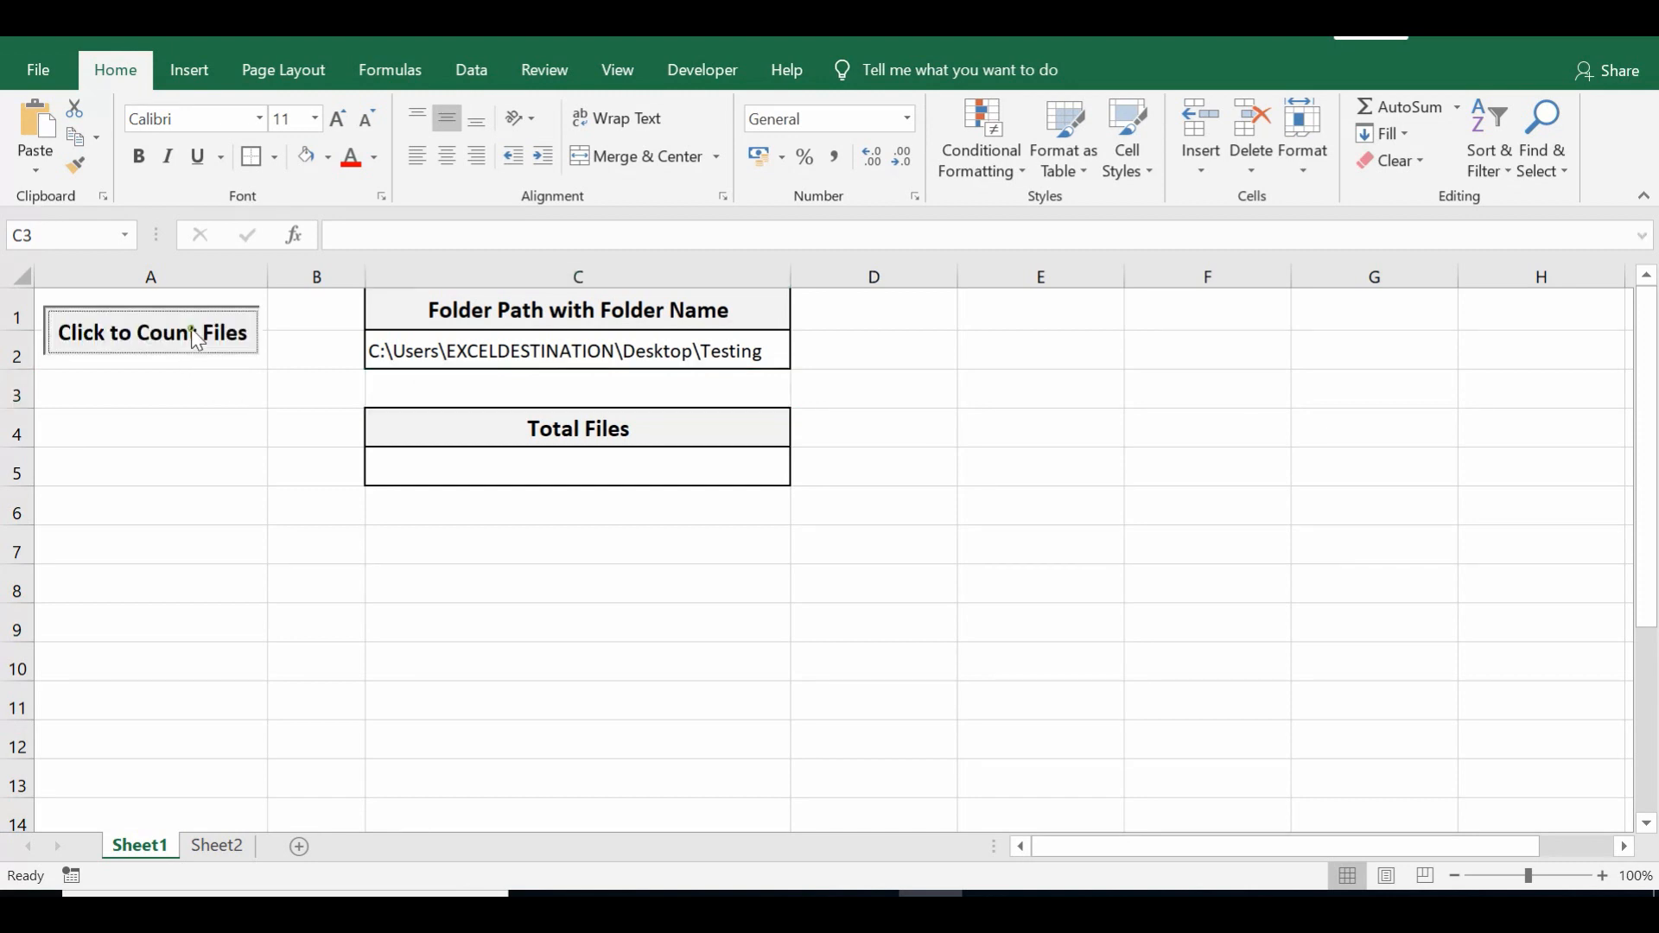
left_click(150, 332)
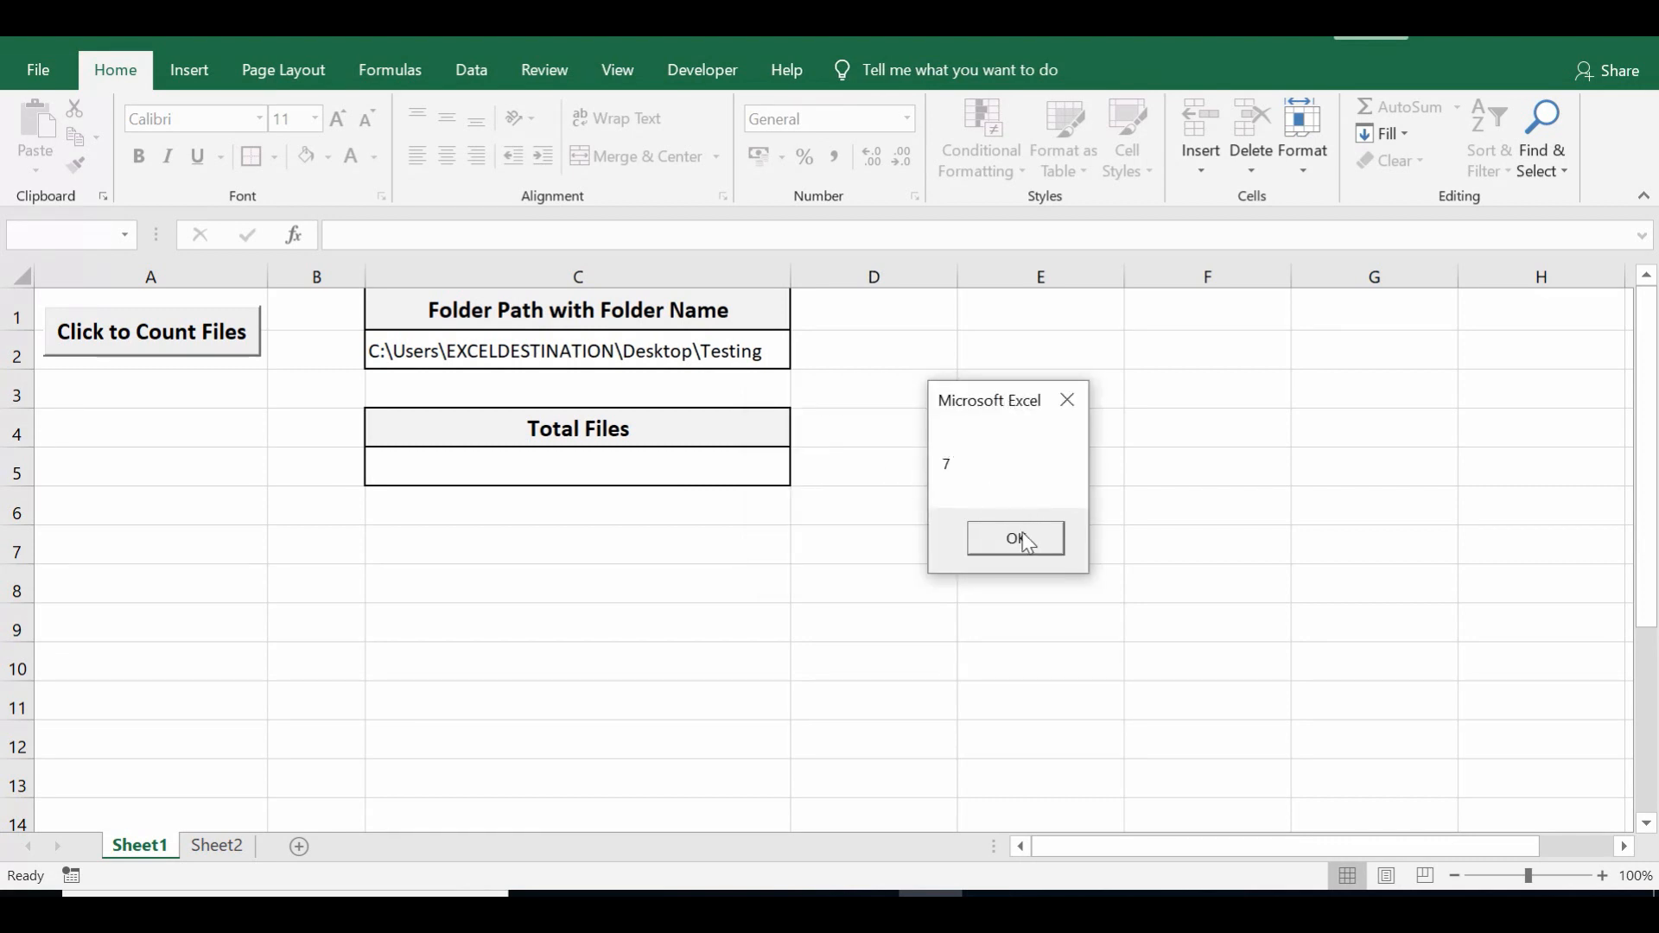
left_click(1014, 539)
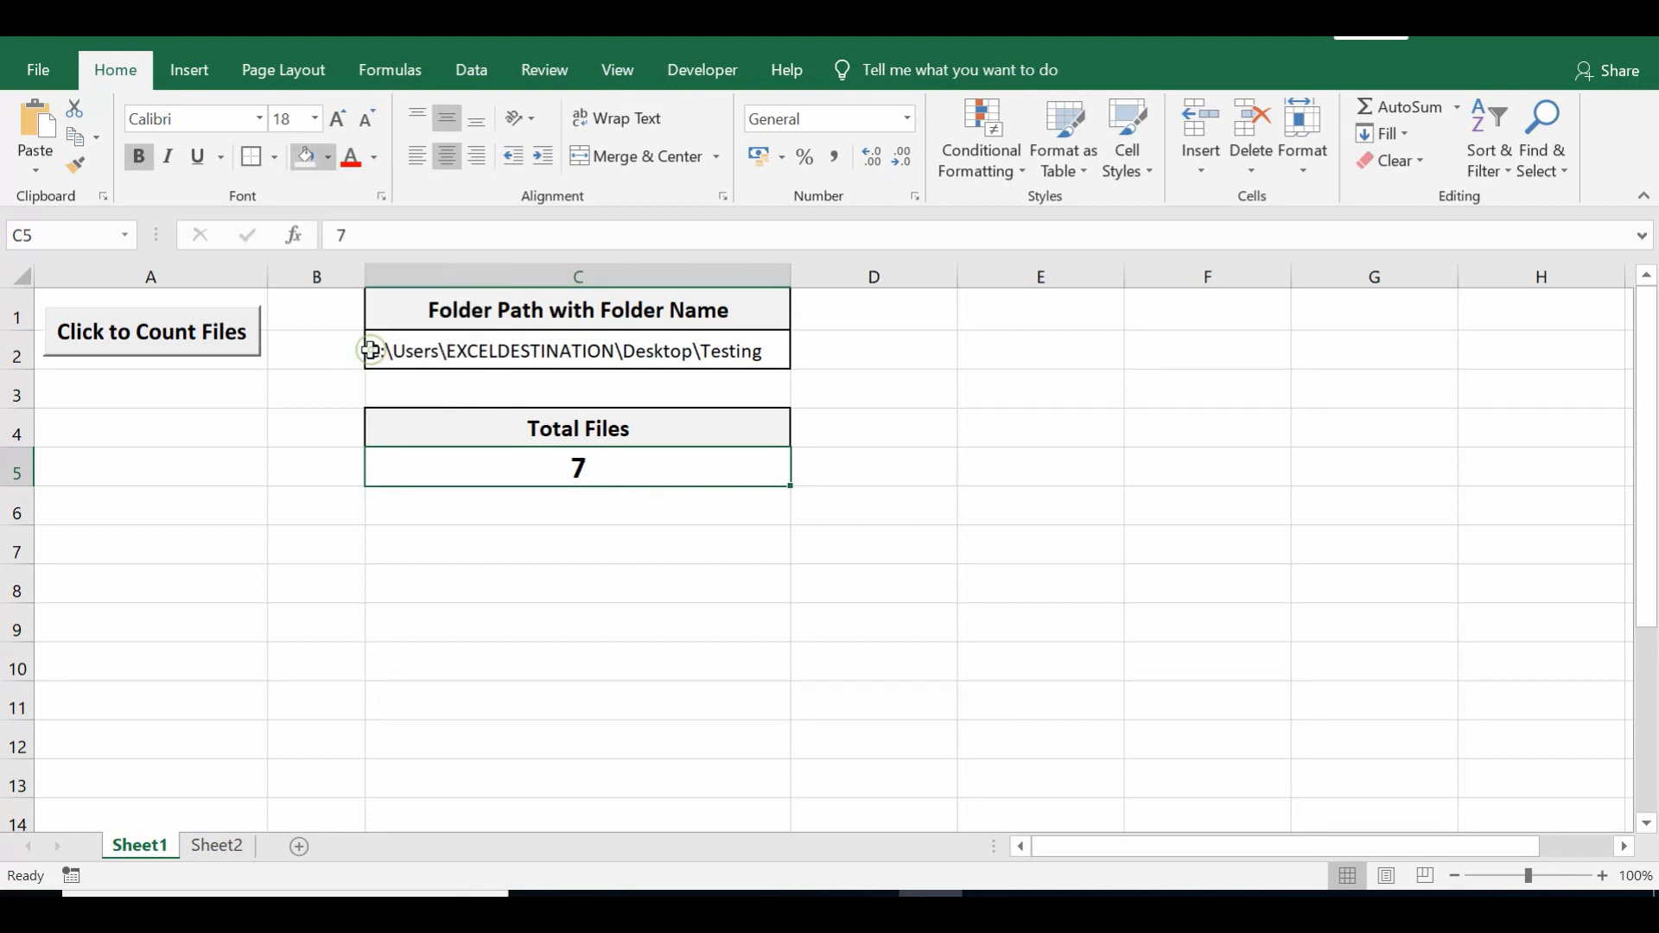
Apply a yellow fill to the Total Files result 7 in C5.
left_click(304, 157)
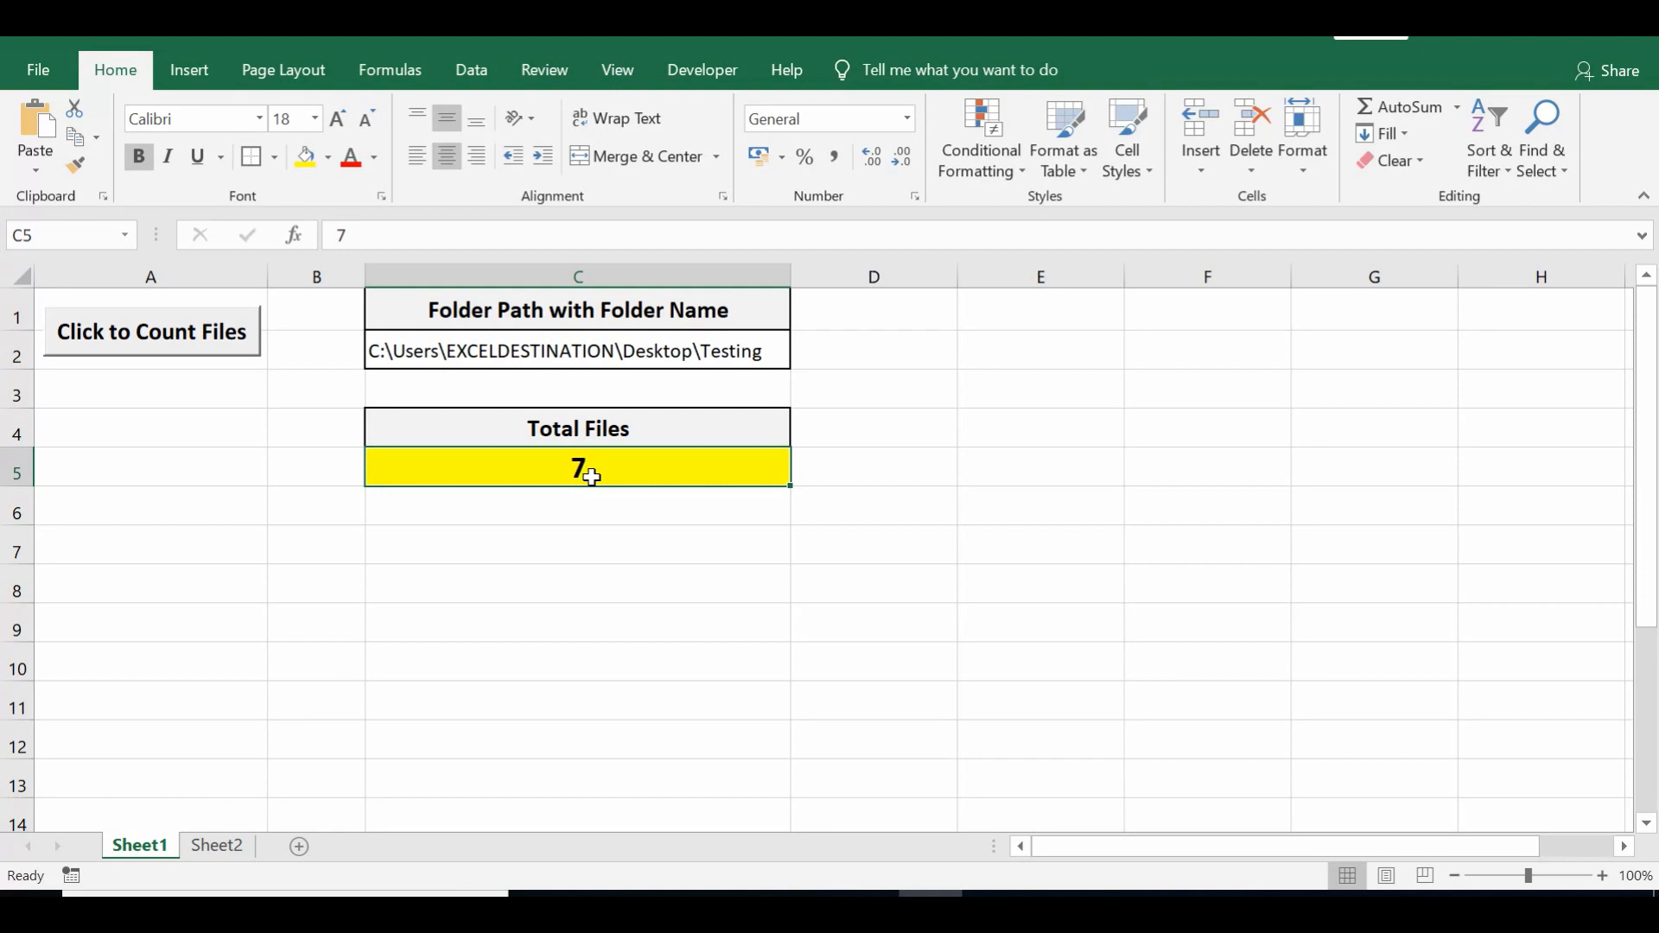
mouse_move(741, 586)
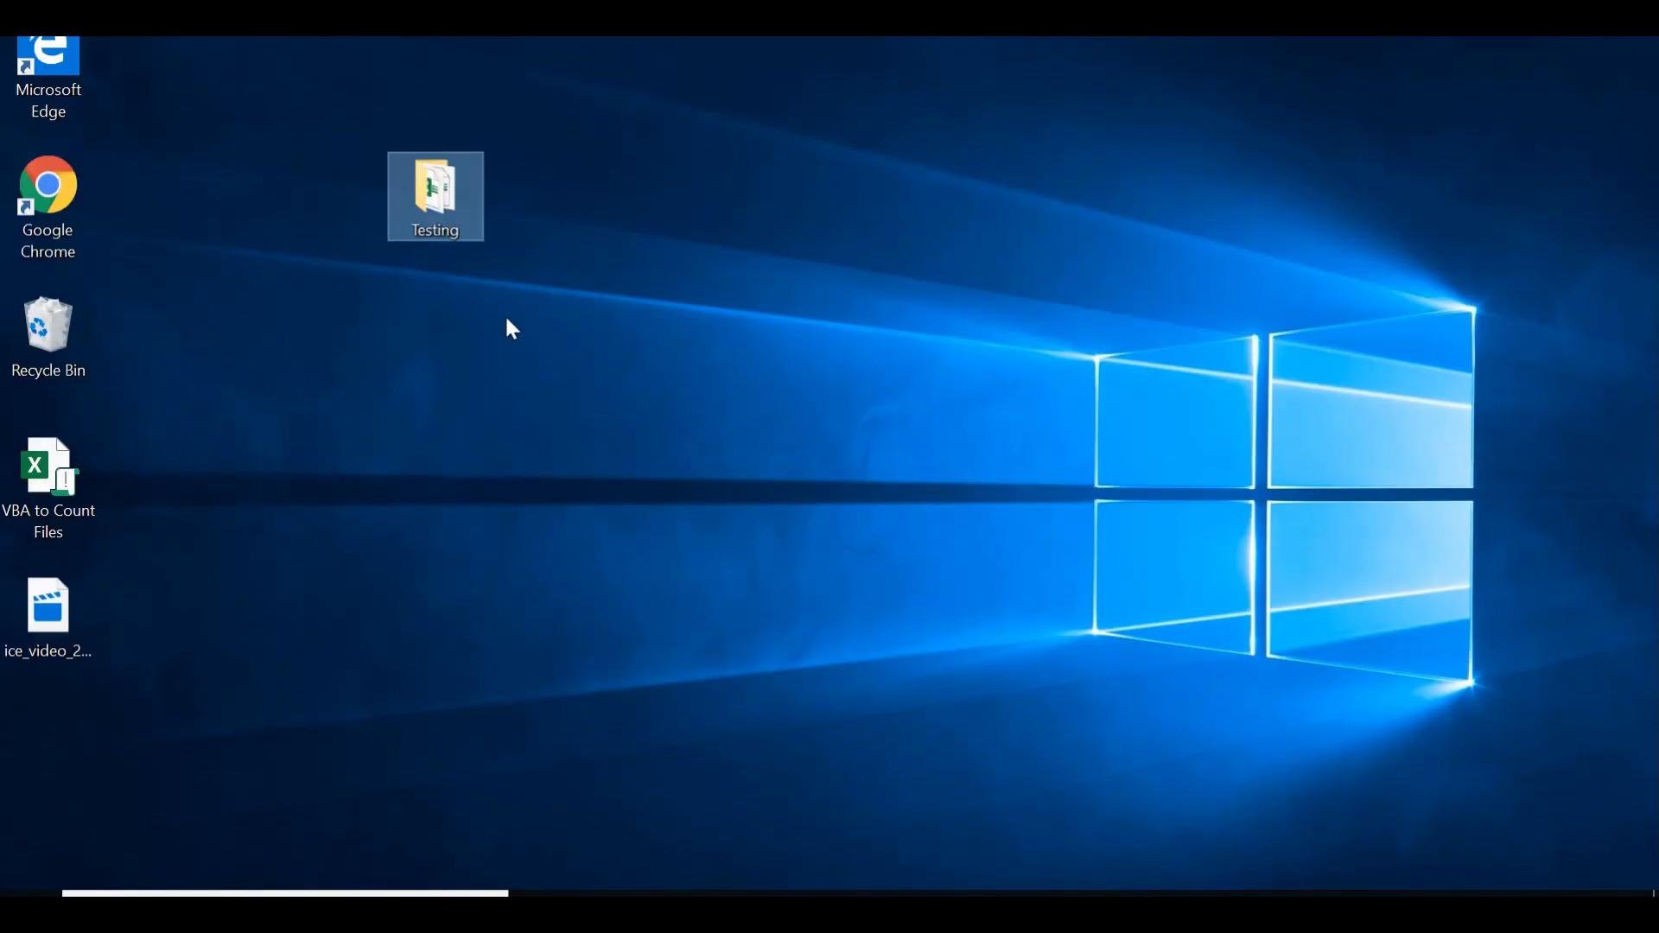
mouse_move(434, 200)
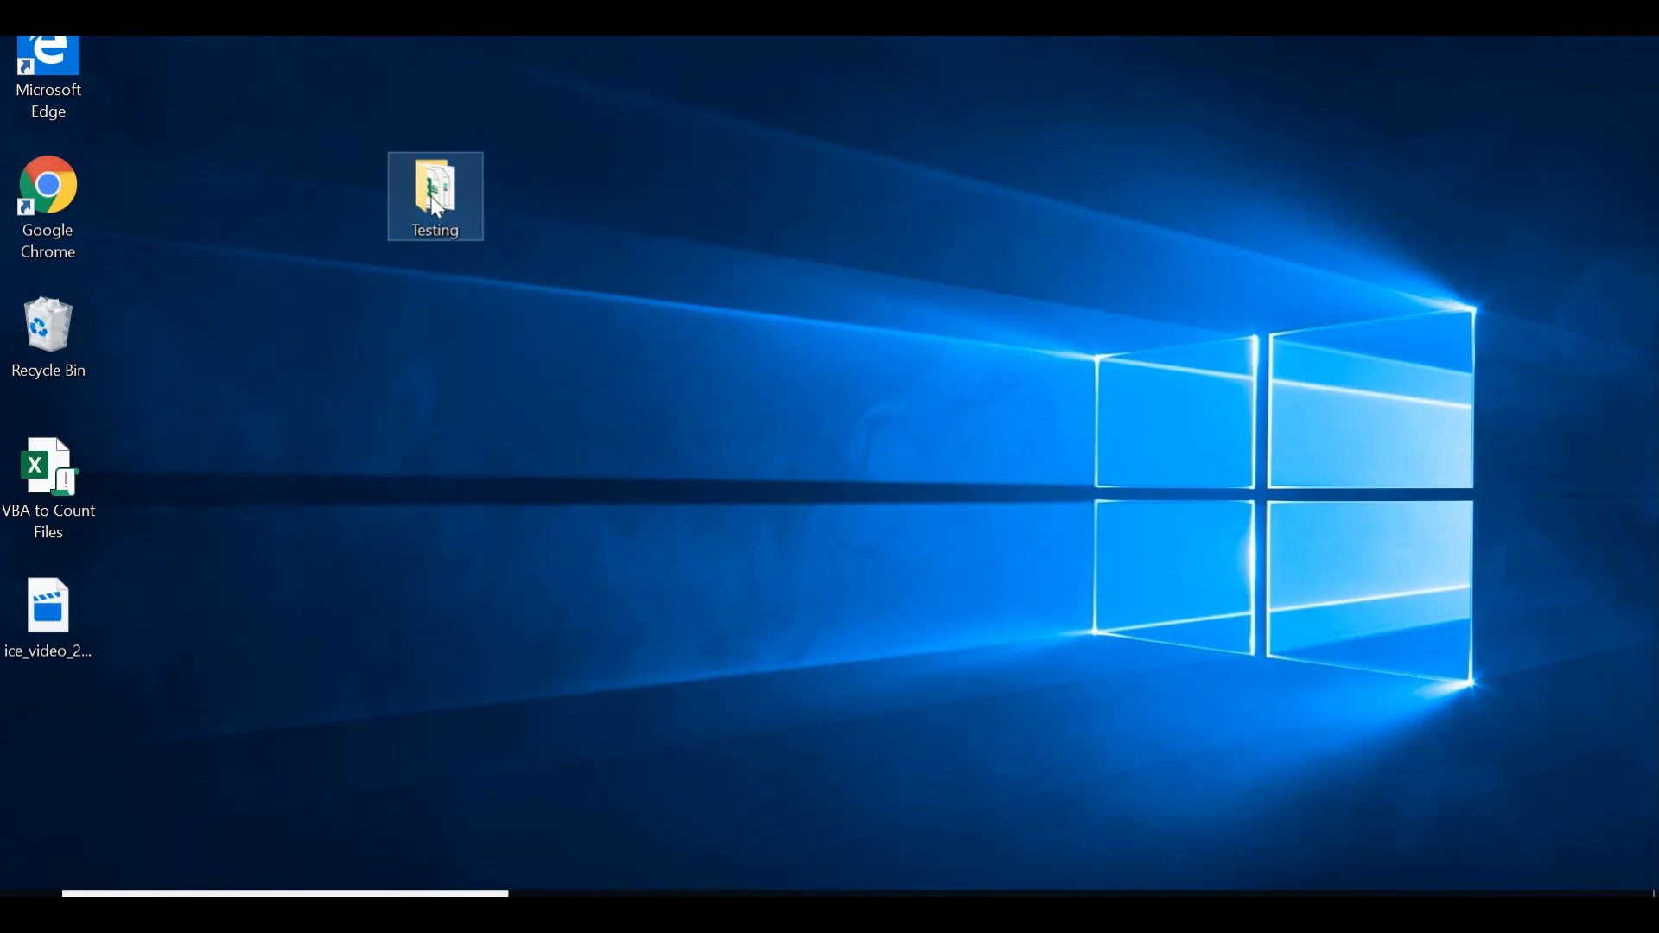
Open the desktop Testing folder, review its seven files, and close the Explorer window.
double_click(434, 195)
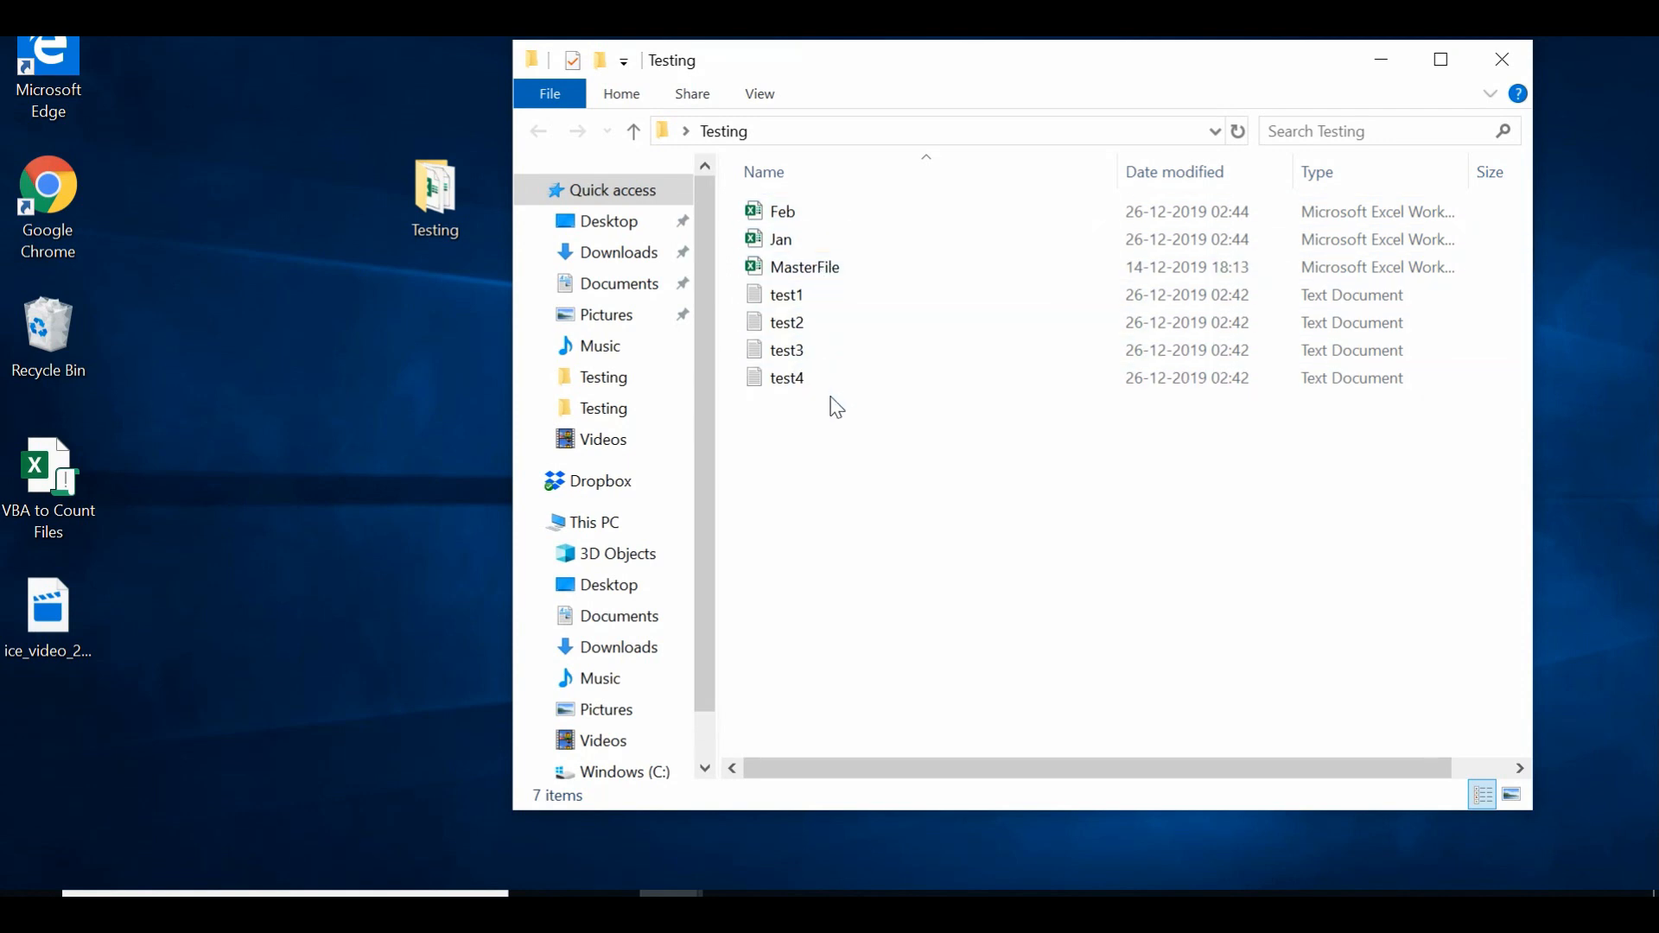
left_click(781, 211)
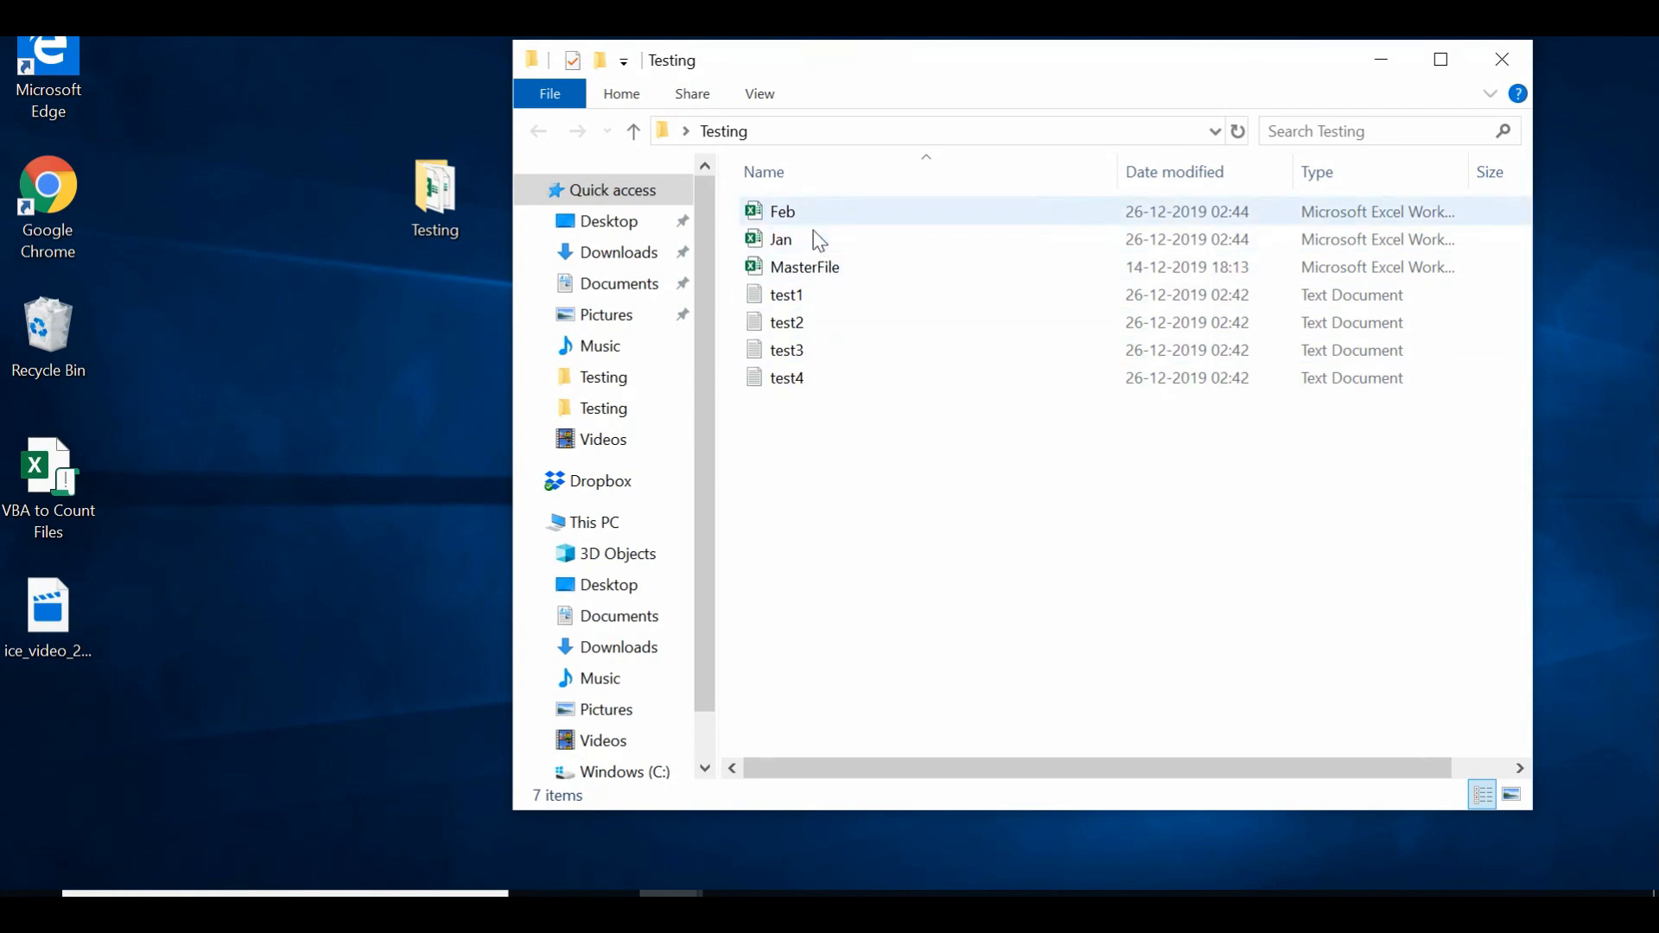
mouse_move(814, 220)
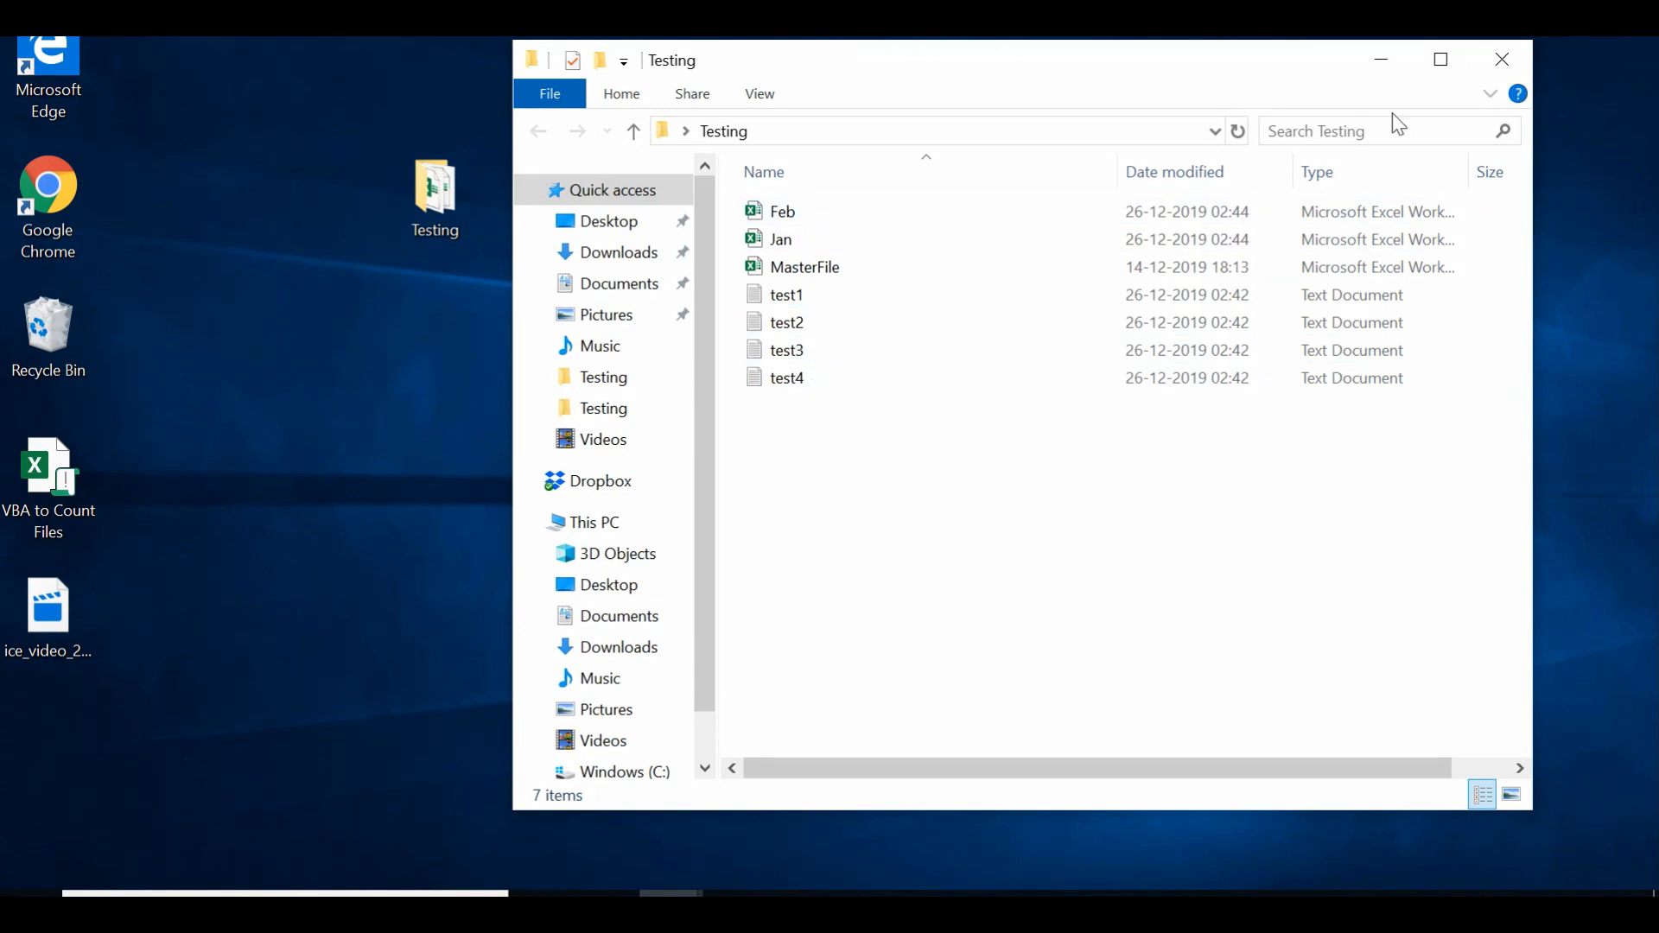
left_click(1502, 59)
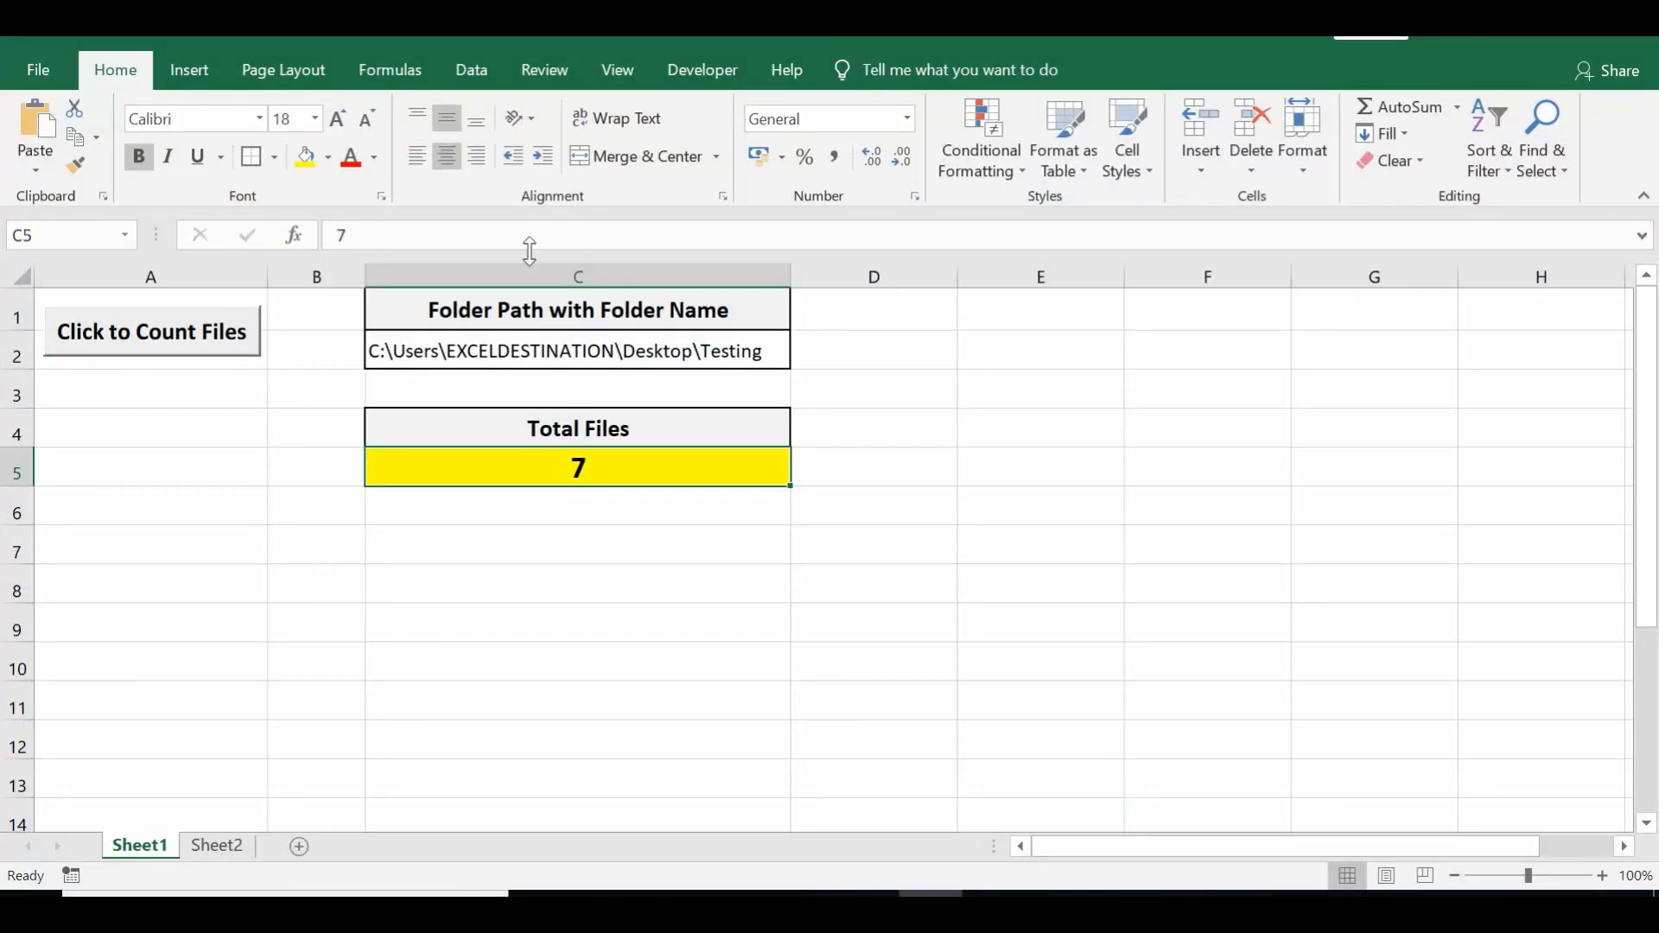
Open the Visual Basic editor from the Developer tab to see the button's macro.
left_click(702, 69)
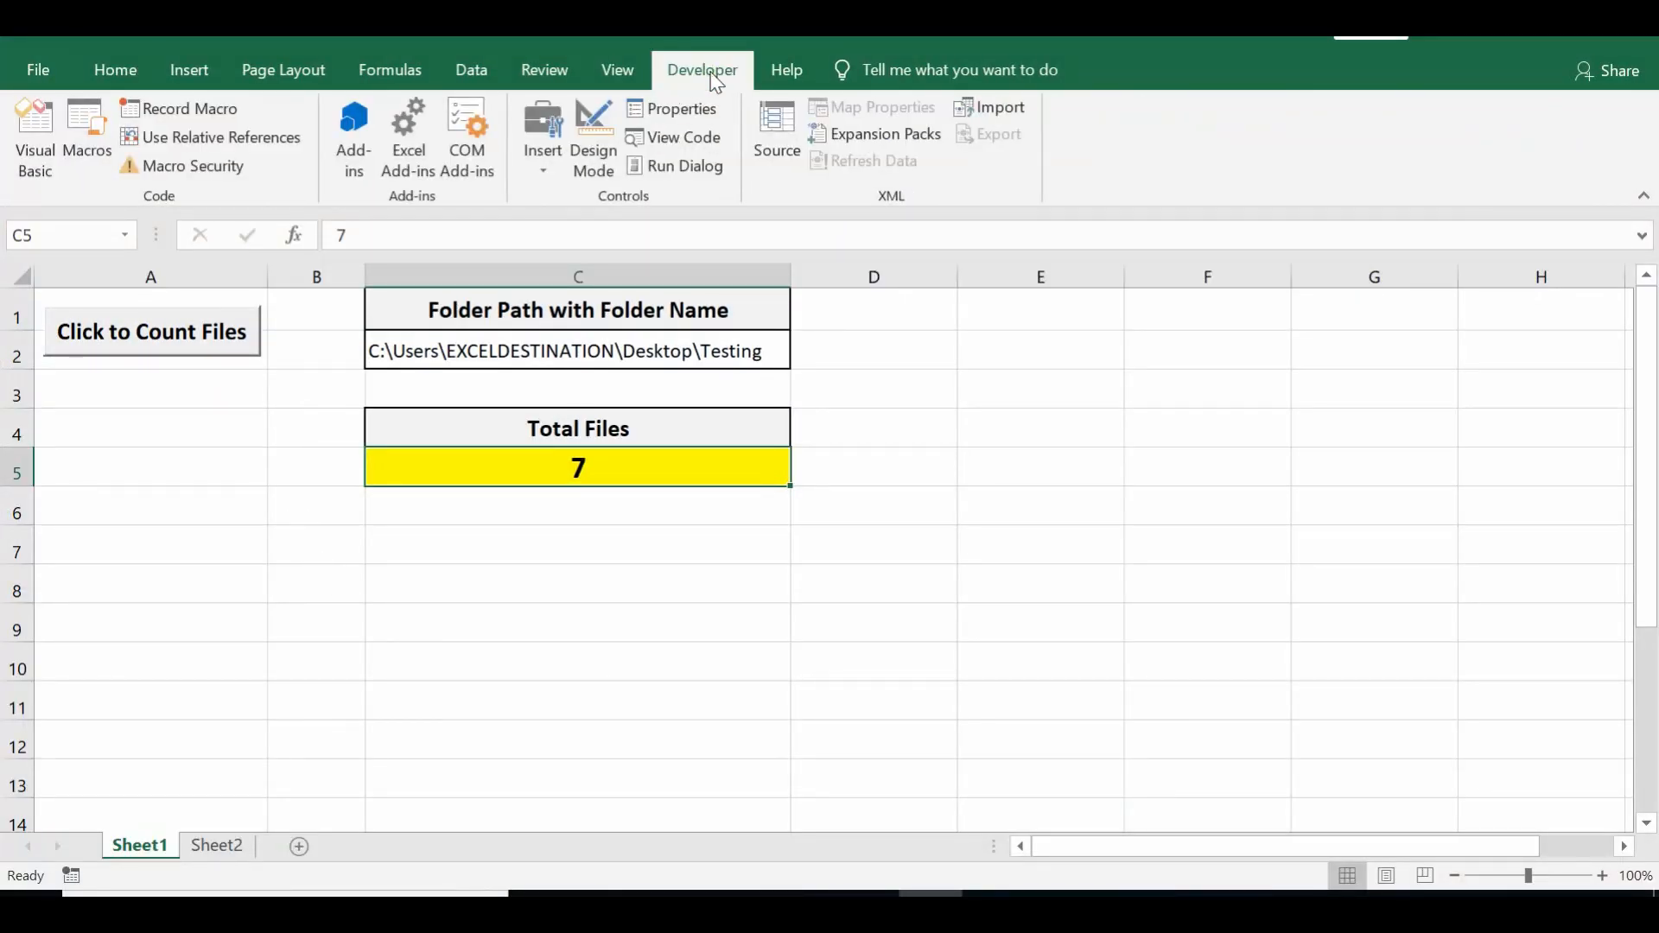
left_click(593, 134)
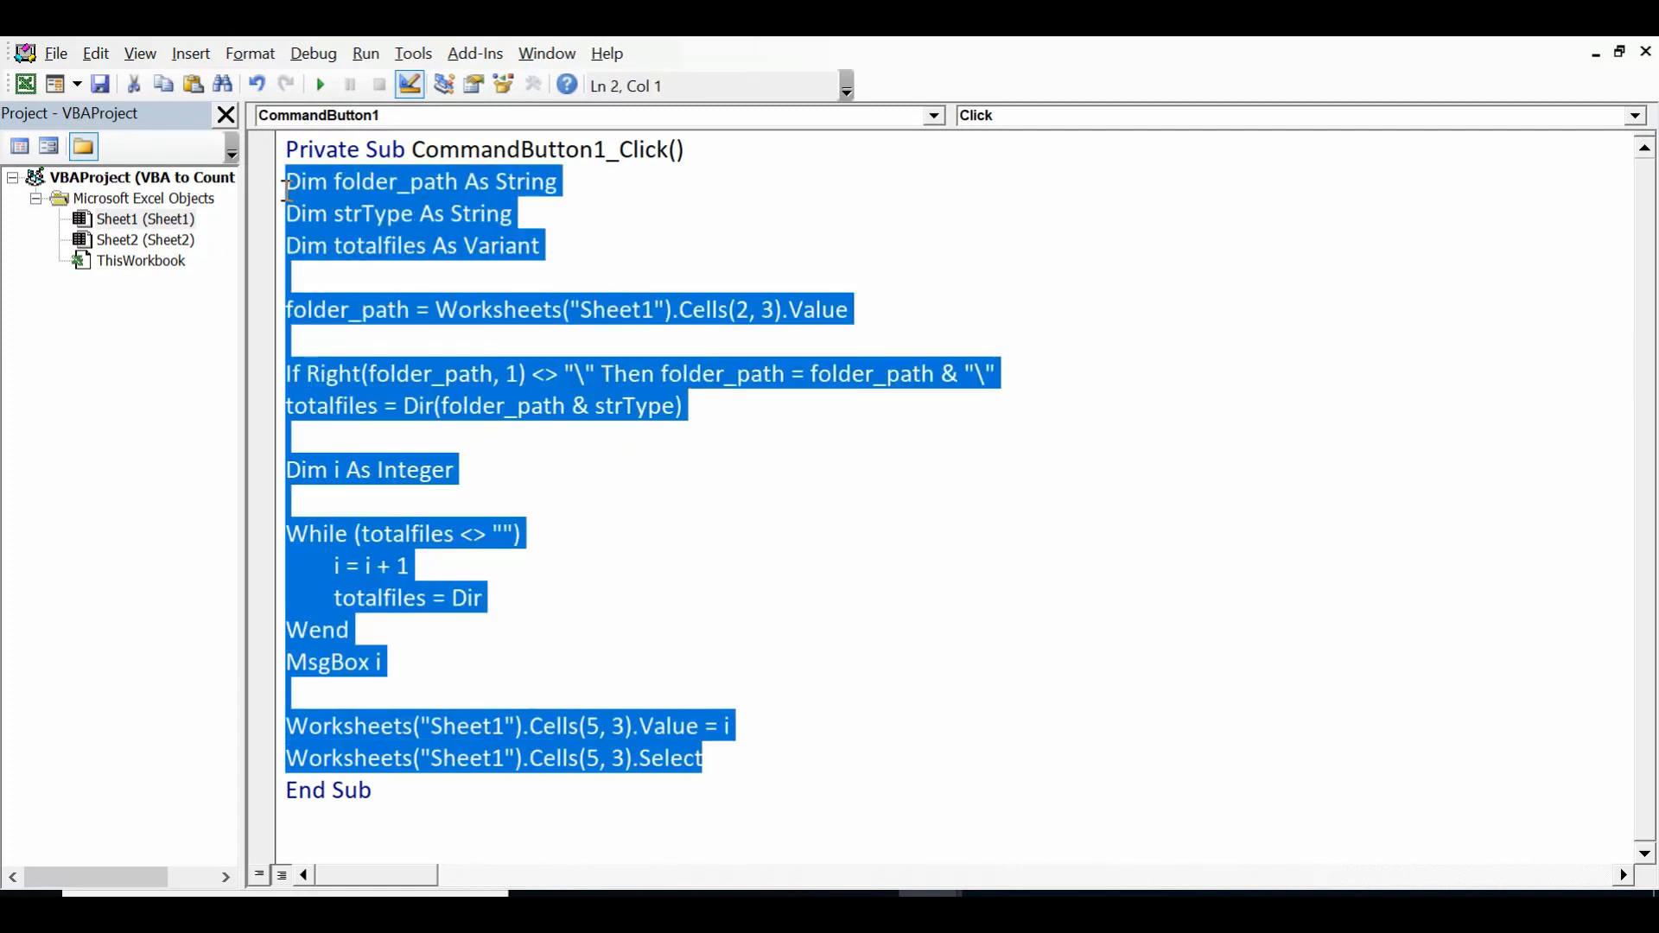
mouse_move(572, 477)
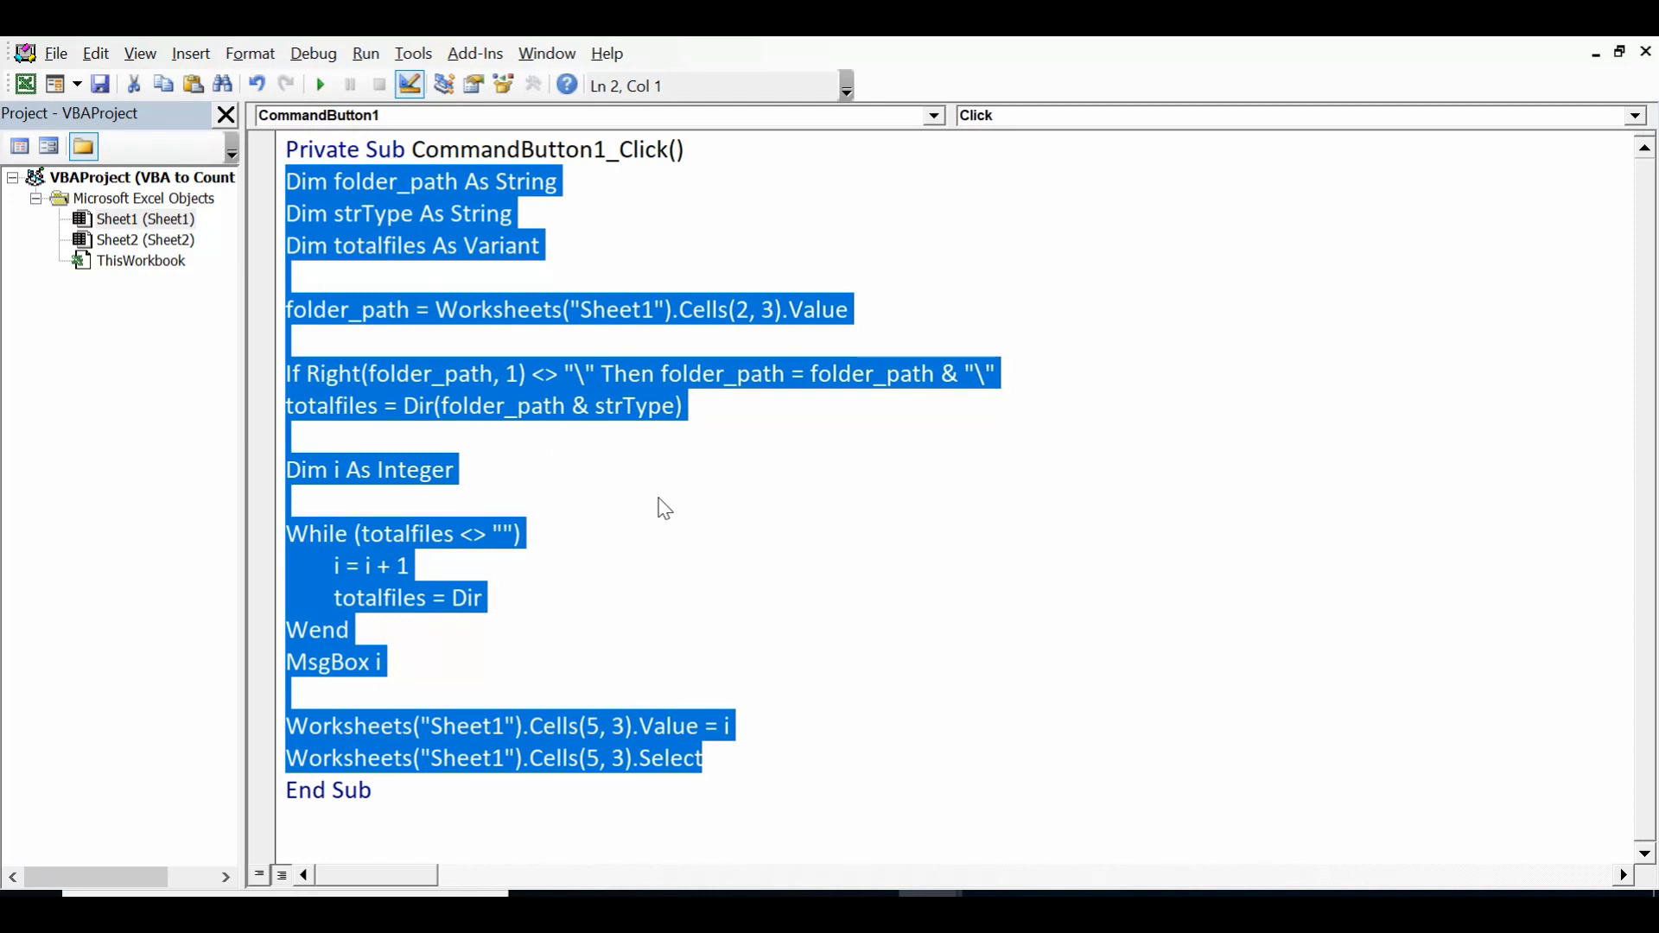
left_click(659, 498)
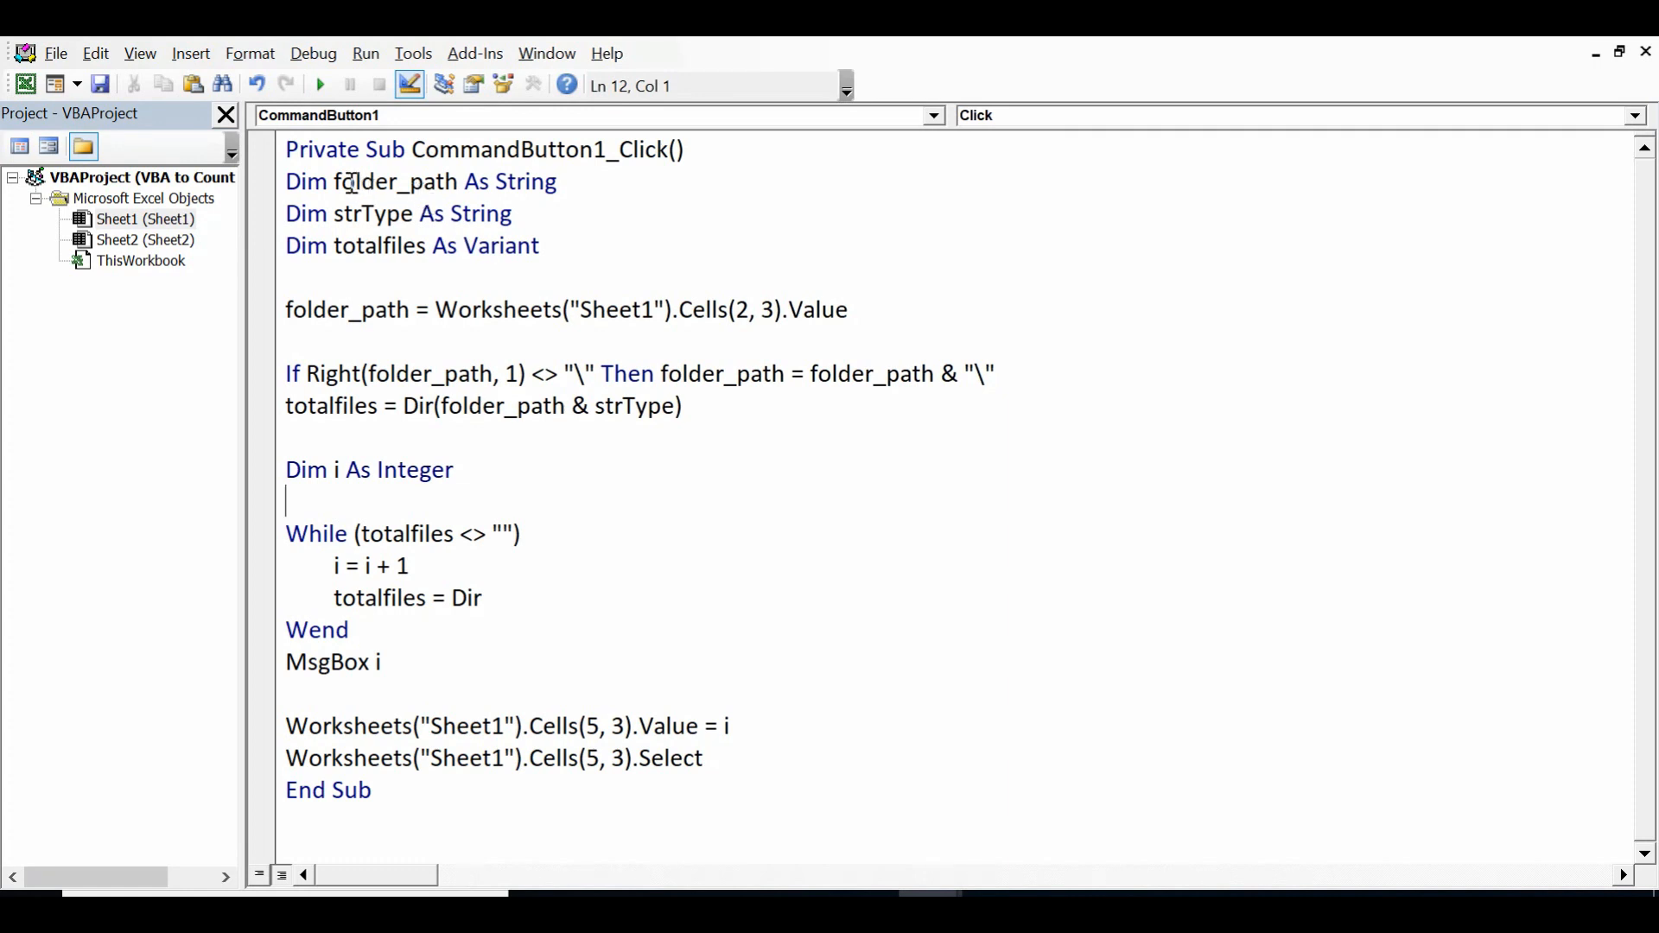
double_click(354, 182)
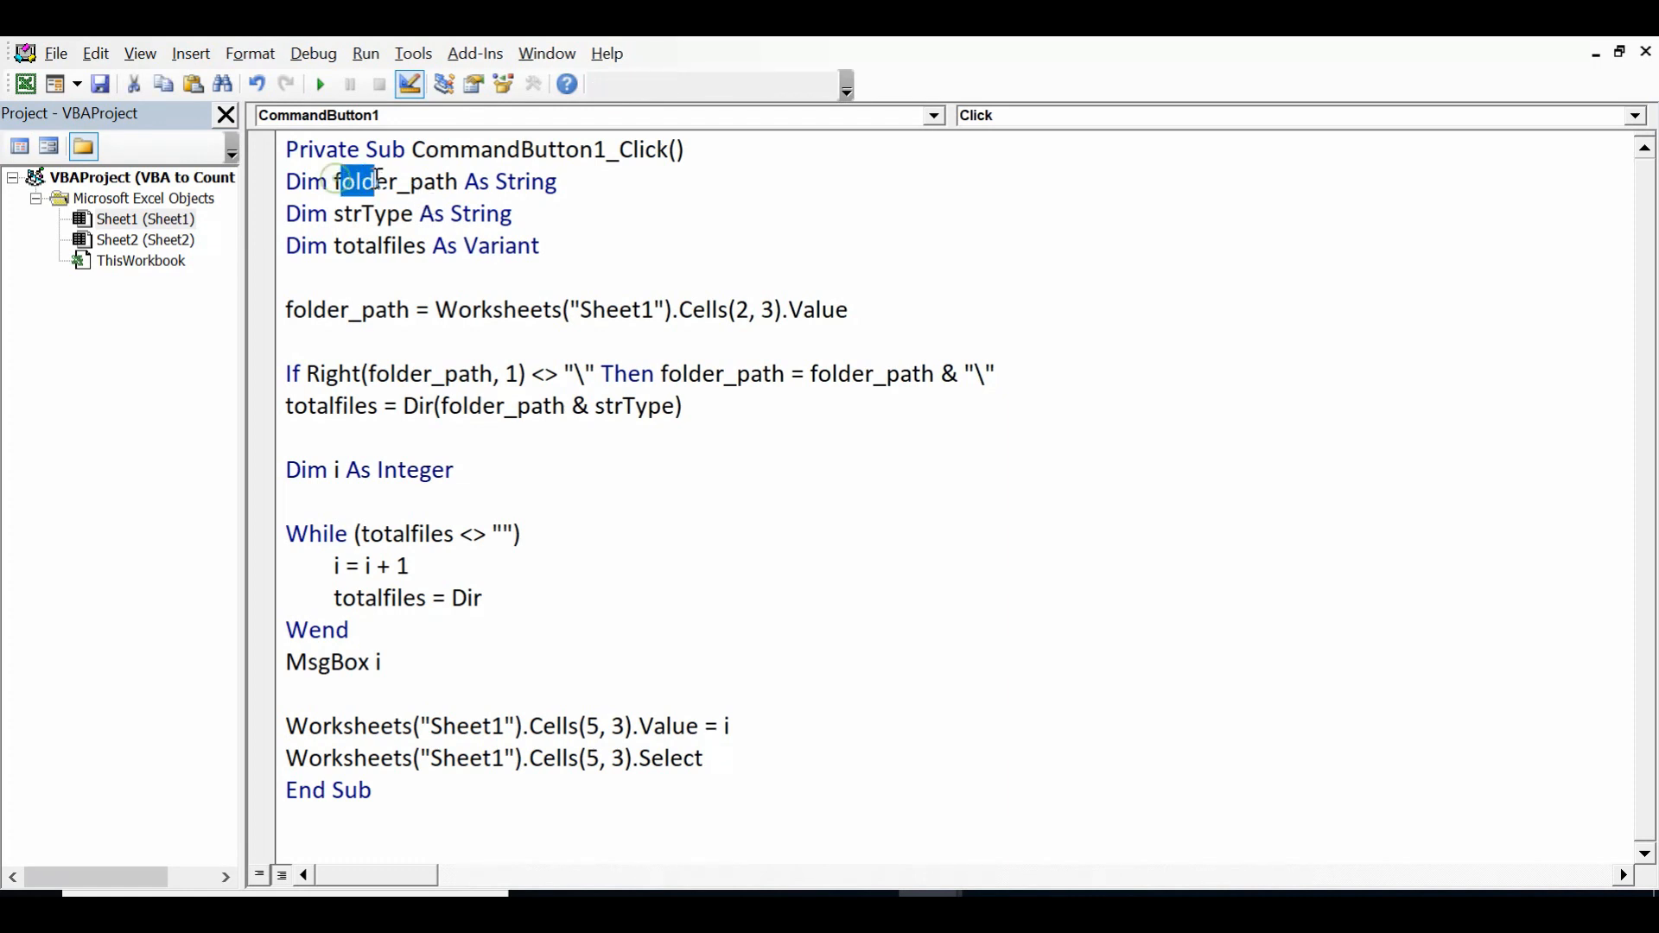
double_click(397, 181)
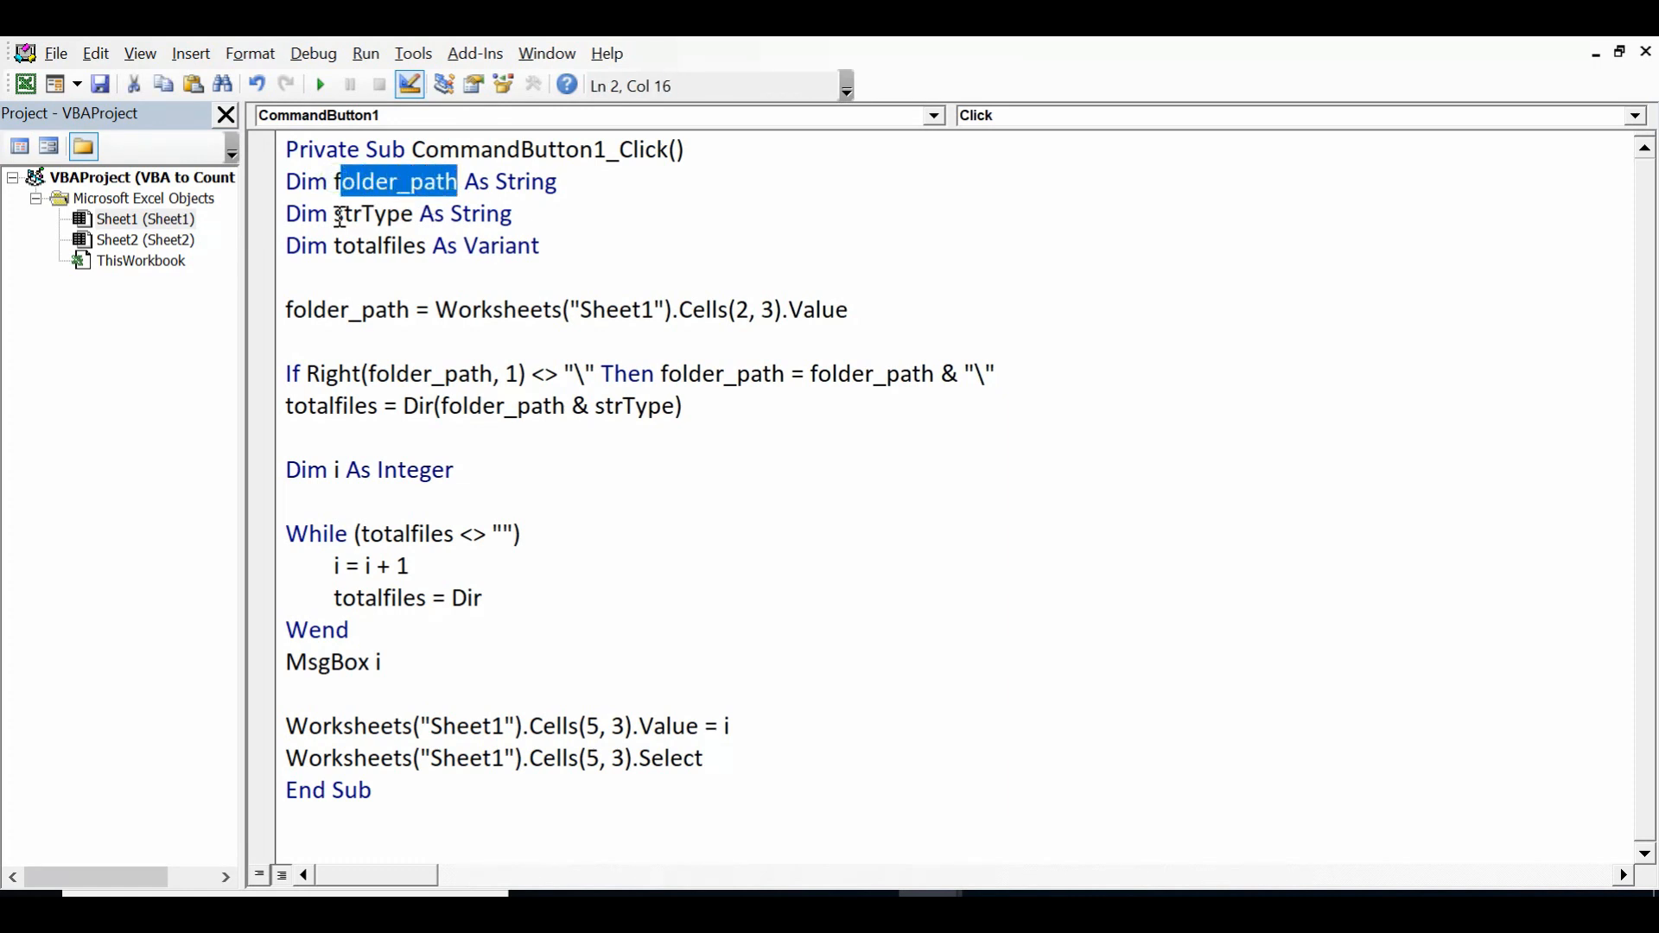
double_click(365, 213)
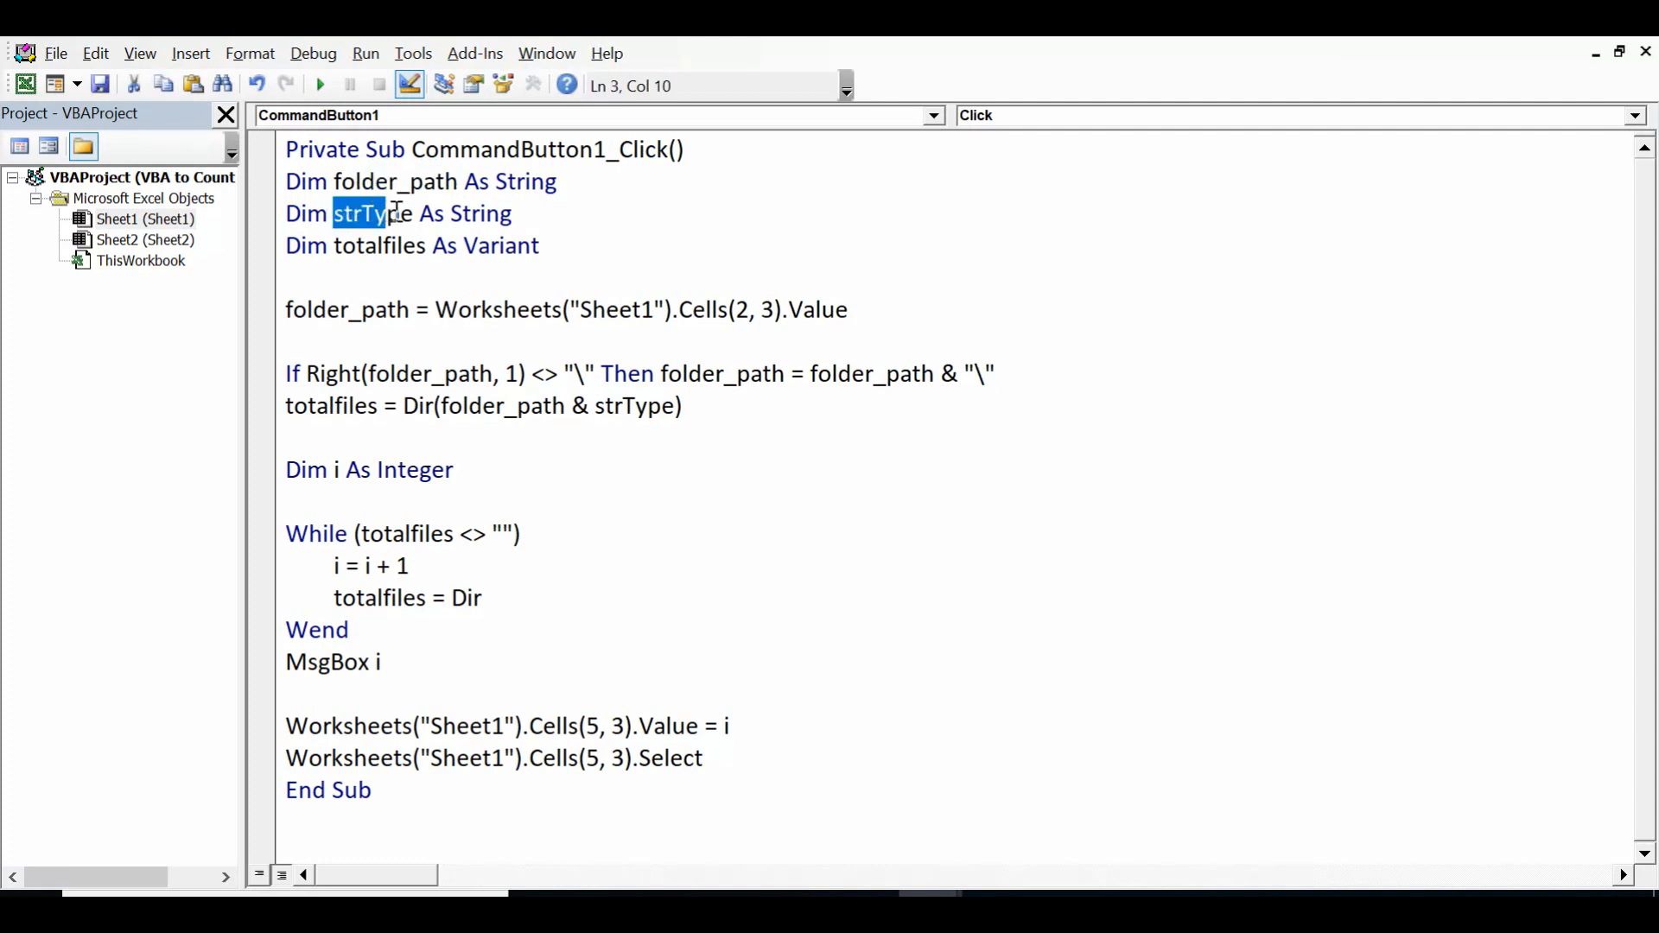
double_click(372, 213)
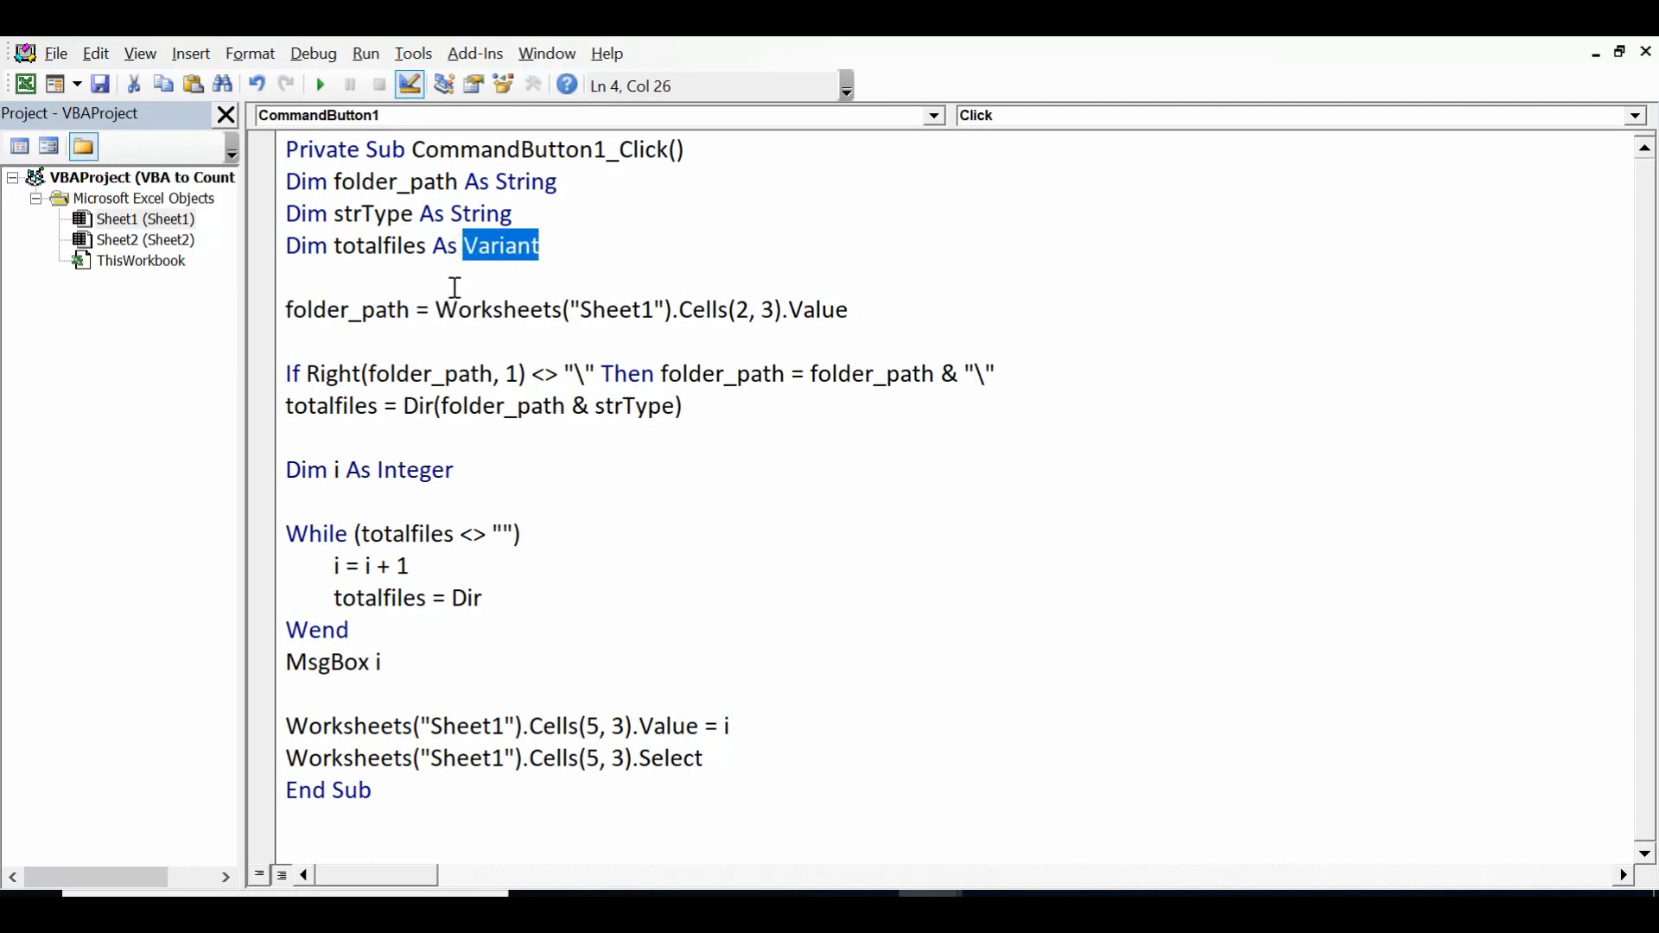
double_click(360, 310)
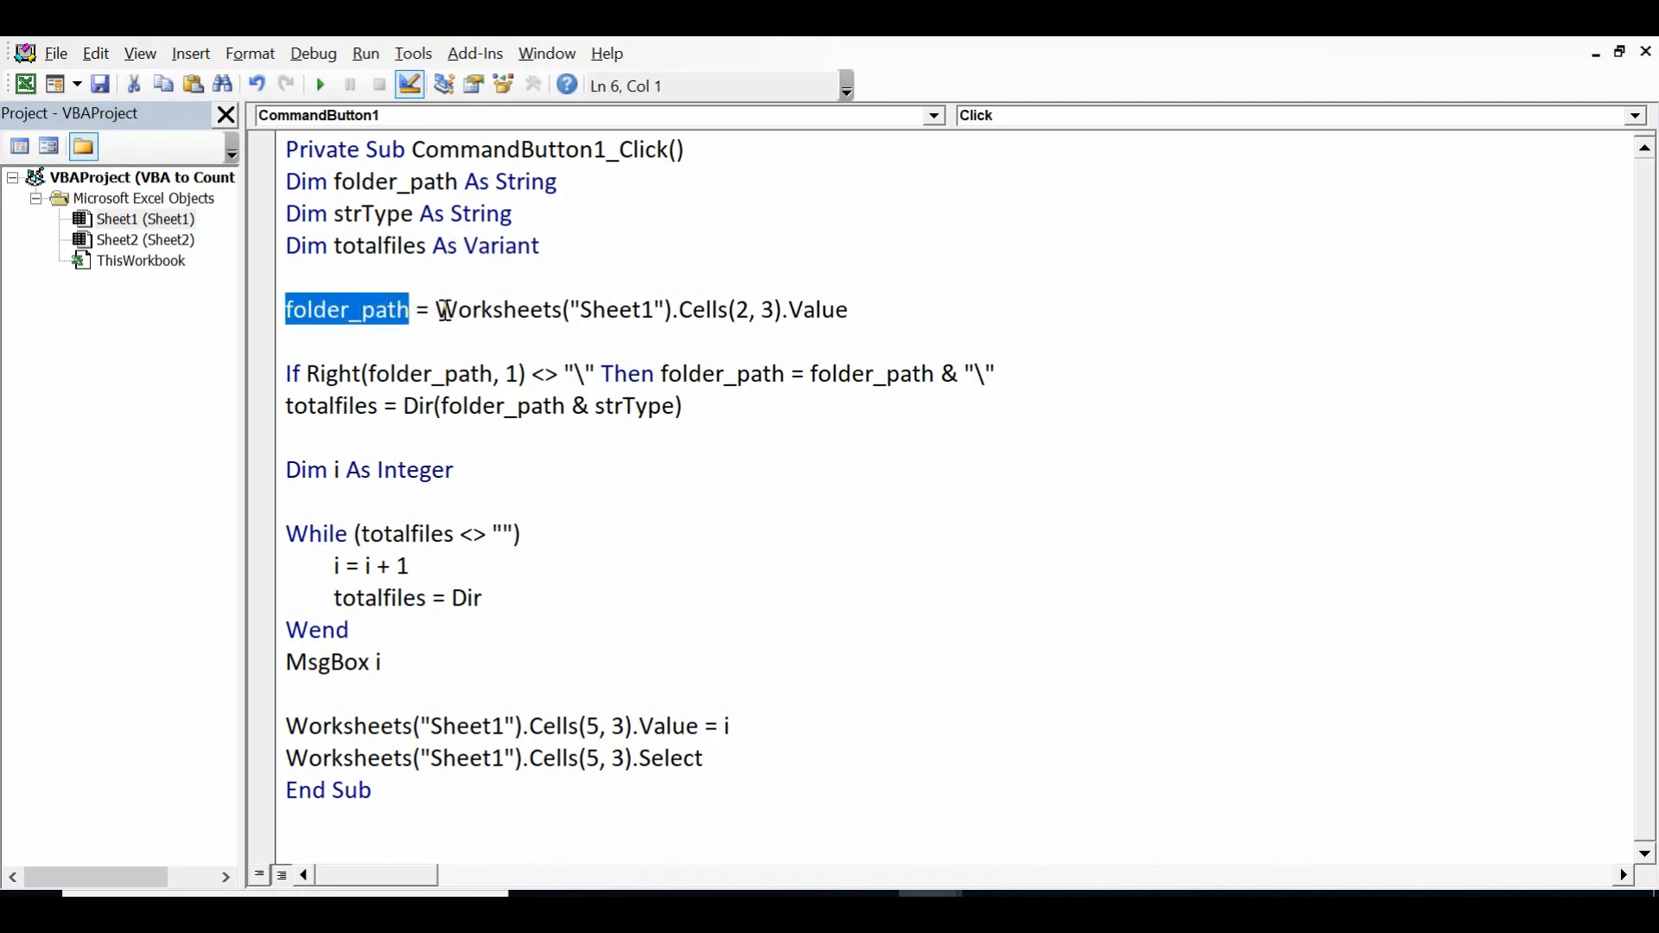
left_click_drag(434, 309, 757, 310)
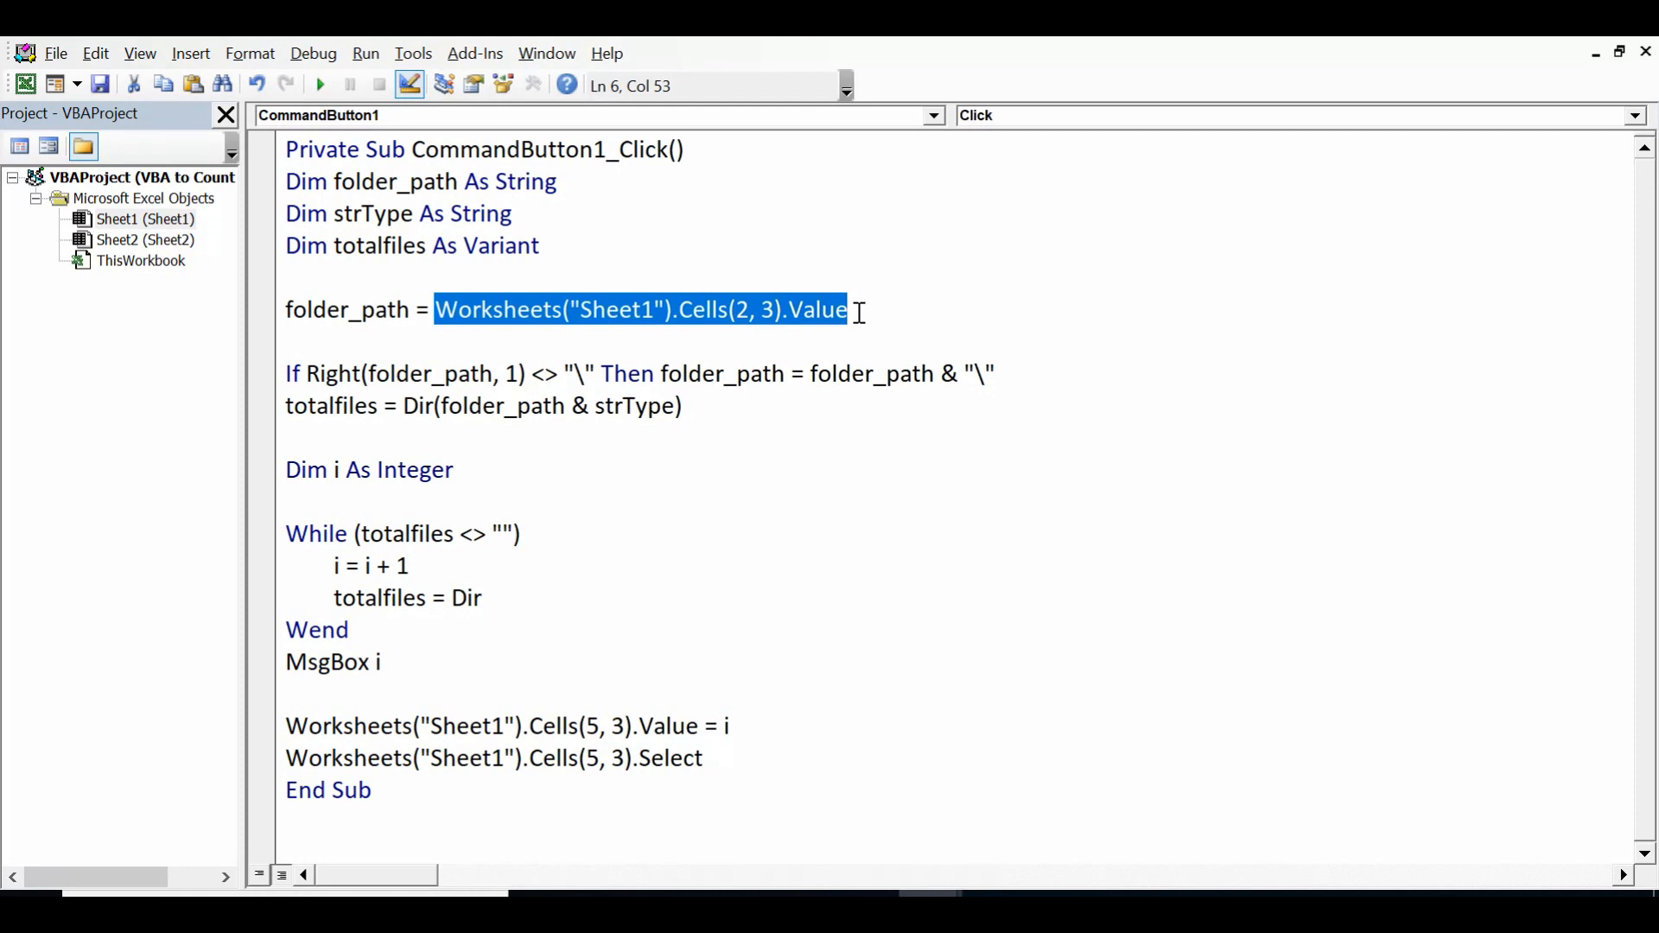
mouse_move(589, 327)
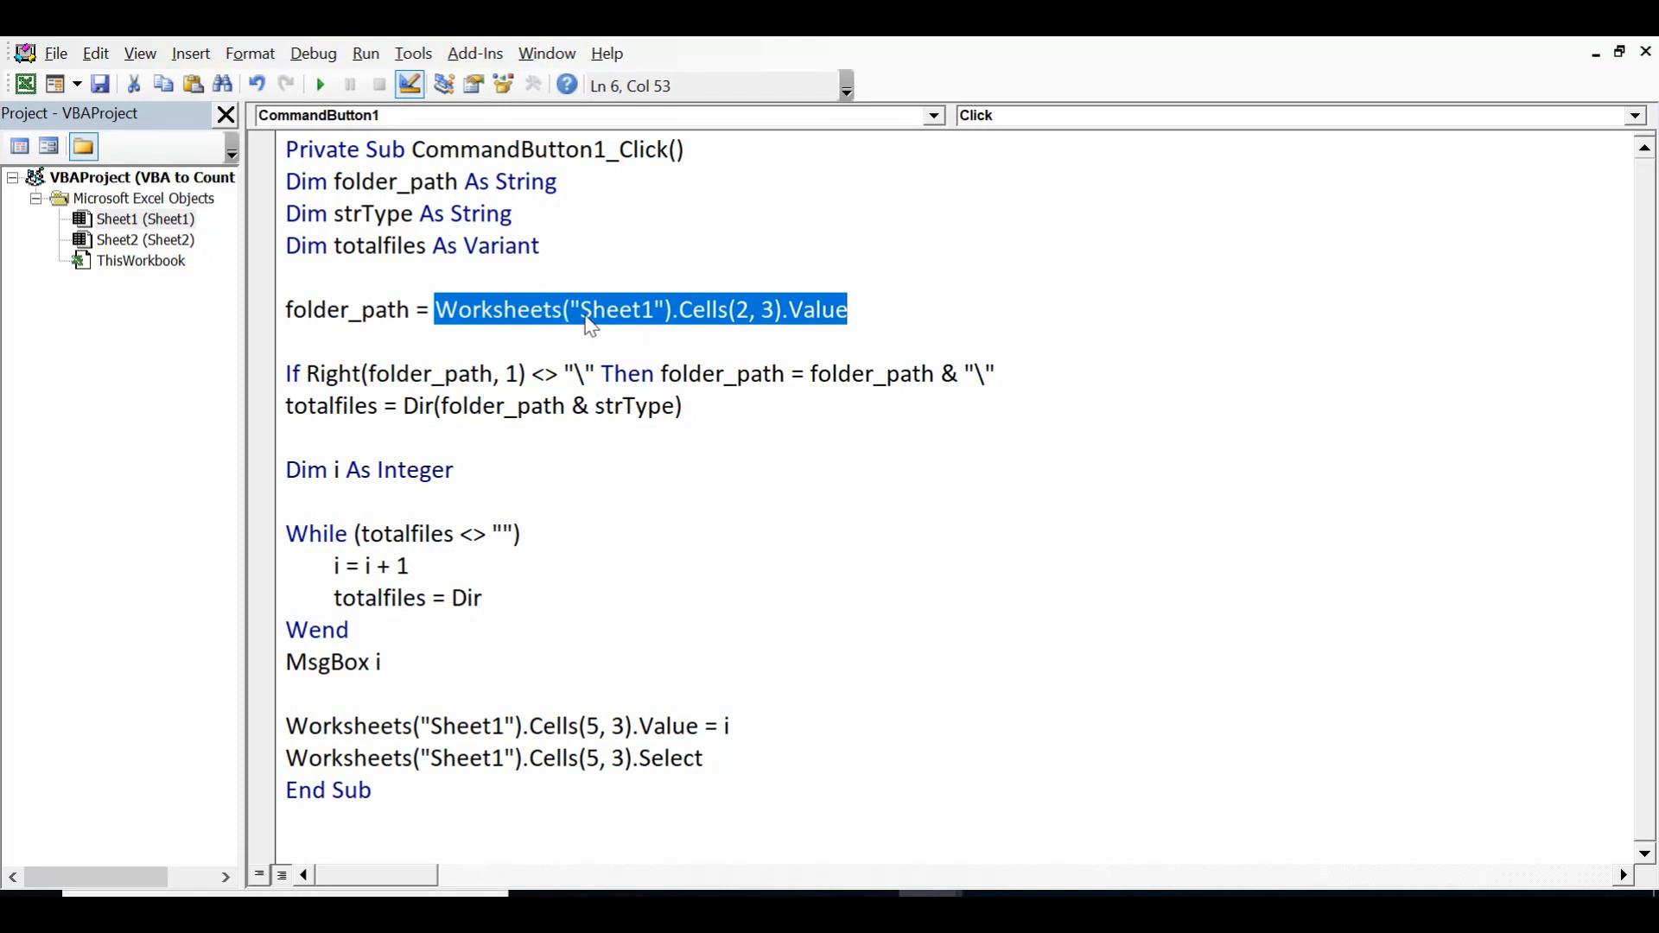
double_click(617, 309)
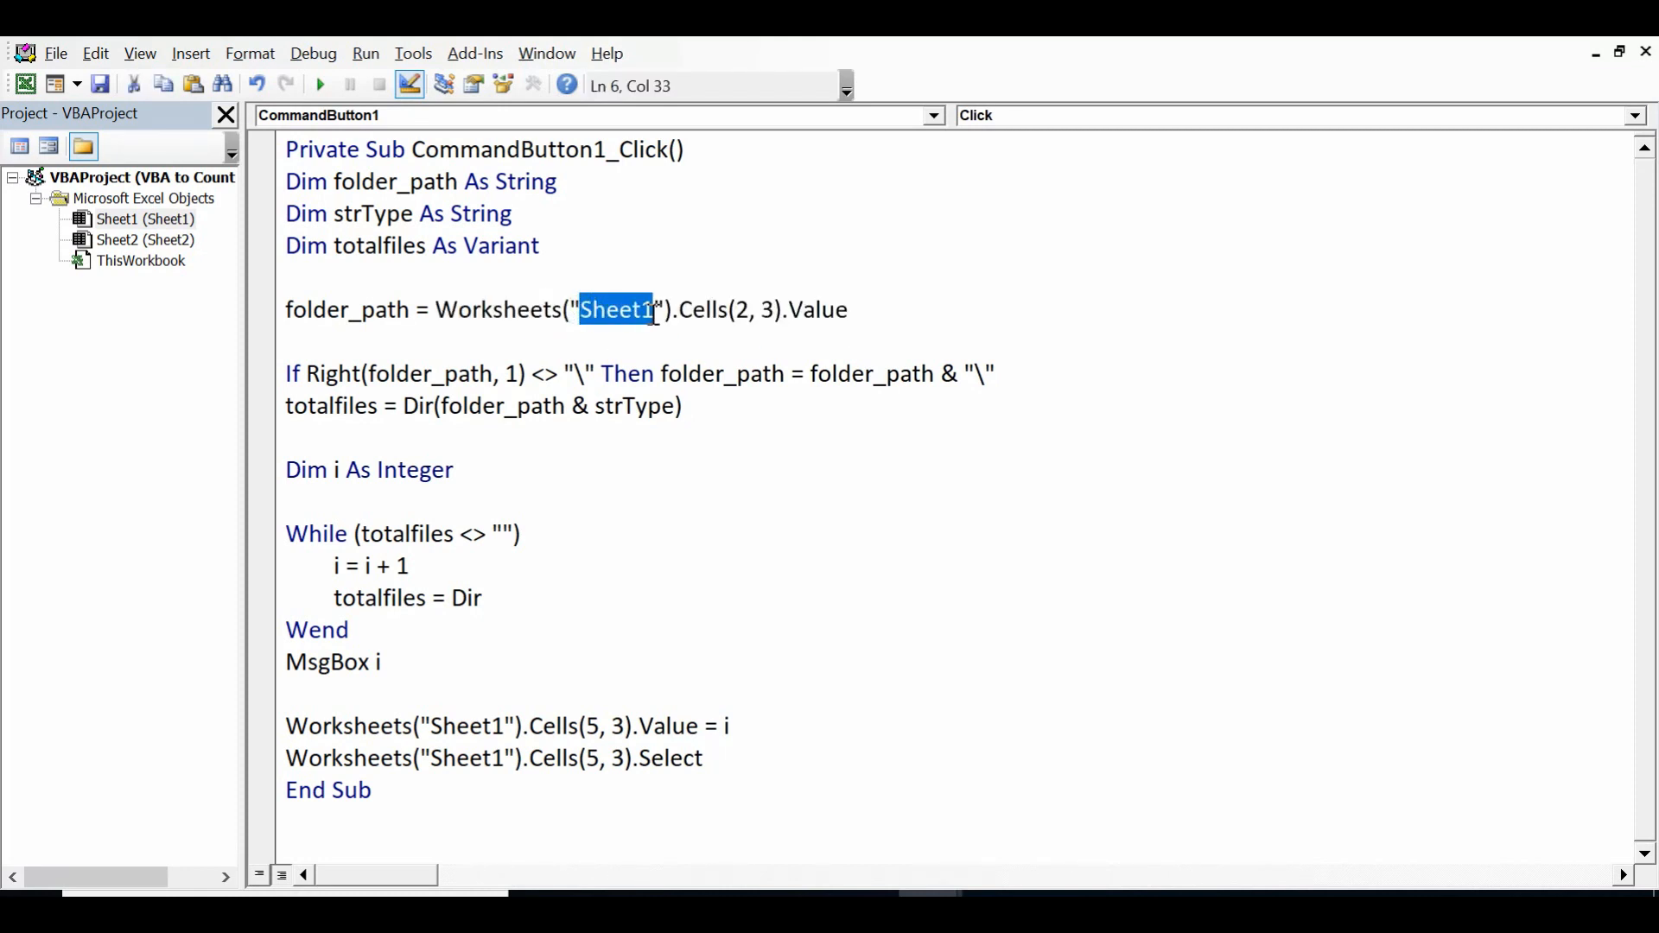
double_click(696, 309)
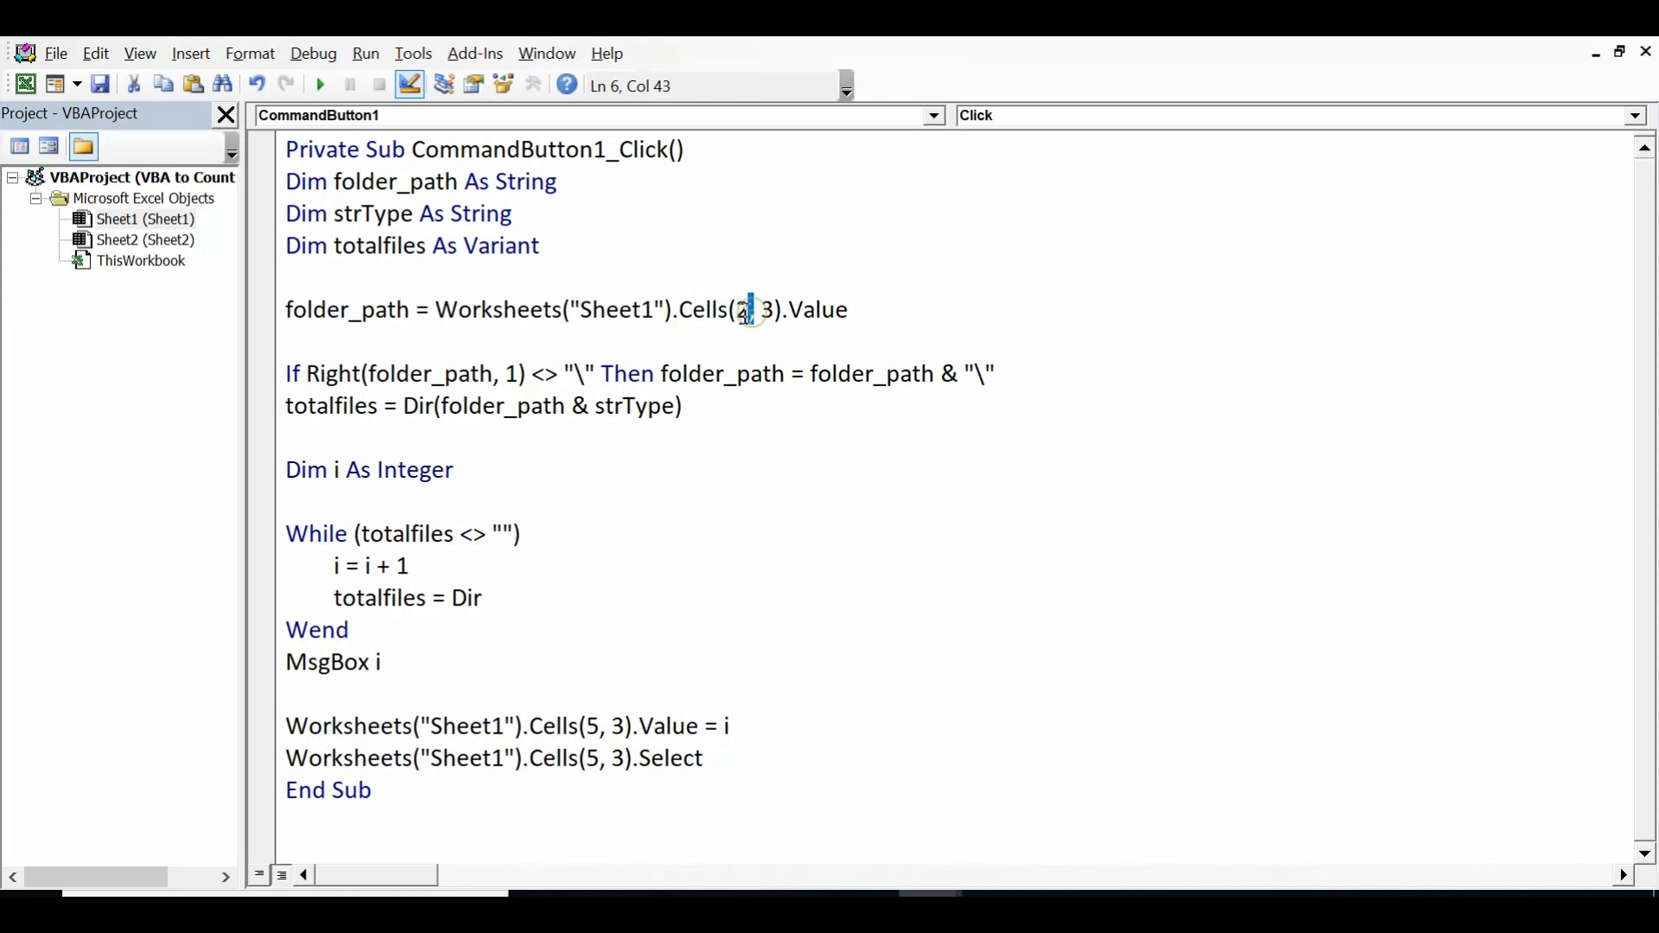
left_click(776, 310)
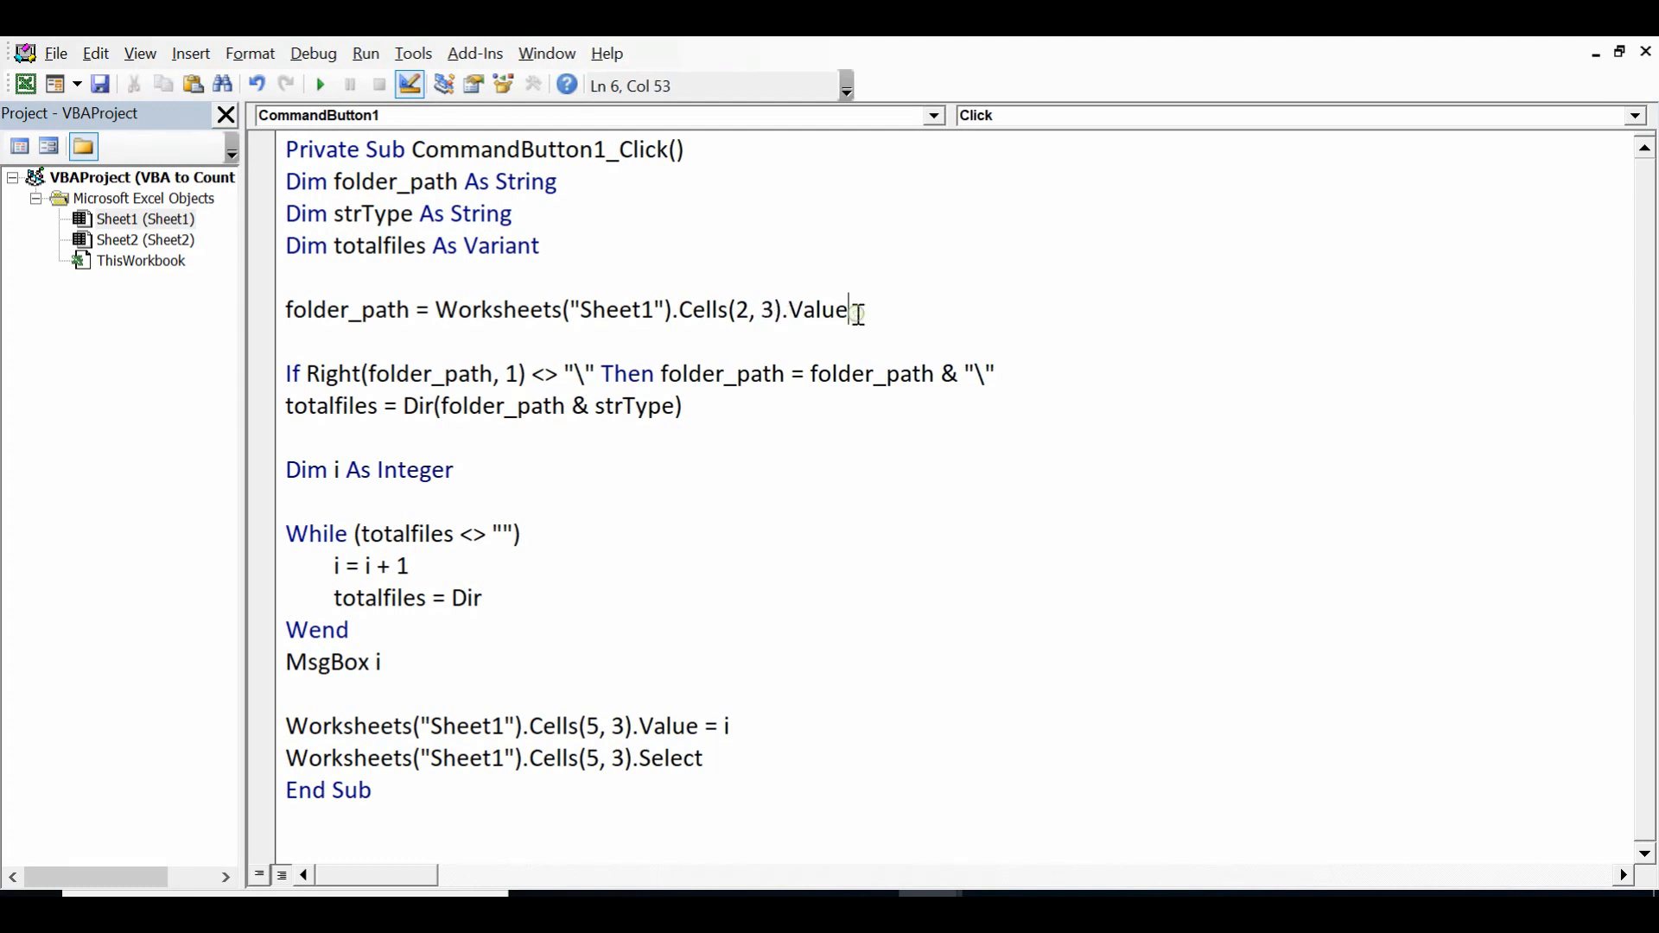
left_click_drag(847, 309, 591, 309)
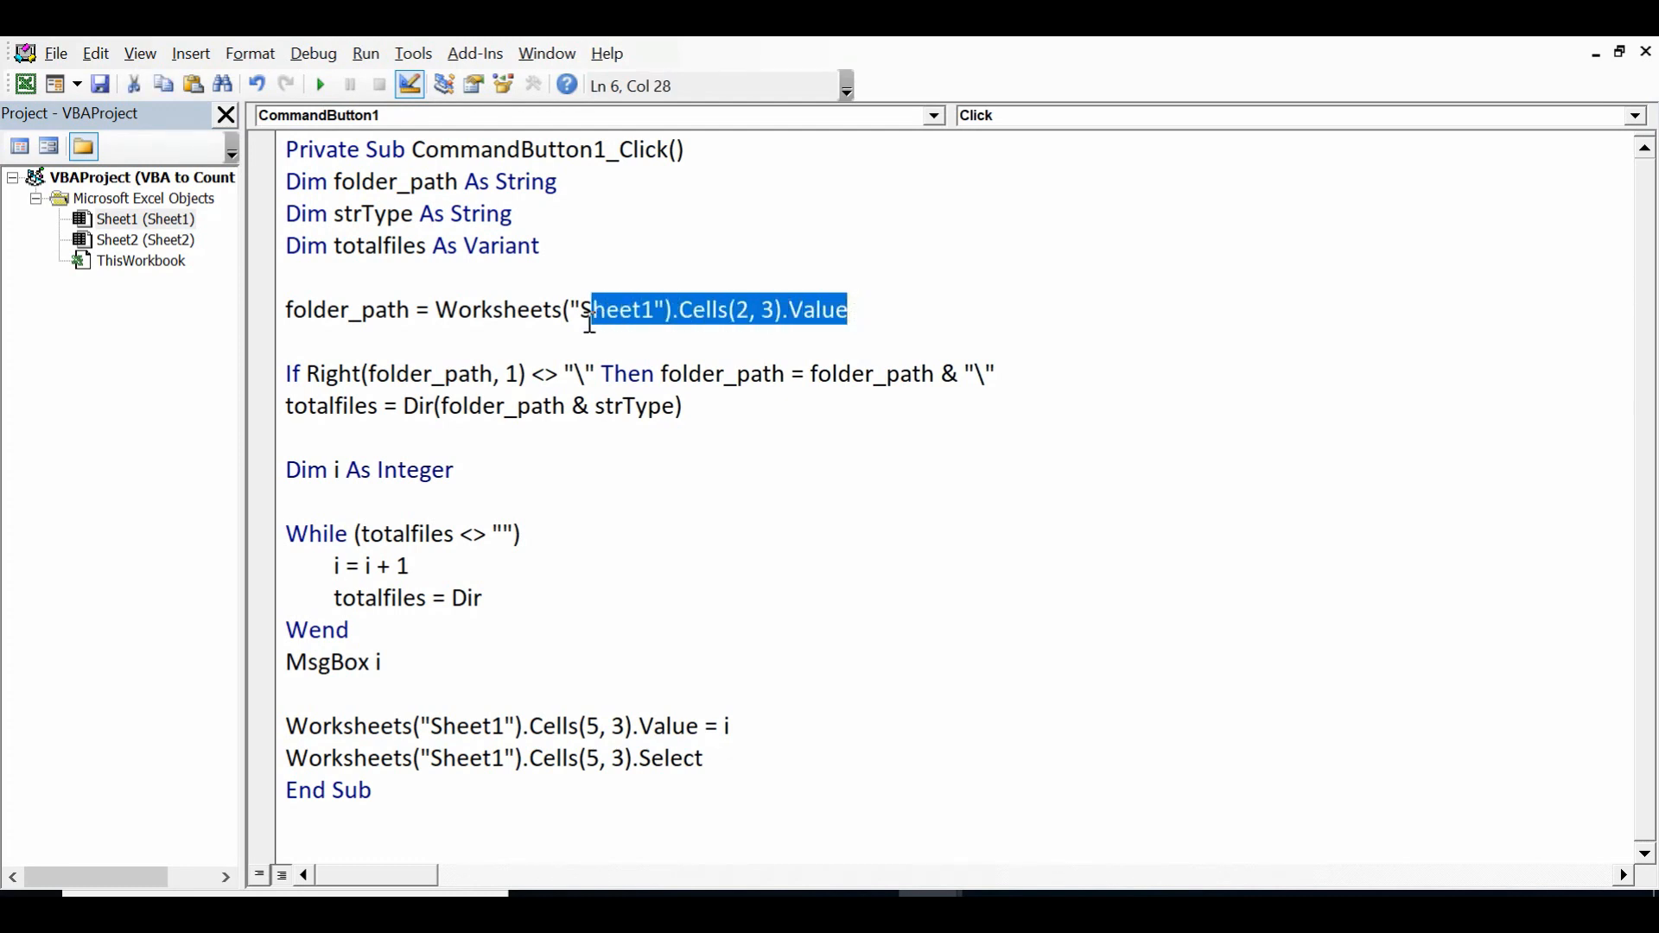
left_click_drag(587, 309, 434, 309)
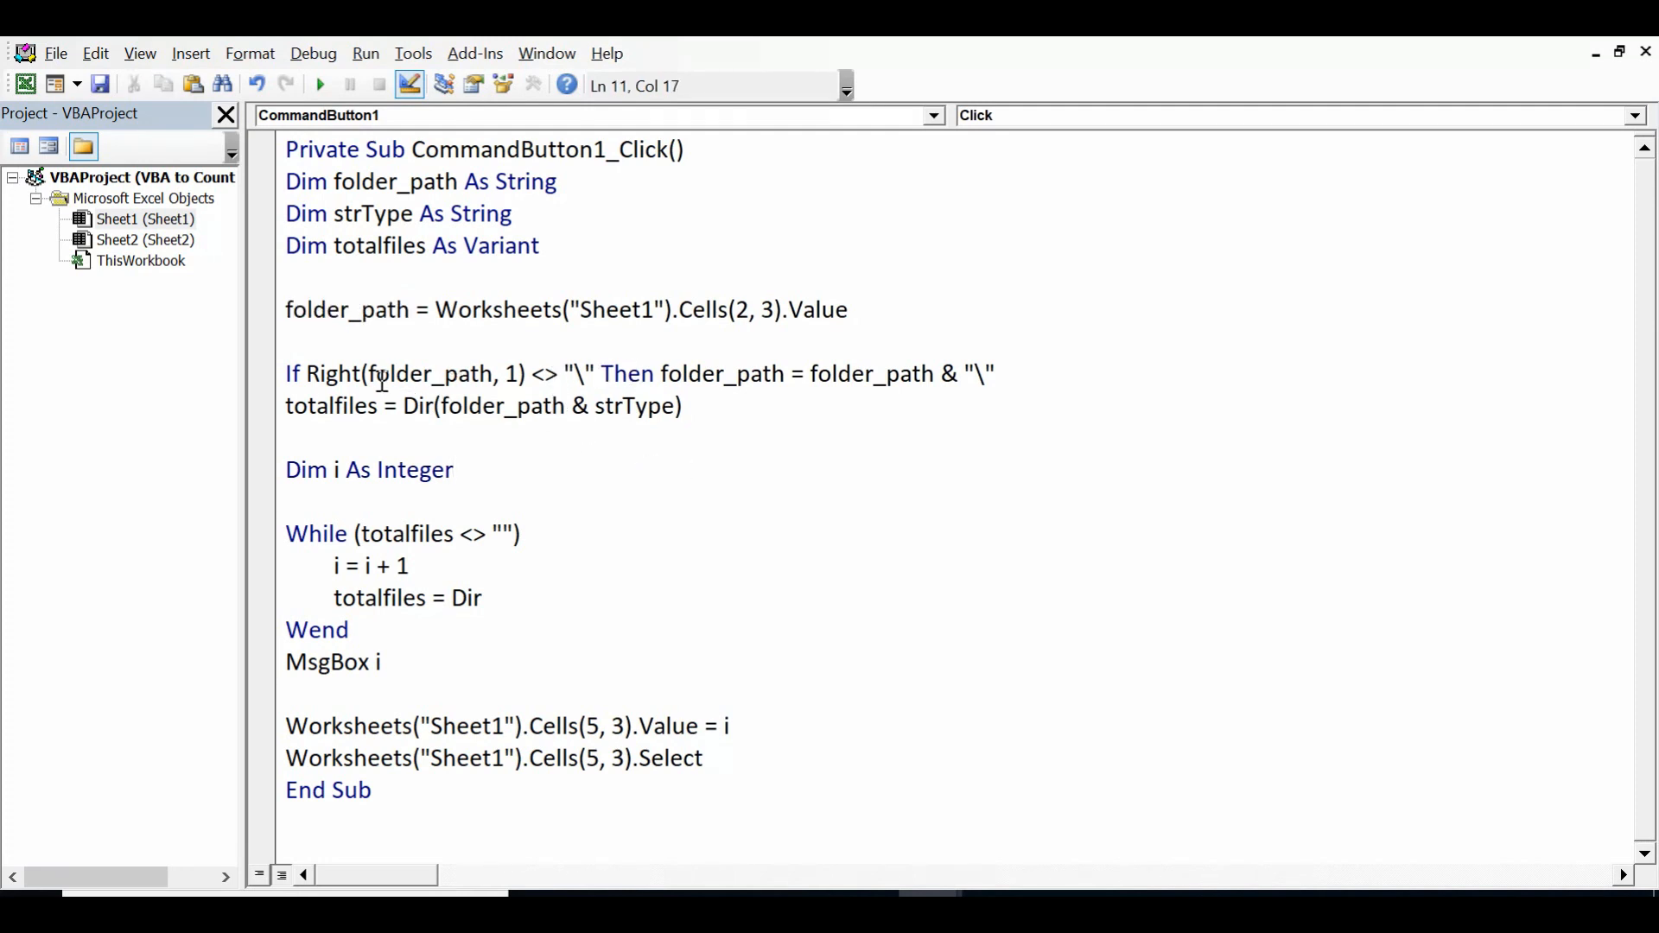
mouse_move(308, 373)
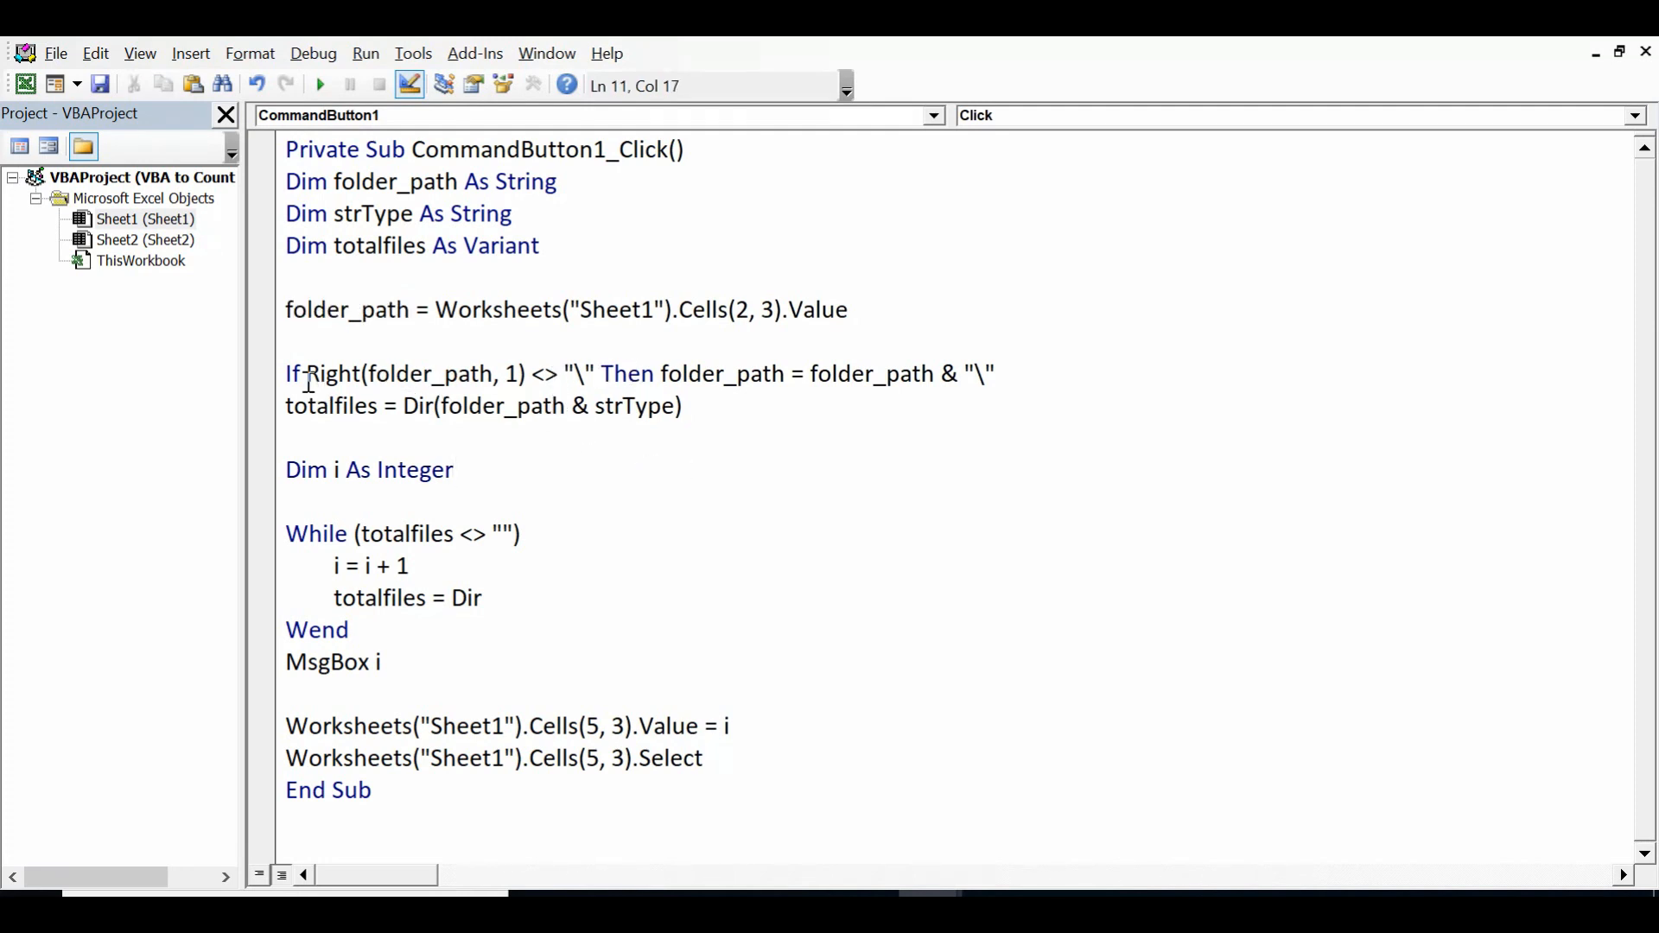
double_click(399, 374)
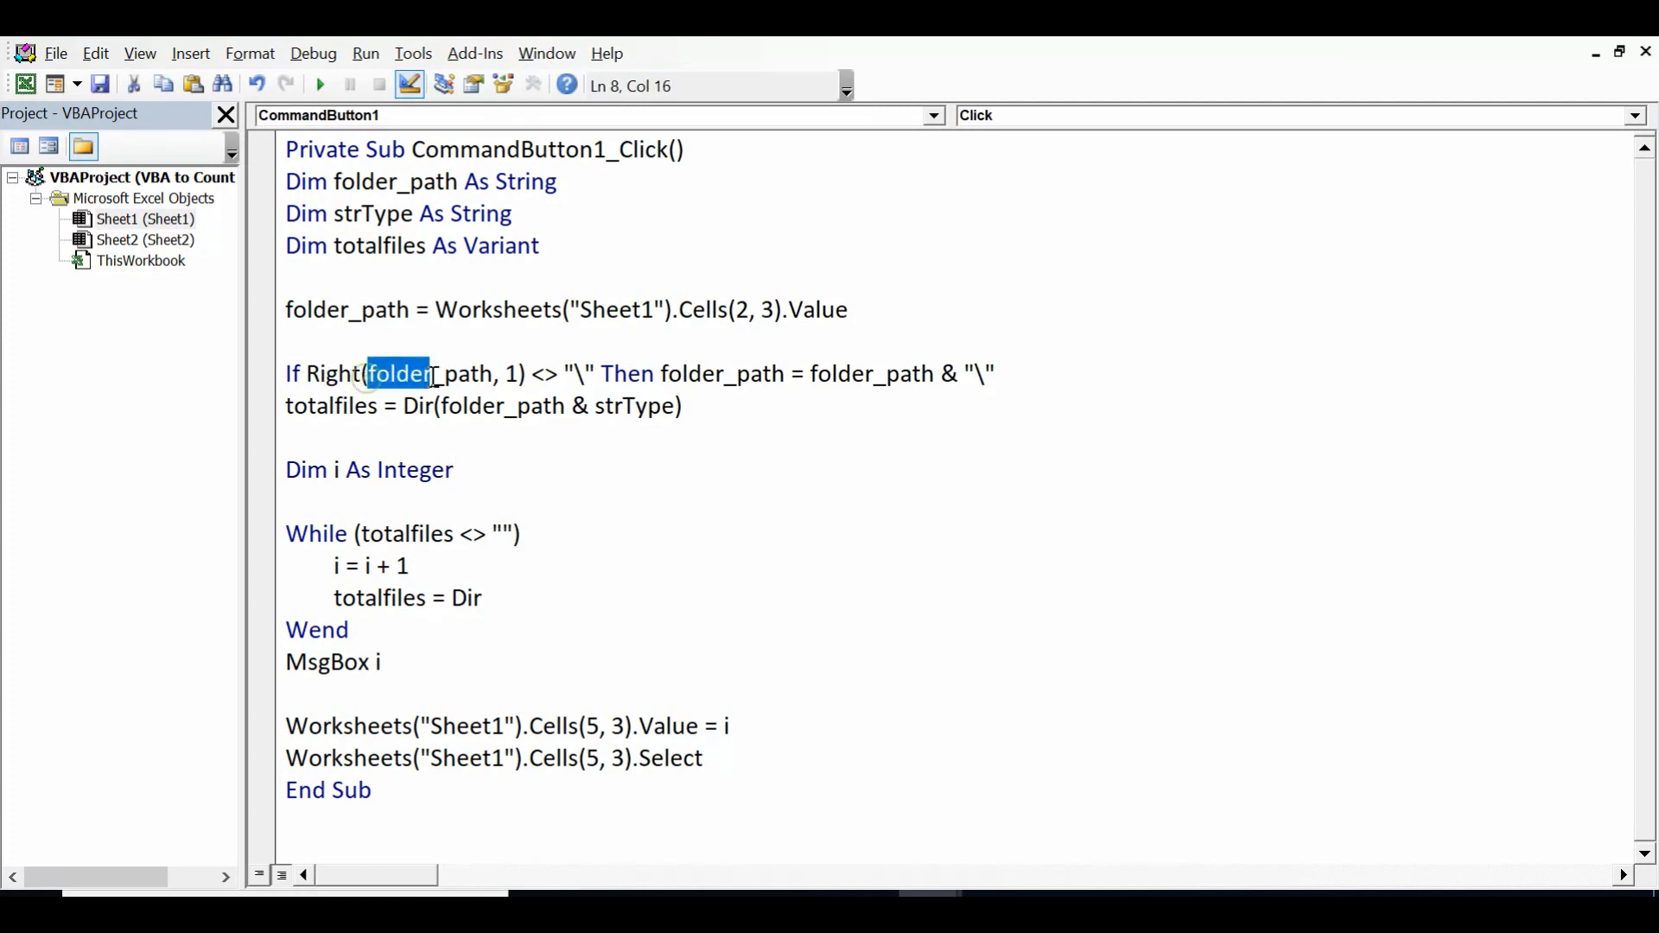
double_click(398, 373)
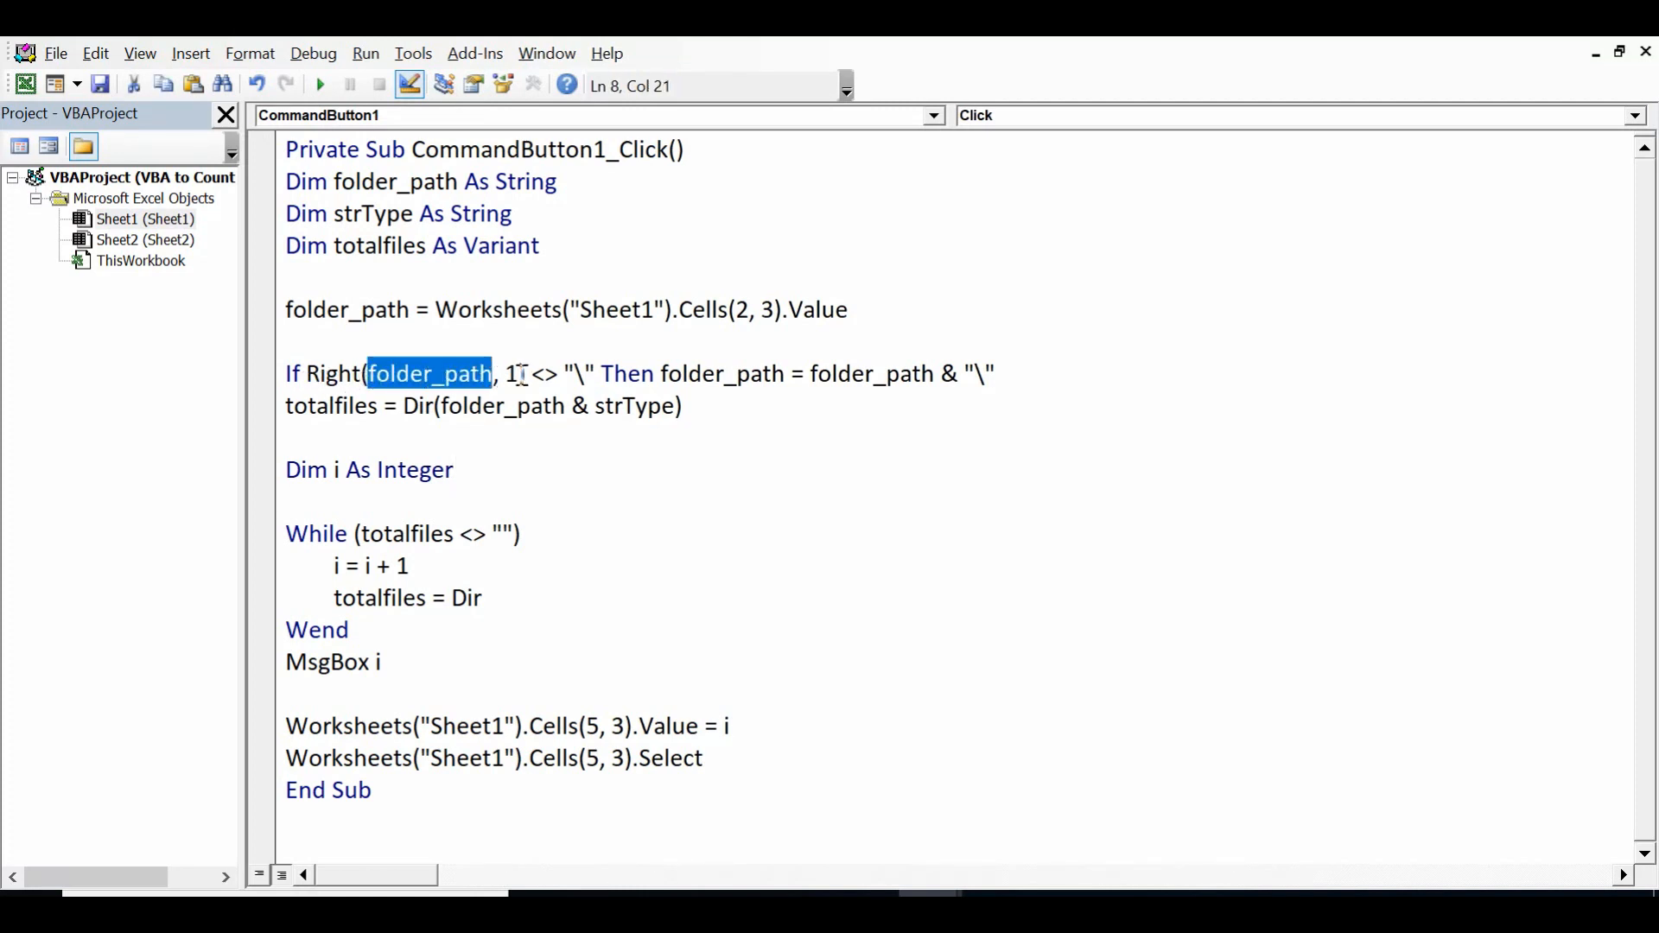
left_click(509, 374)
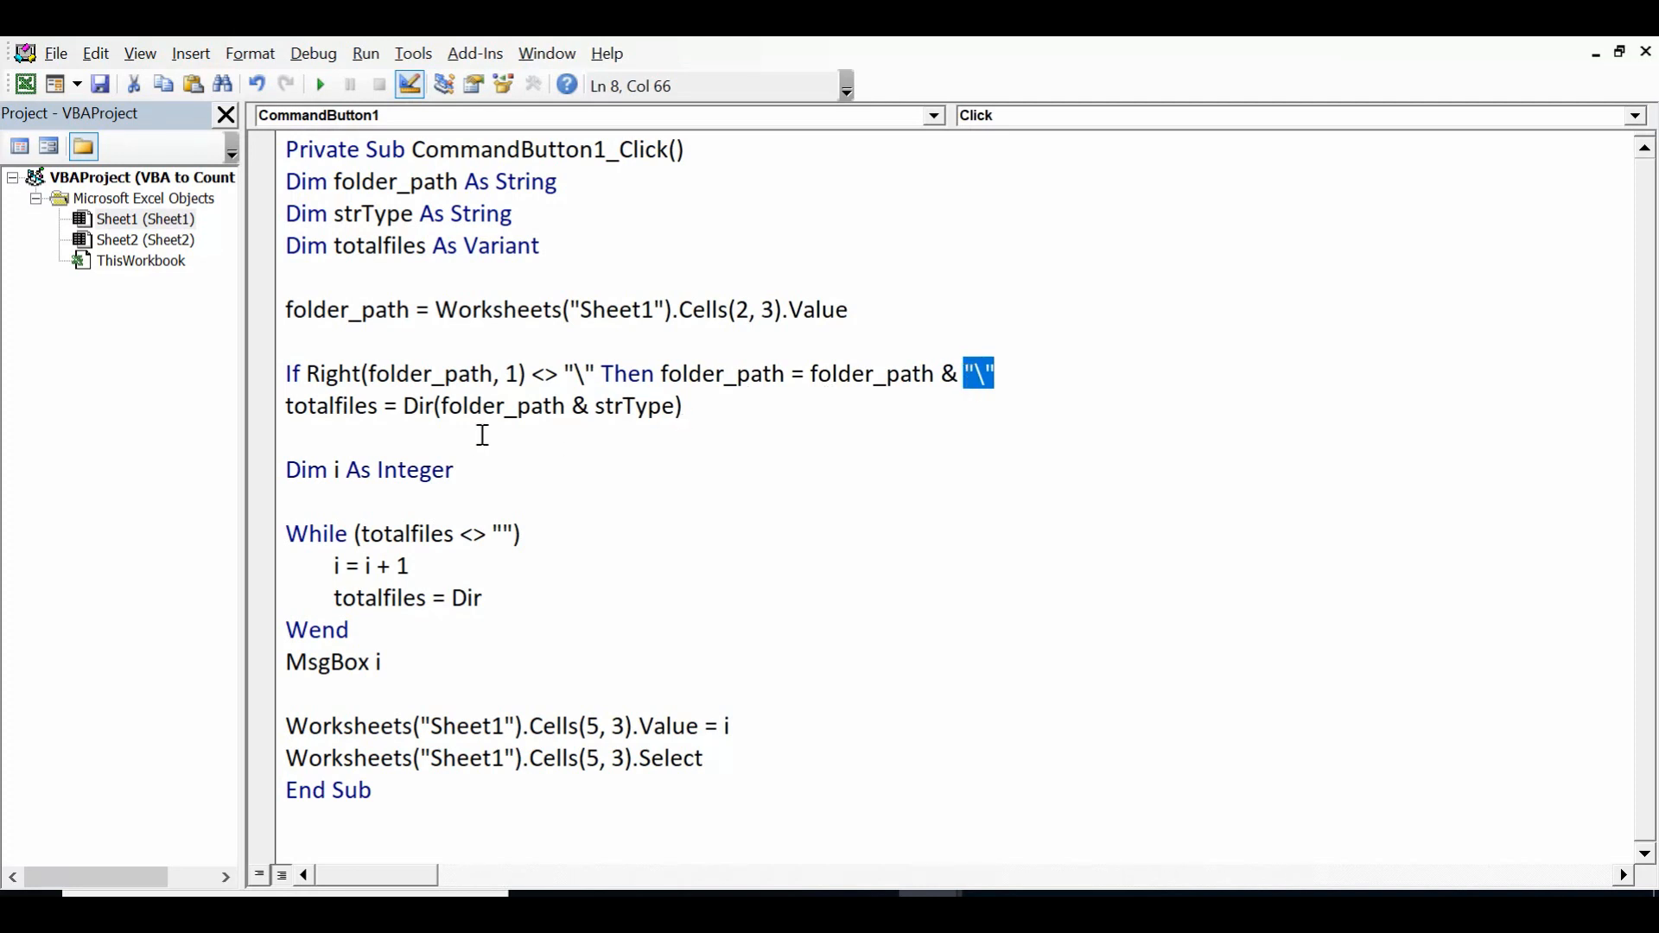
double_click(314, 404)
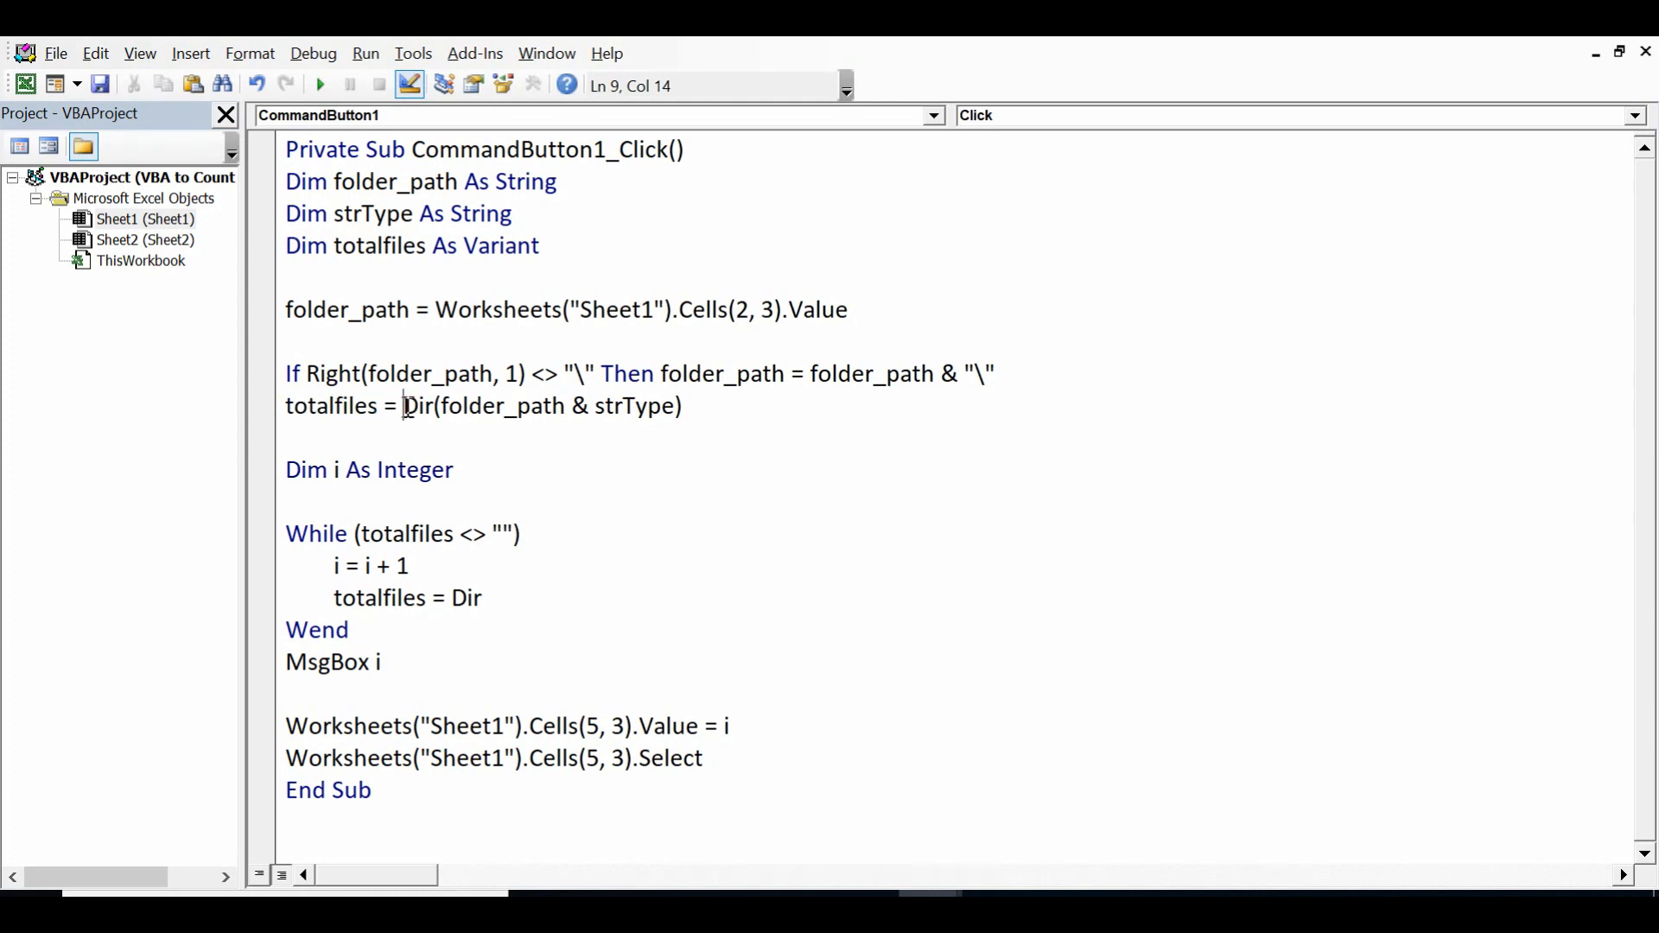
double_click(420, 404)
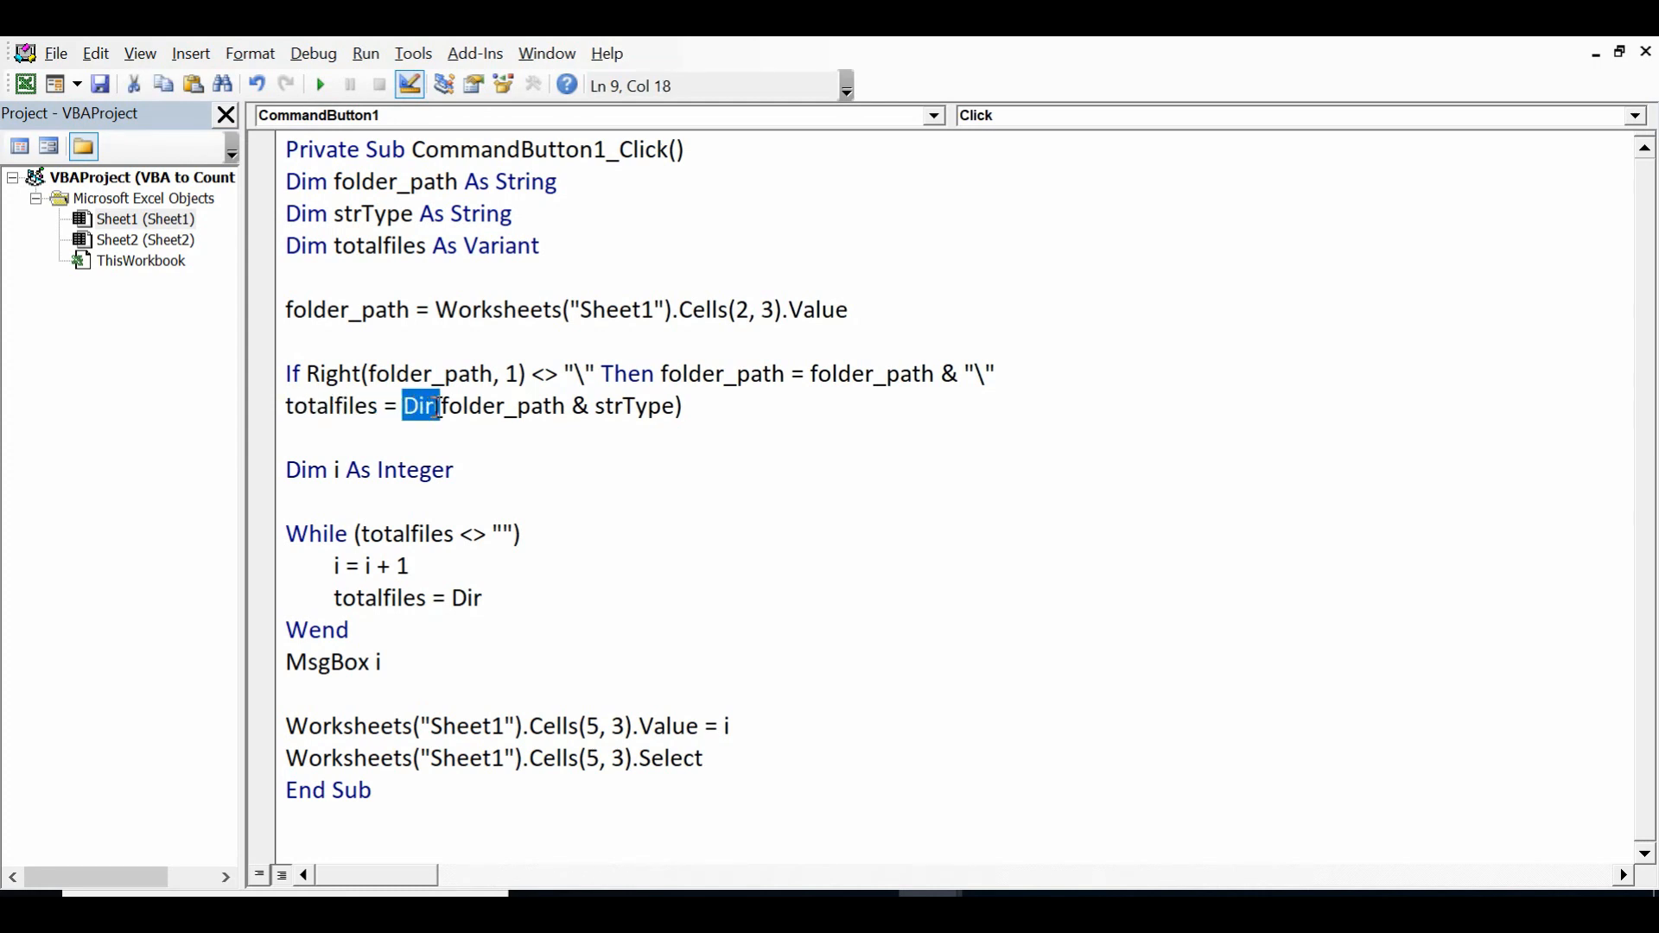
double_click(473, 405)
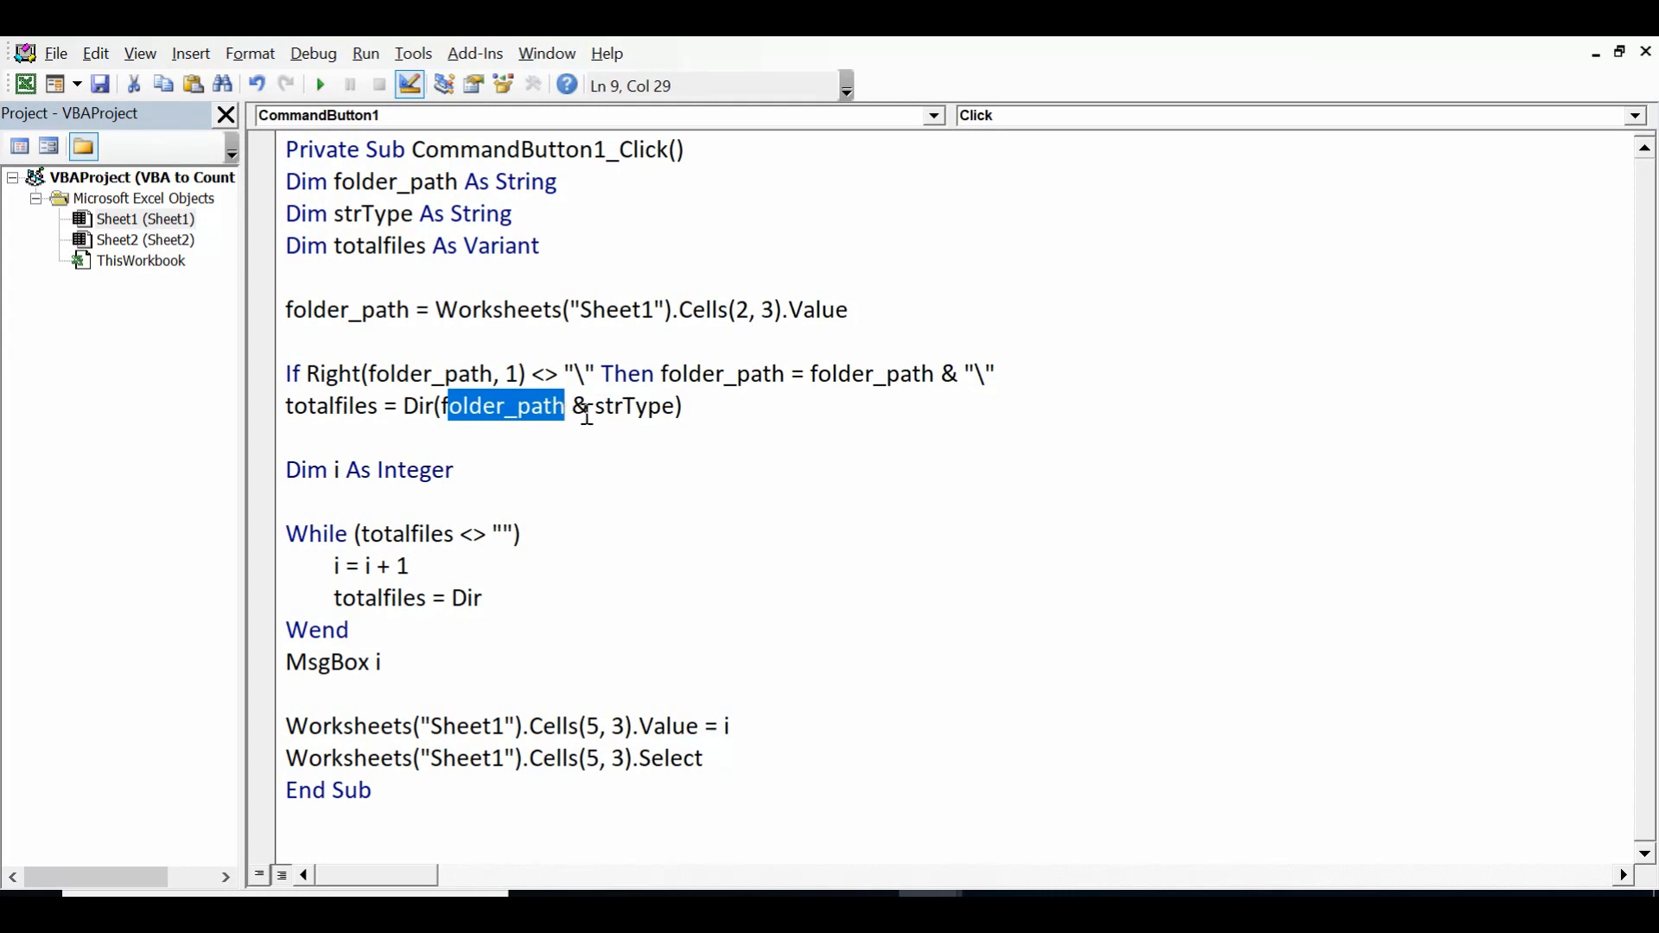
left_click(581, 405)
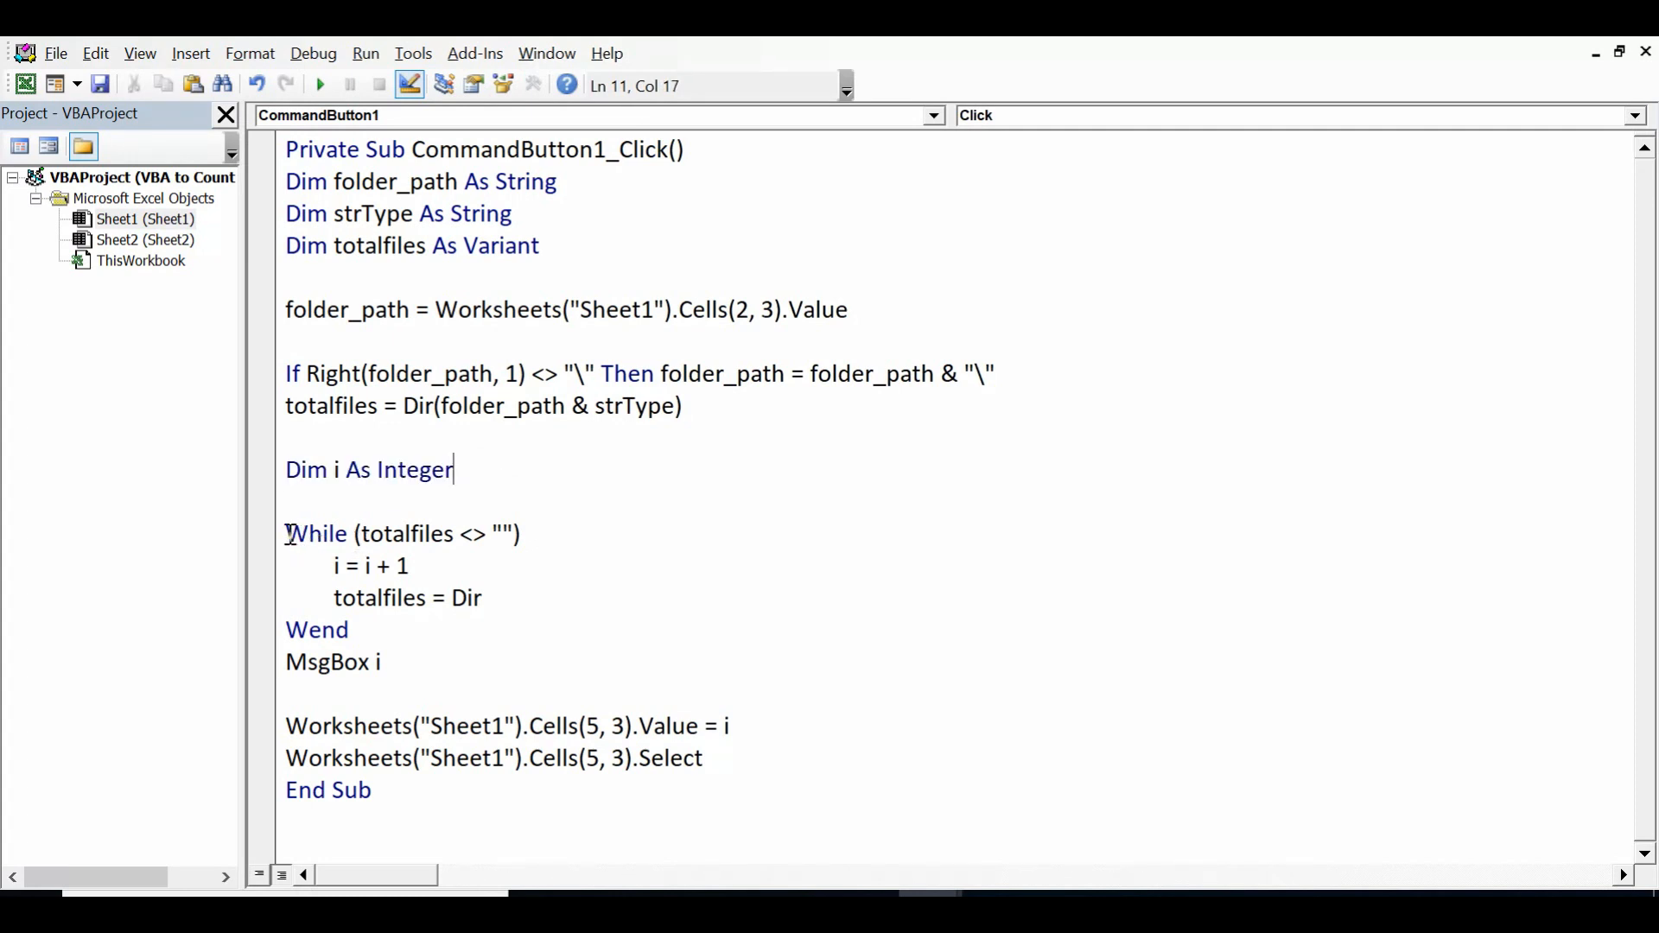
double_click(389, 534)
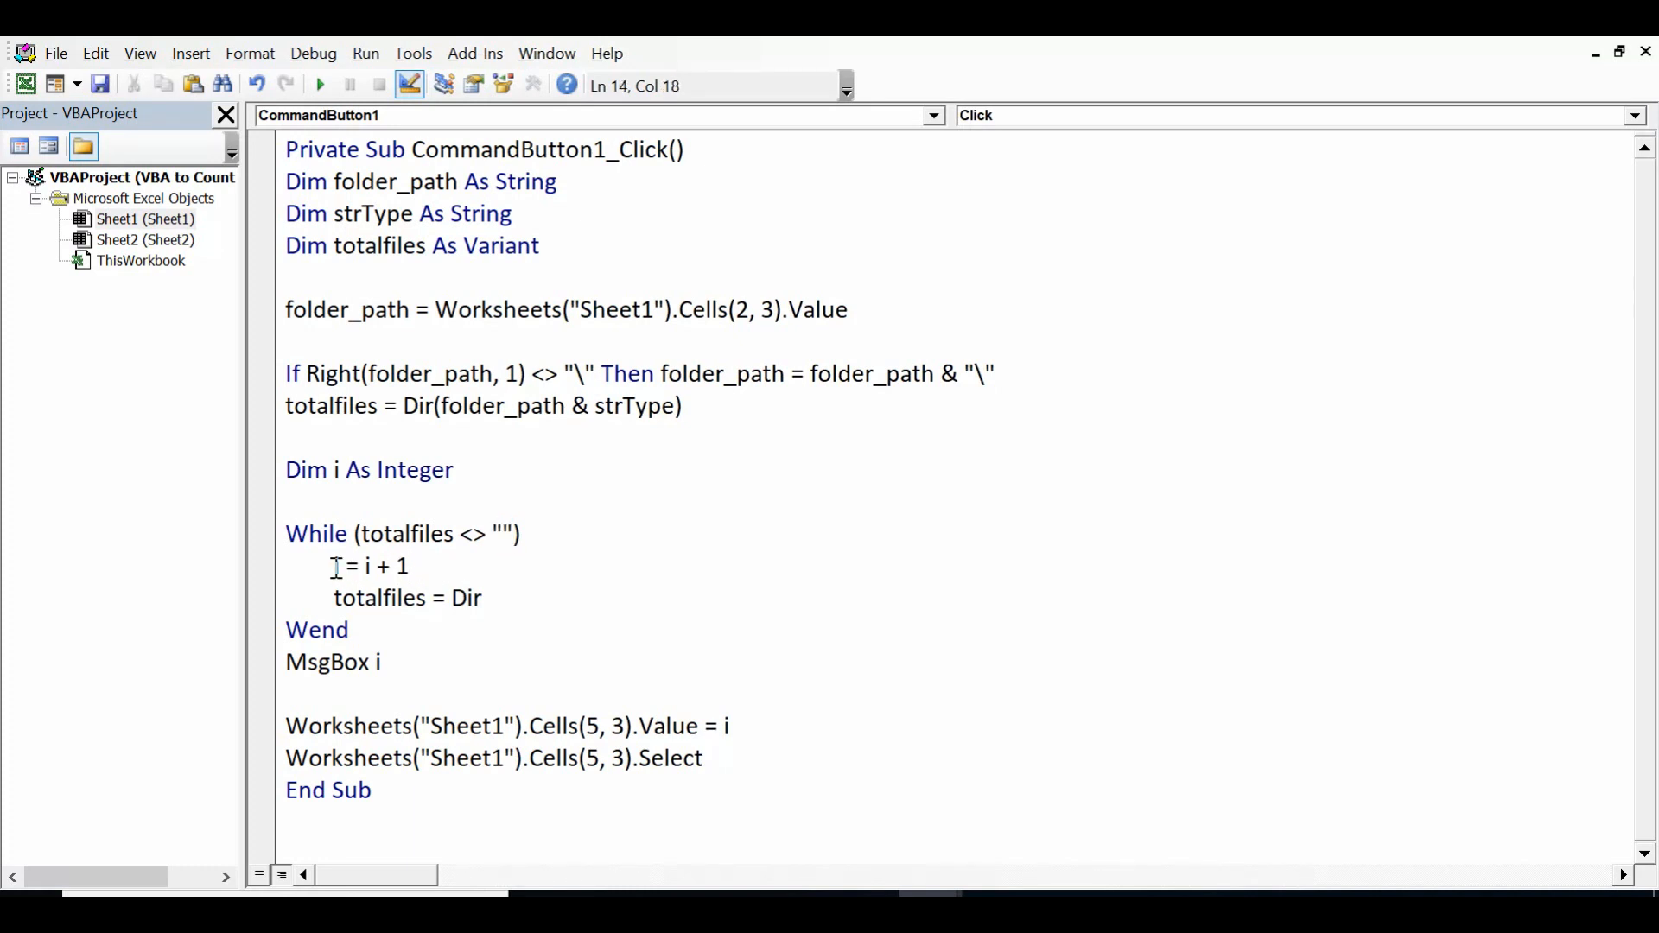
left_click_drag(332, 565, 408, 565)
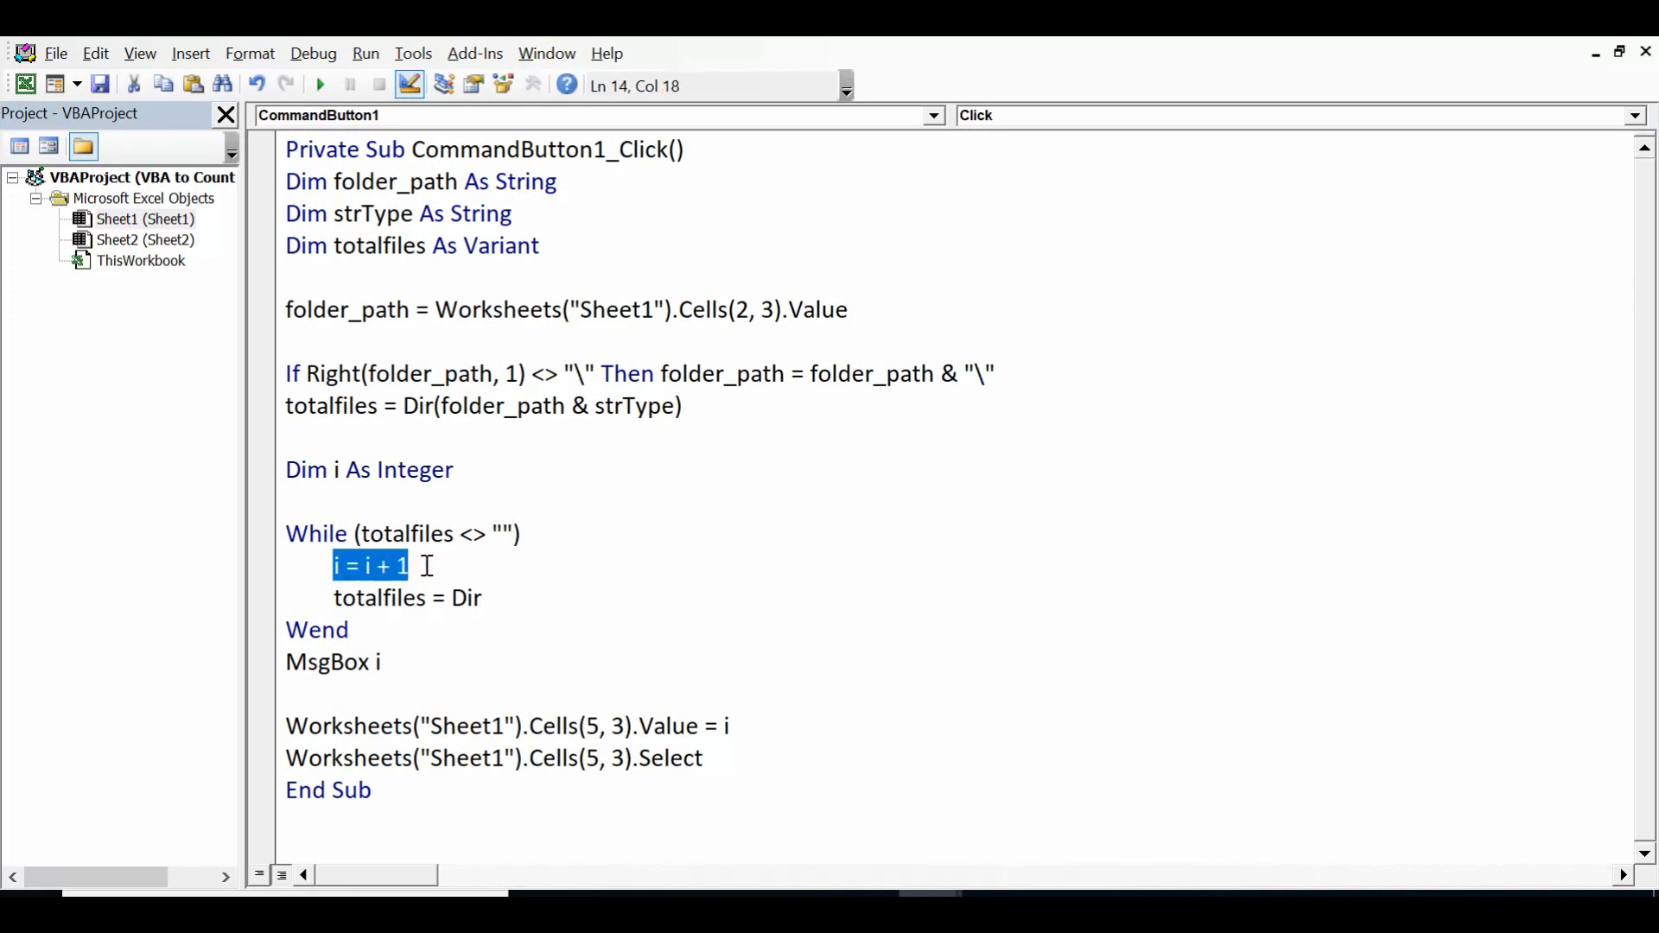
left_click(358, 598)
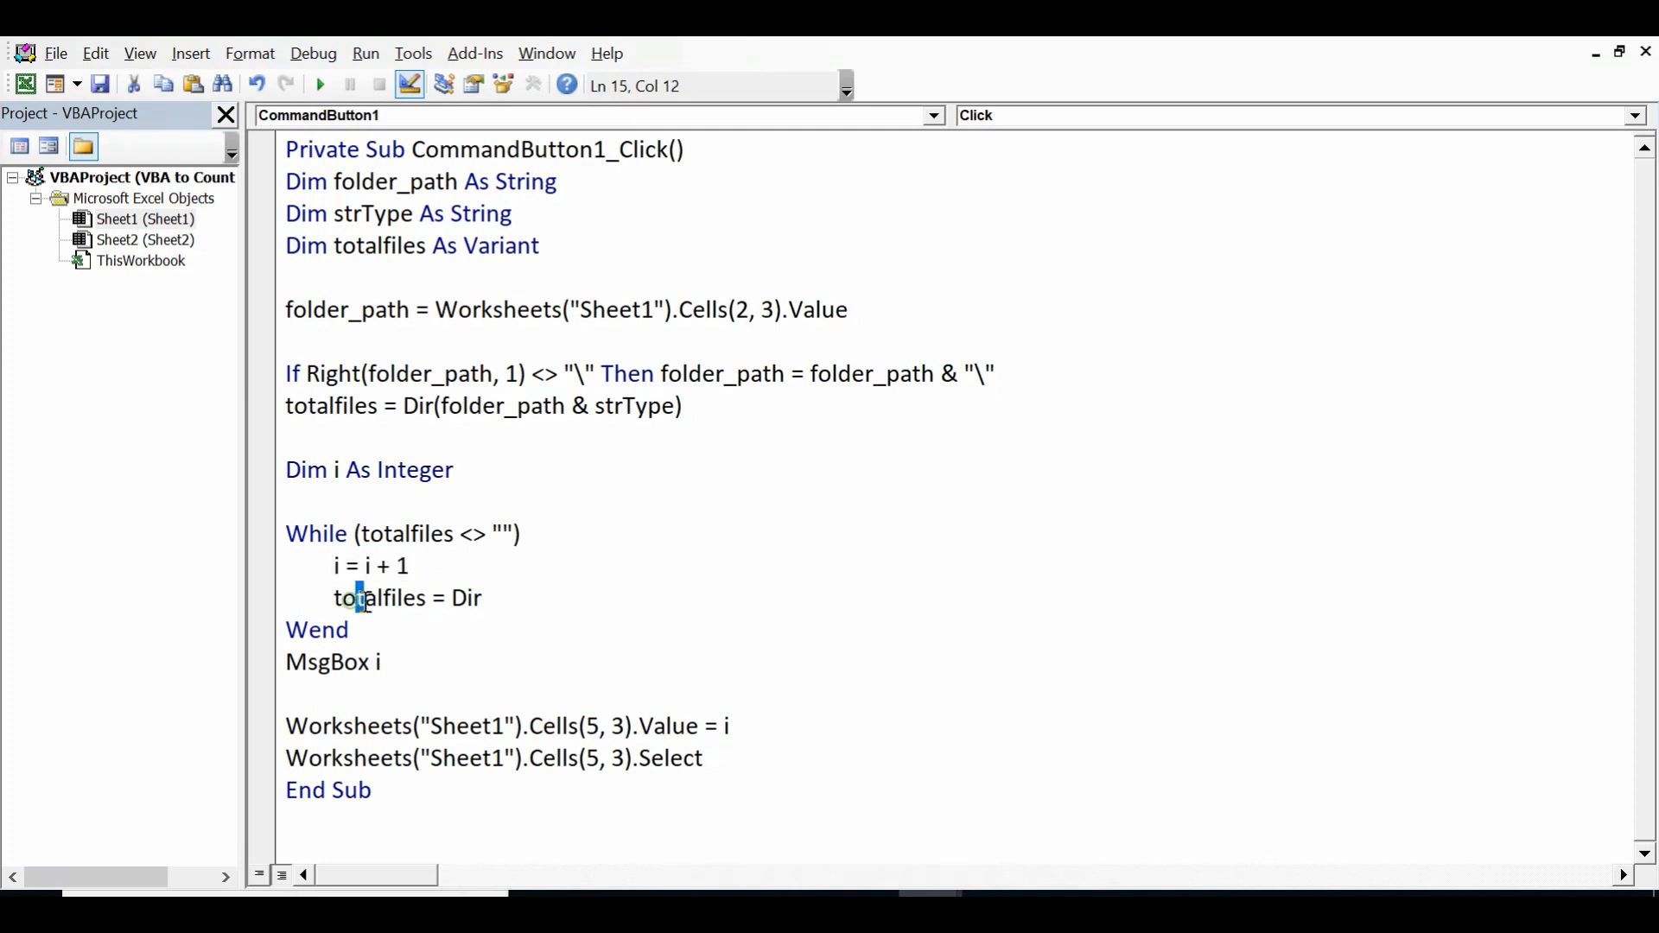
left_click(489, 598)
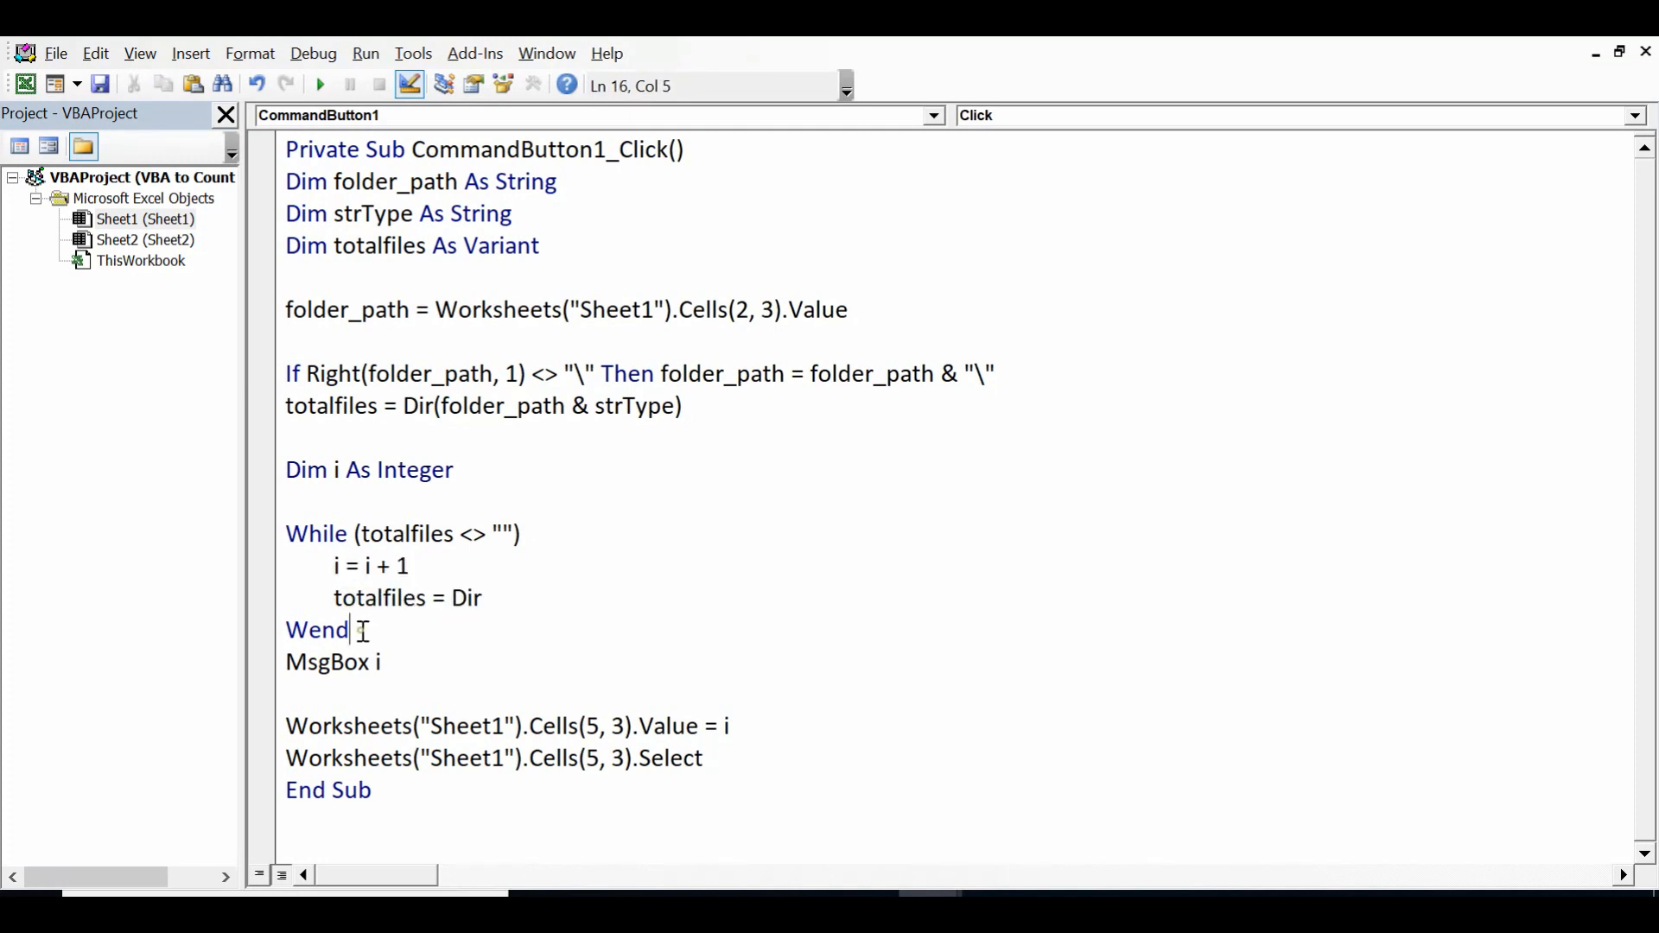
mouse_move(388, 633)
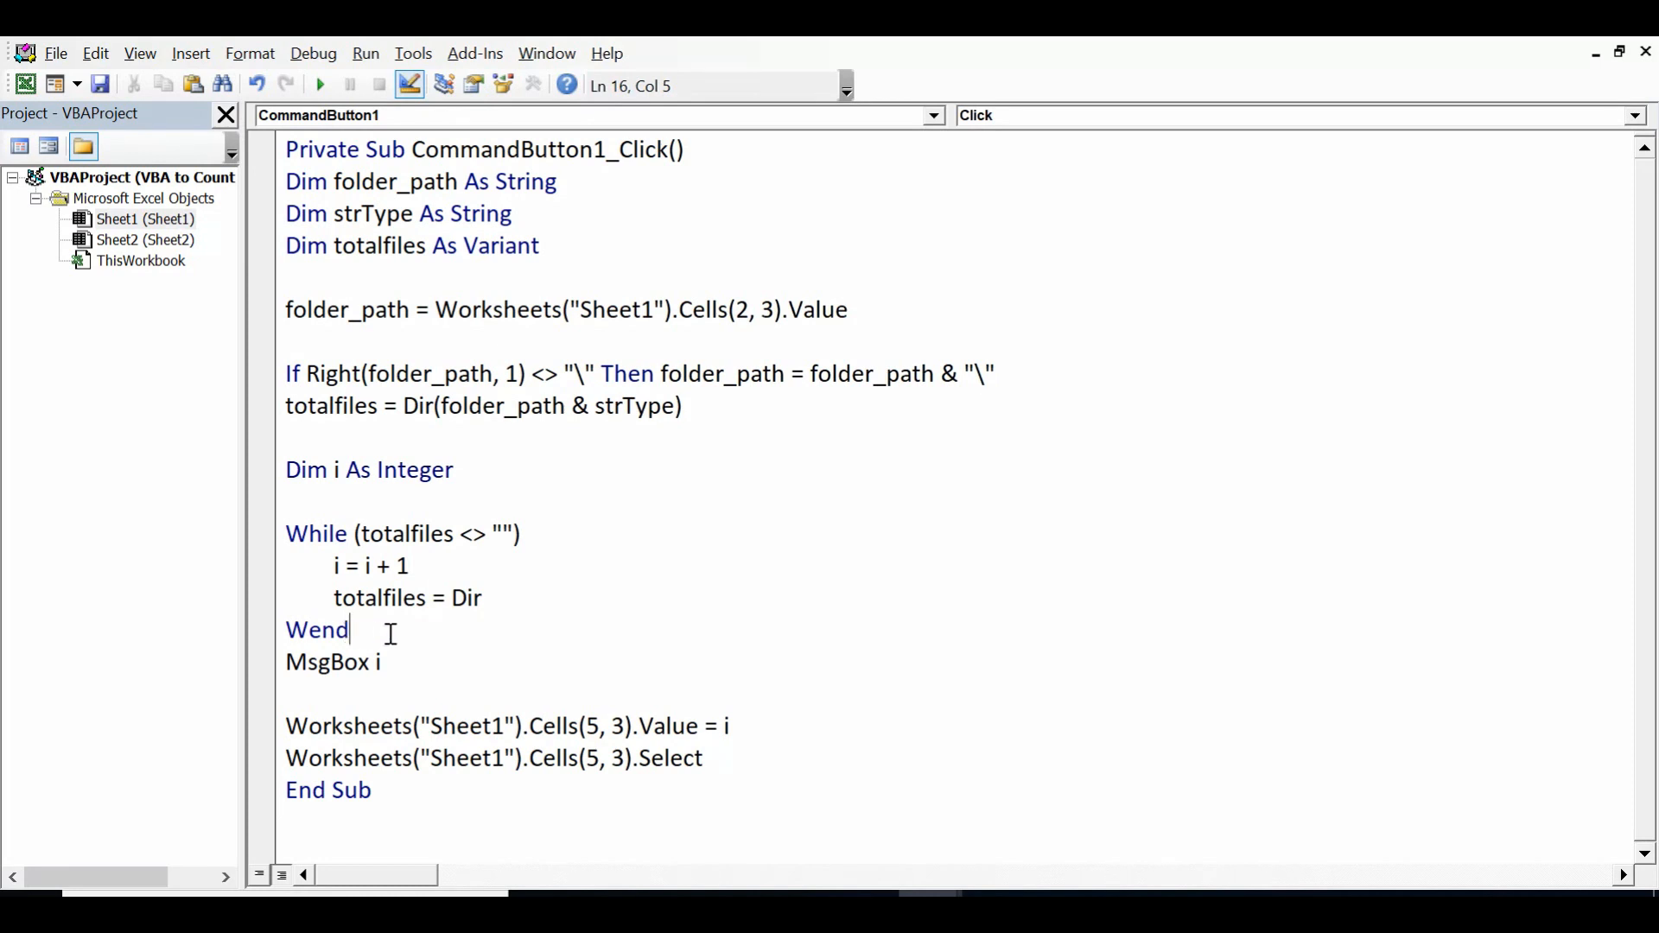
double_click(375, 662)
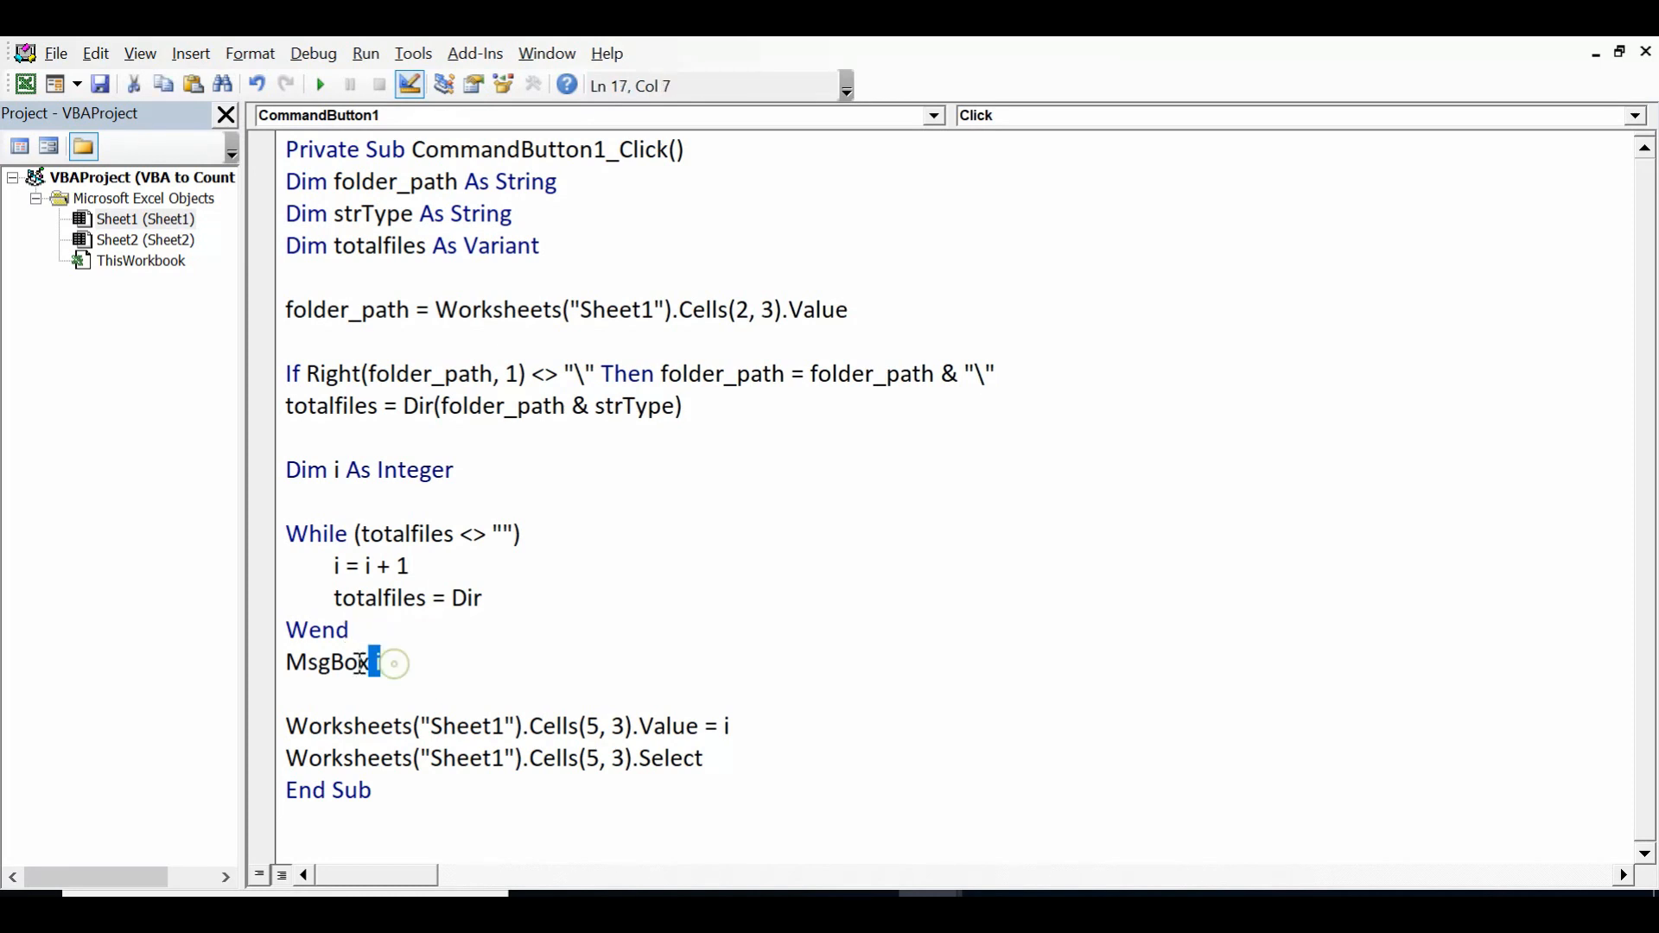
triple_click(329, 662)
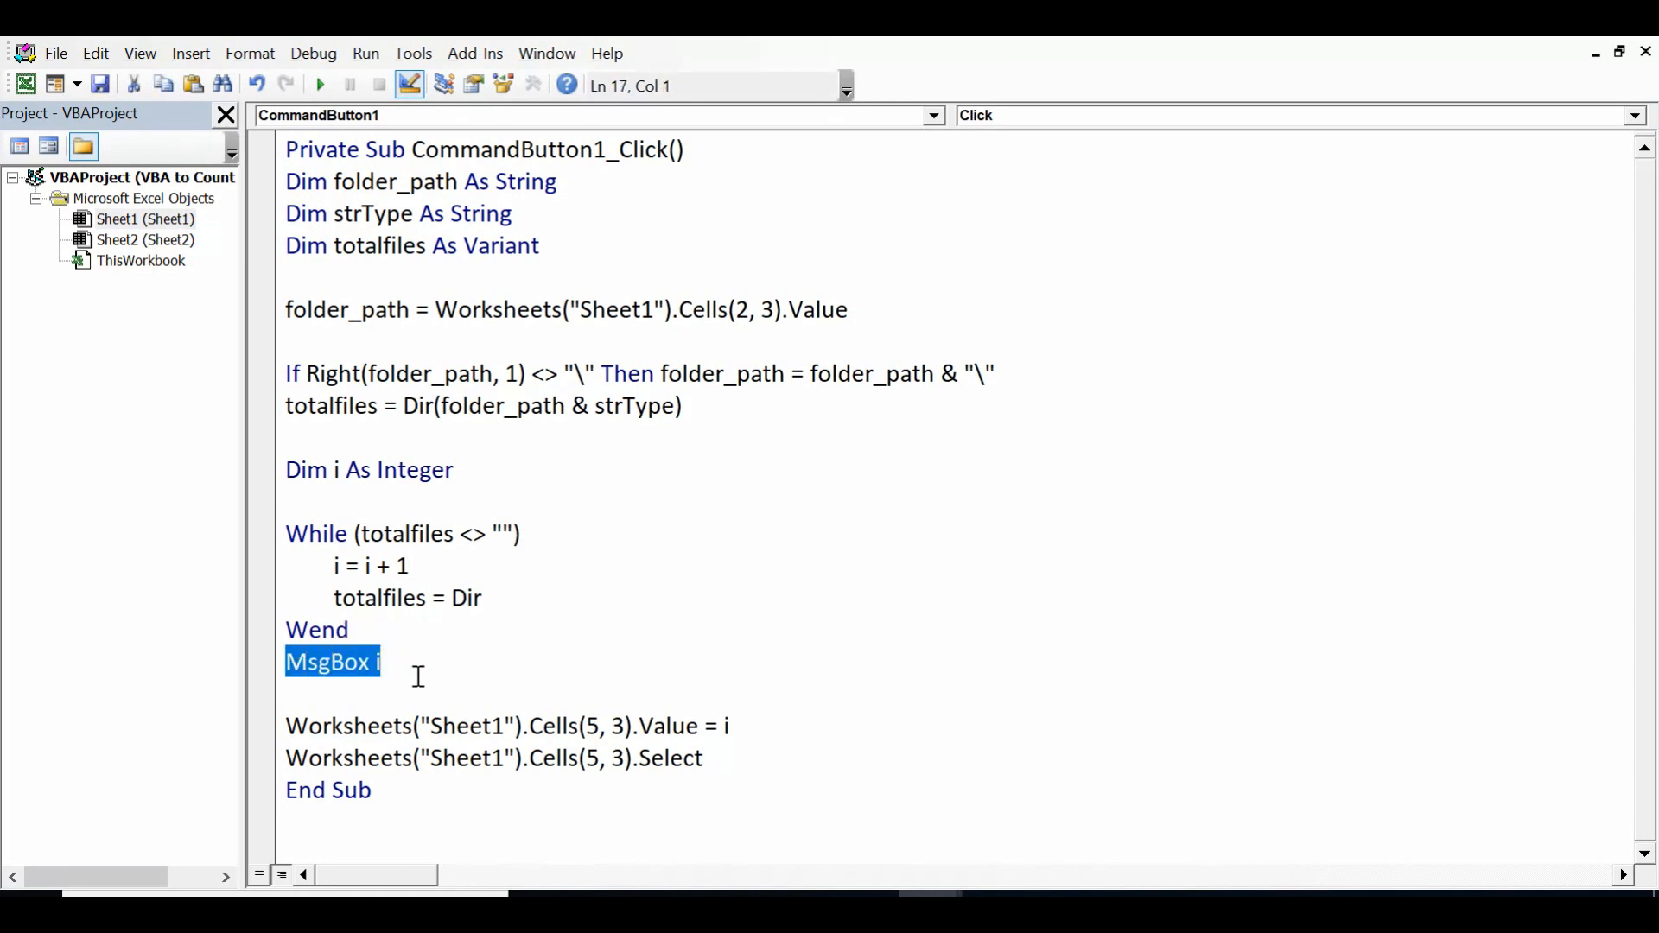
left_click(384, 662)
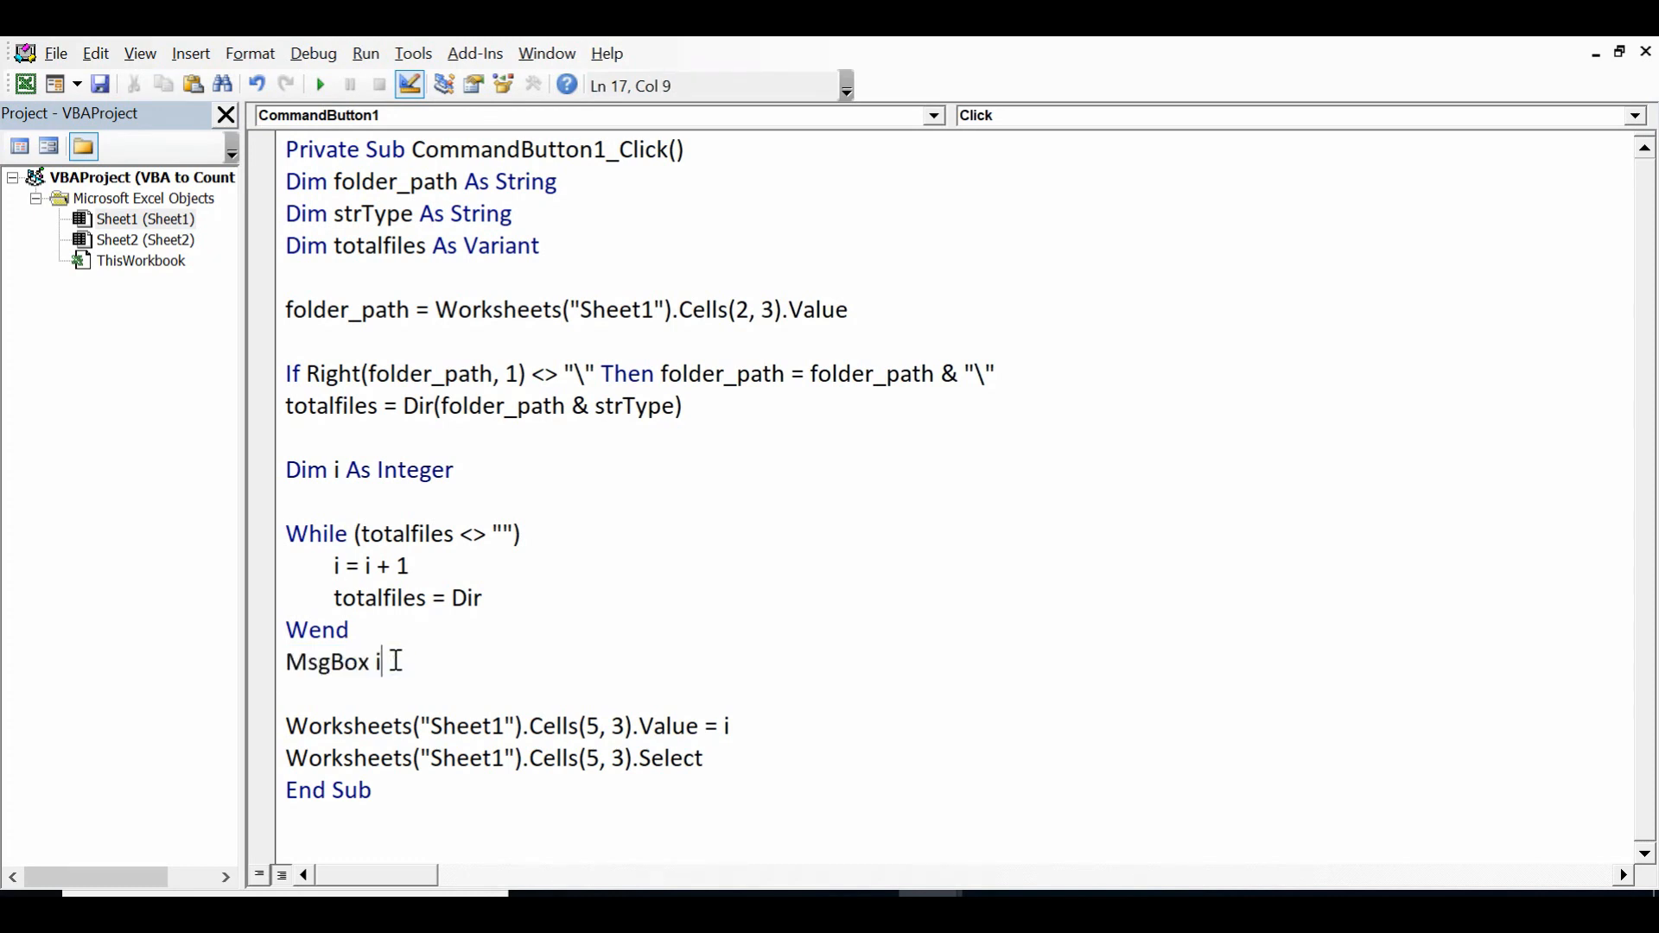
mouse_move(389, 662)
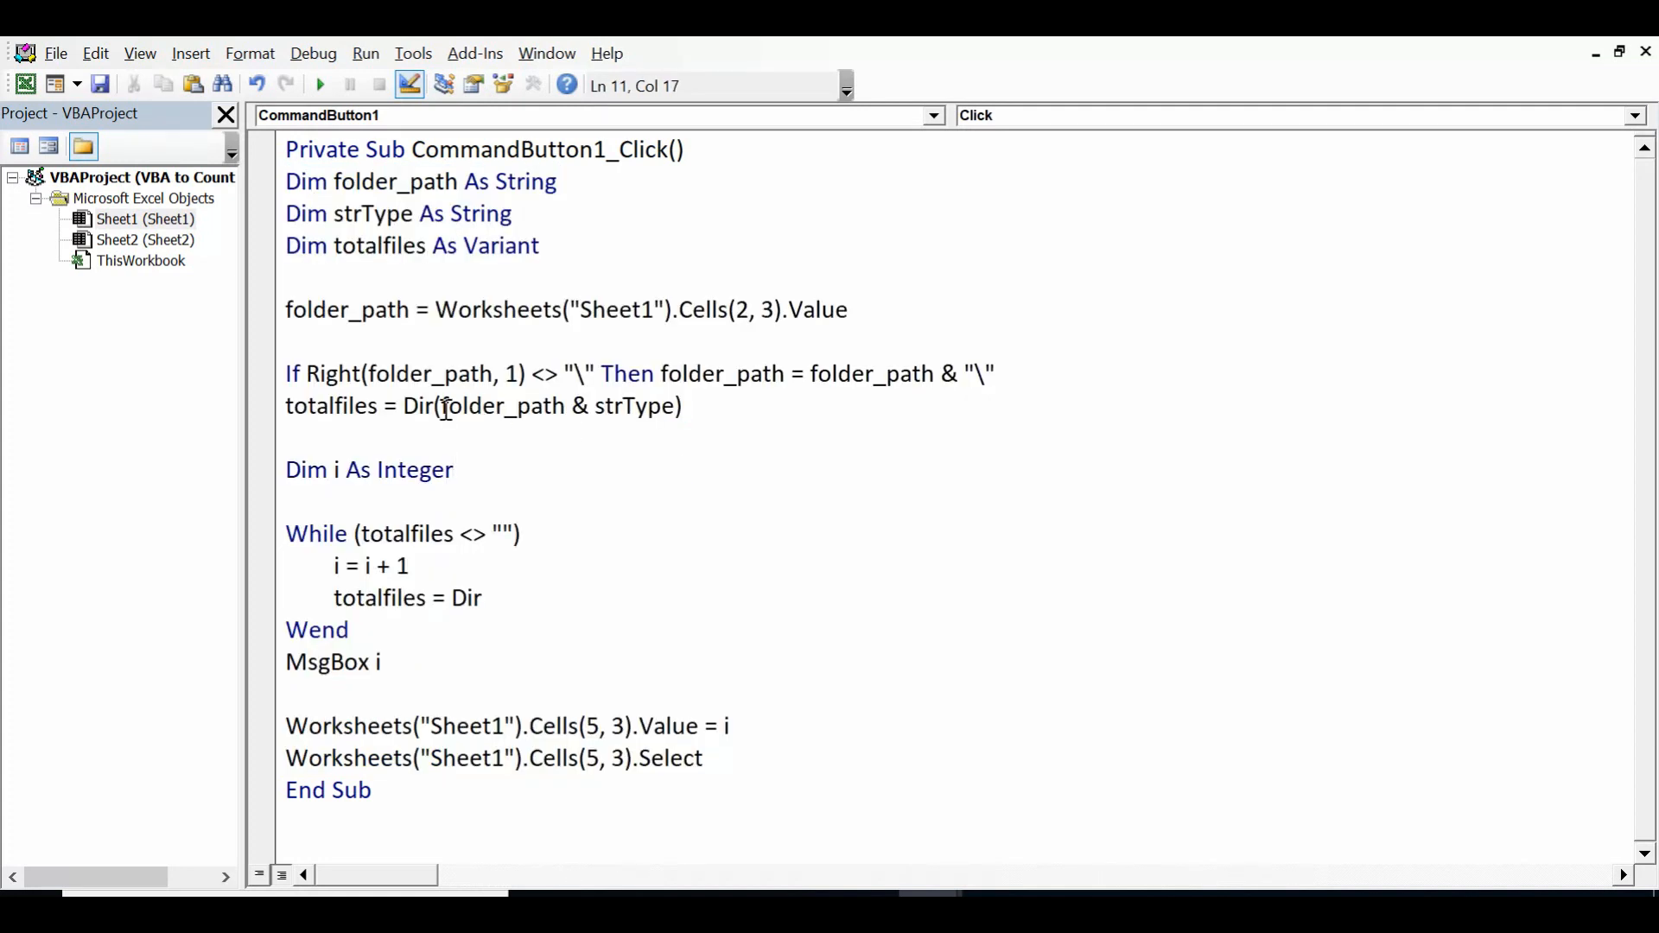
Add the line strType = "*.xls*" before folder_path so only Excel files are counted.
left_click(288, 276)
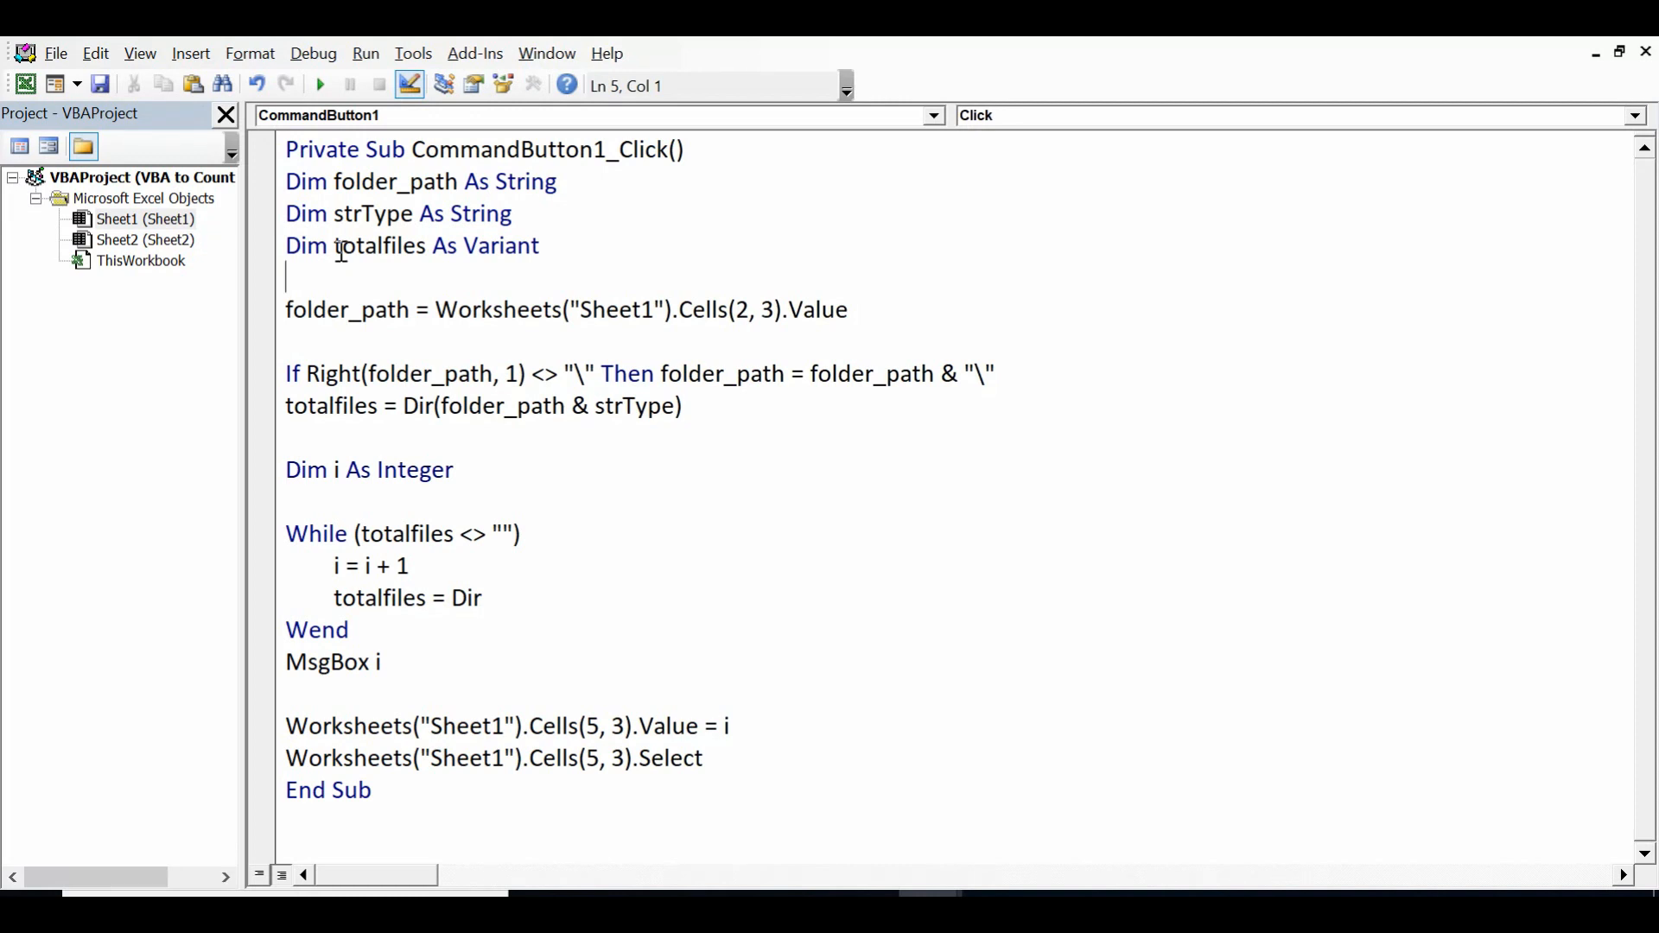
left_click_drag(368, 212, 433, 213)
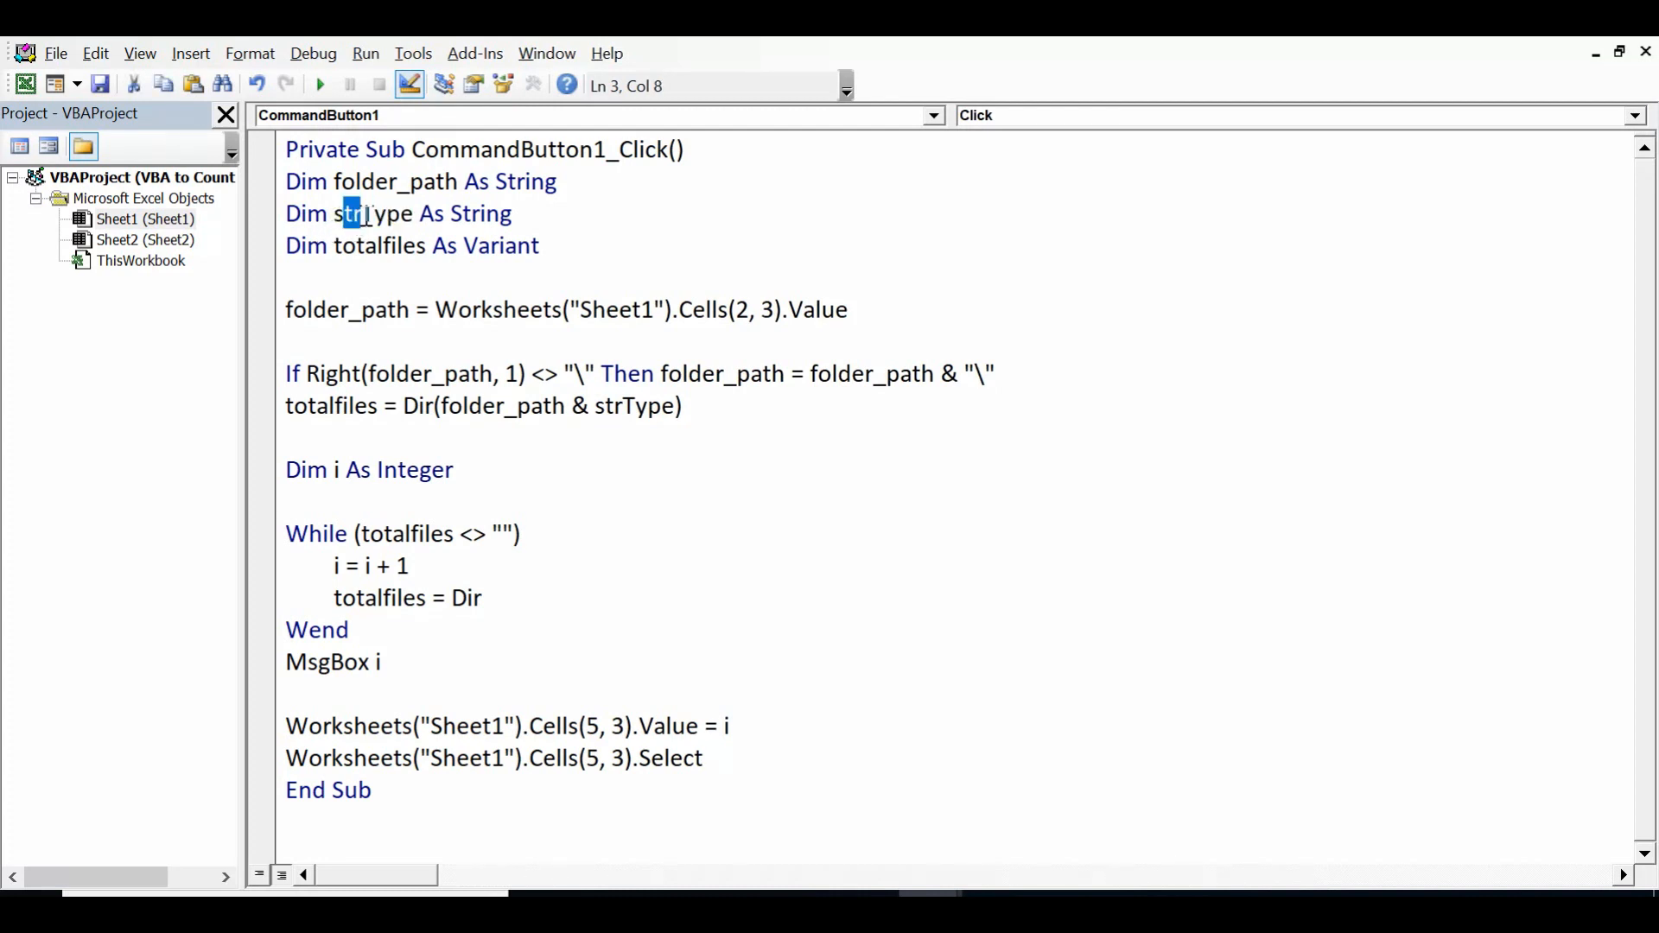
double_click(375, 213)
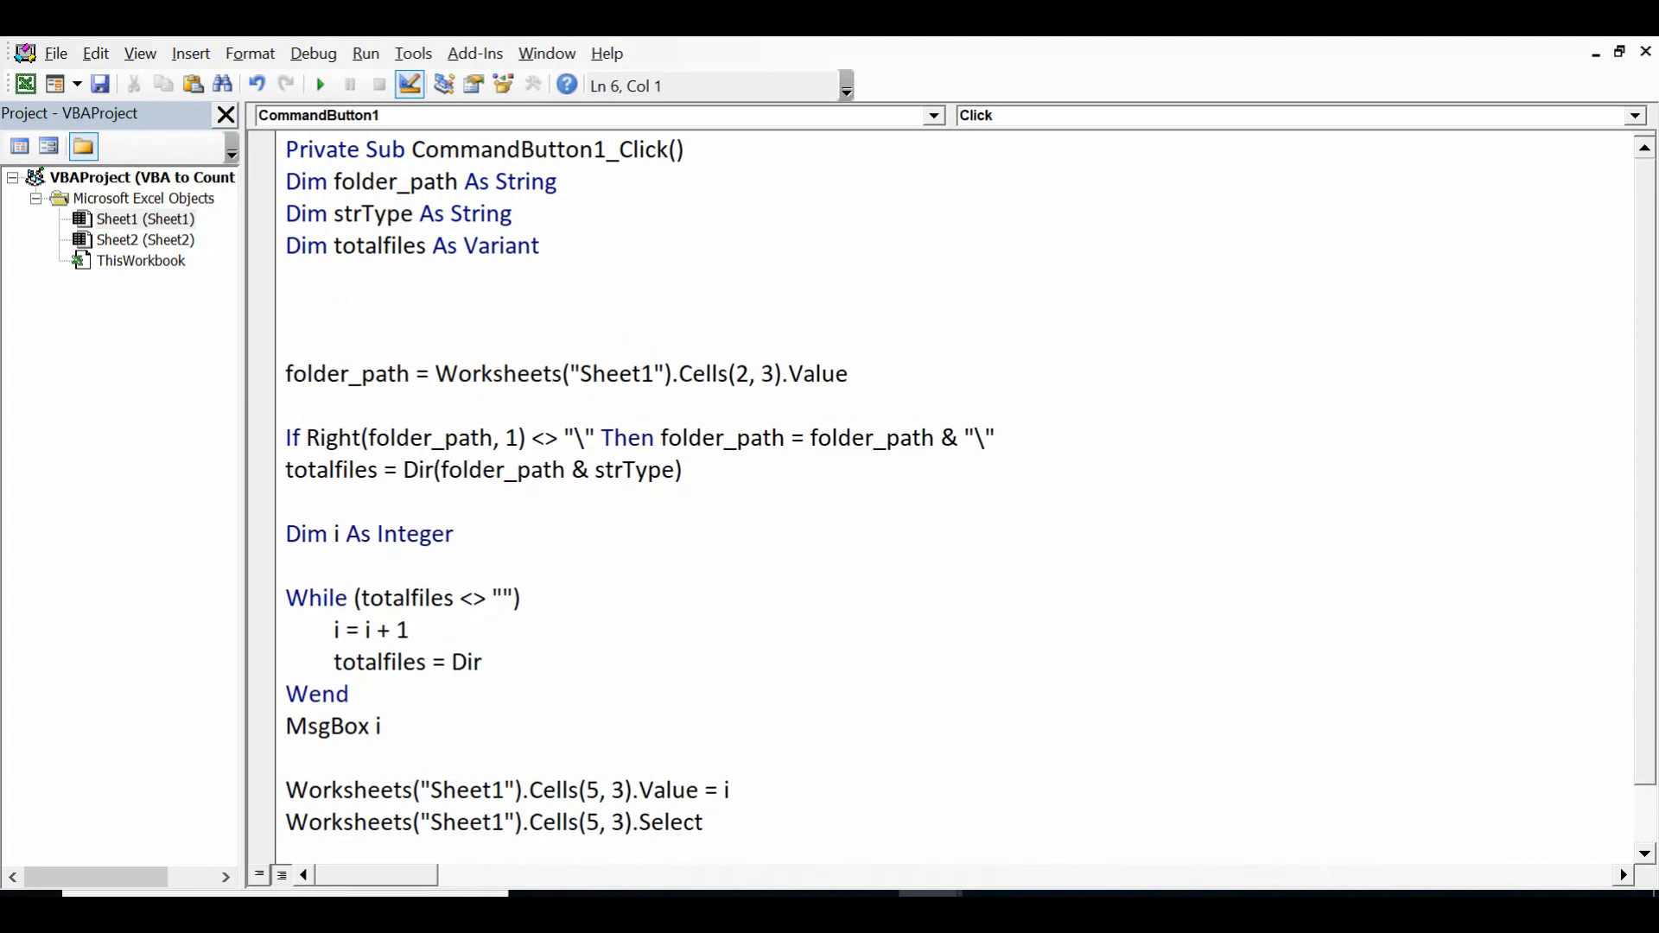
type("str")
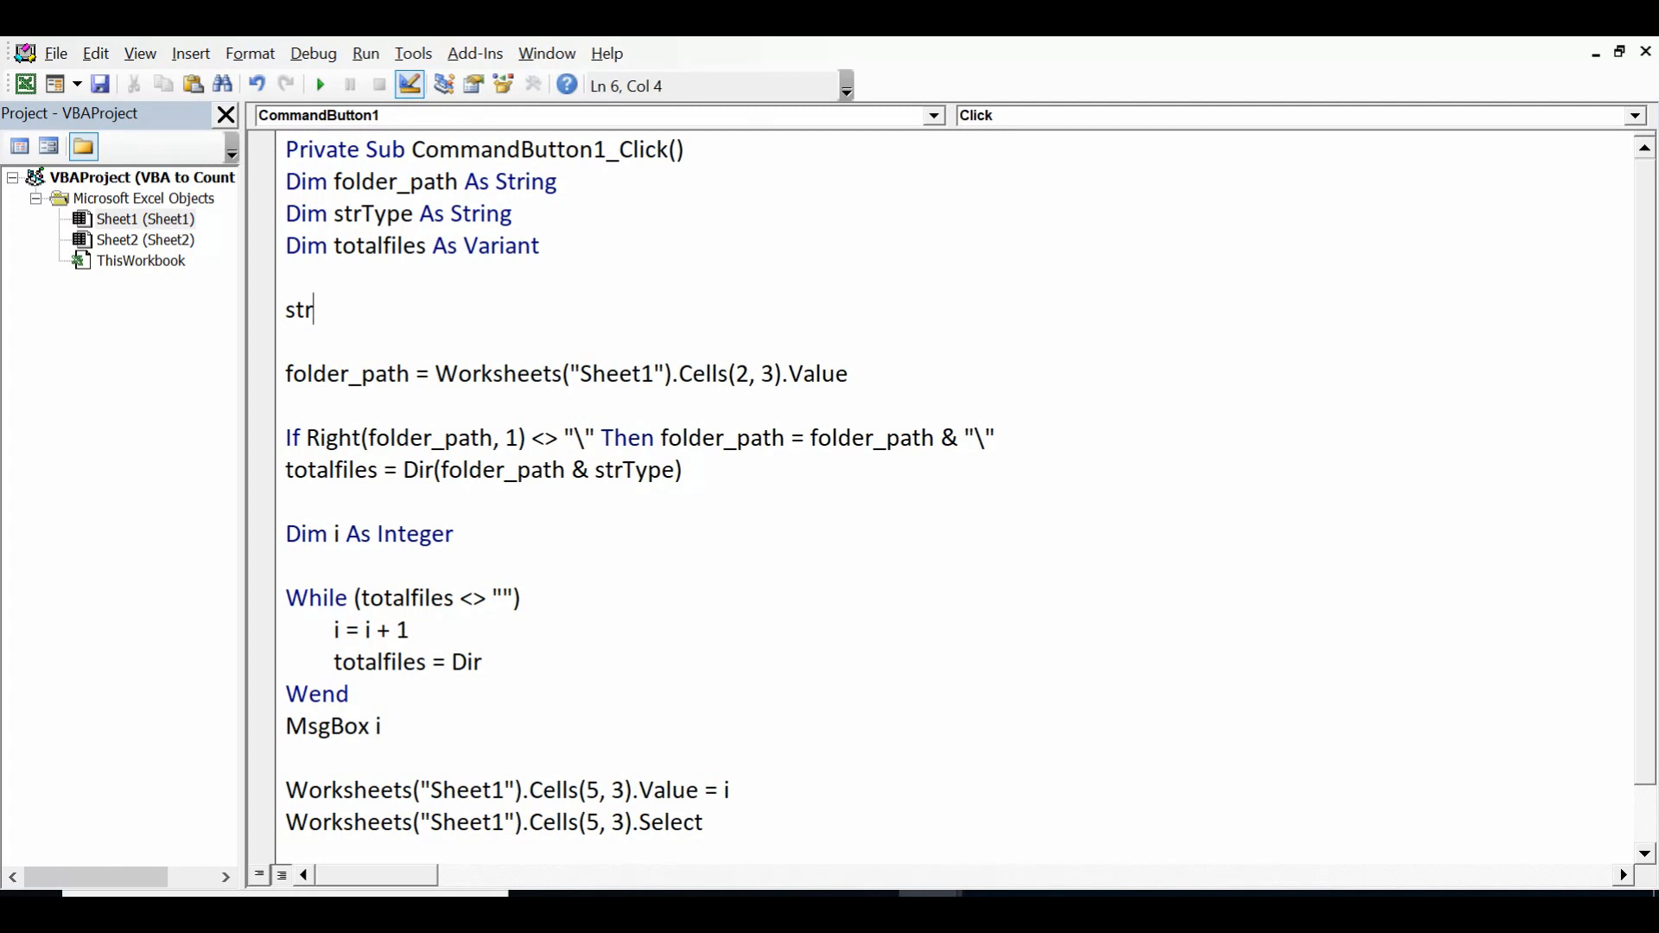
type("Type")
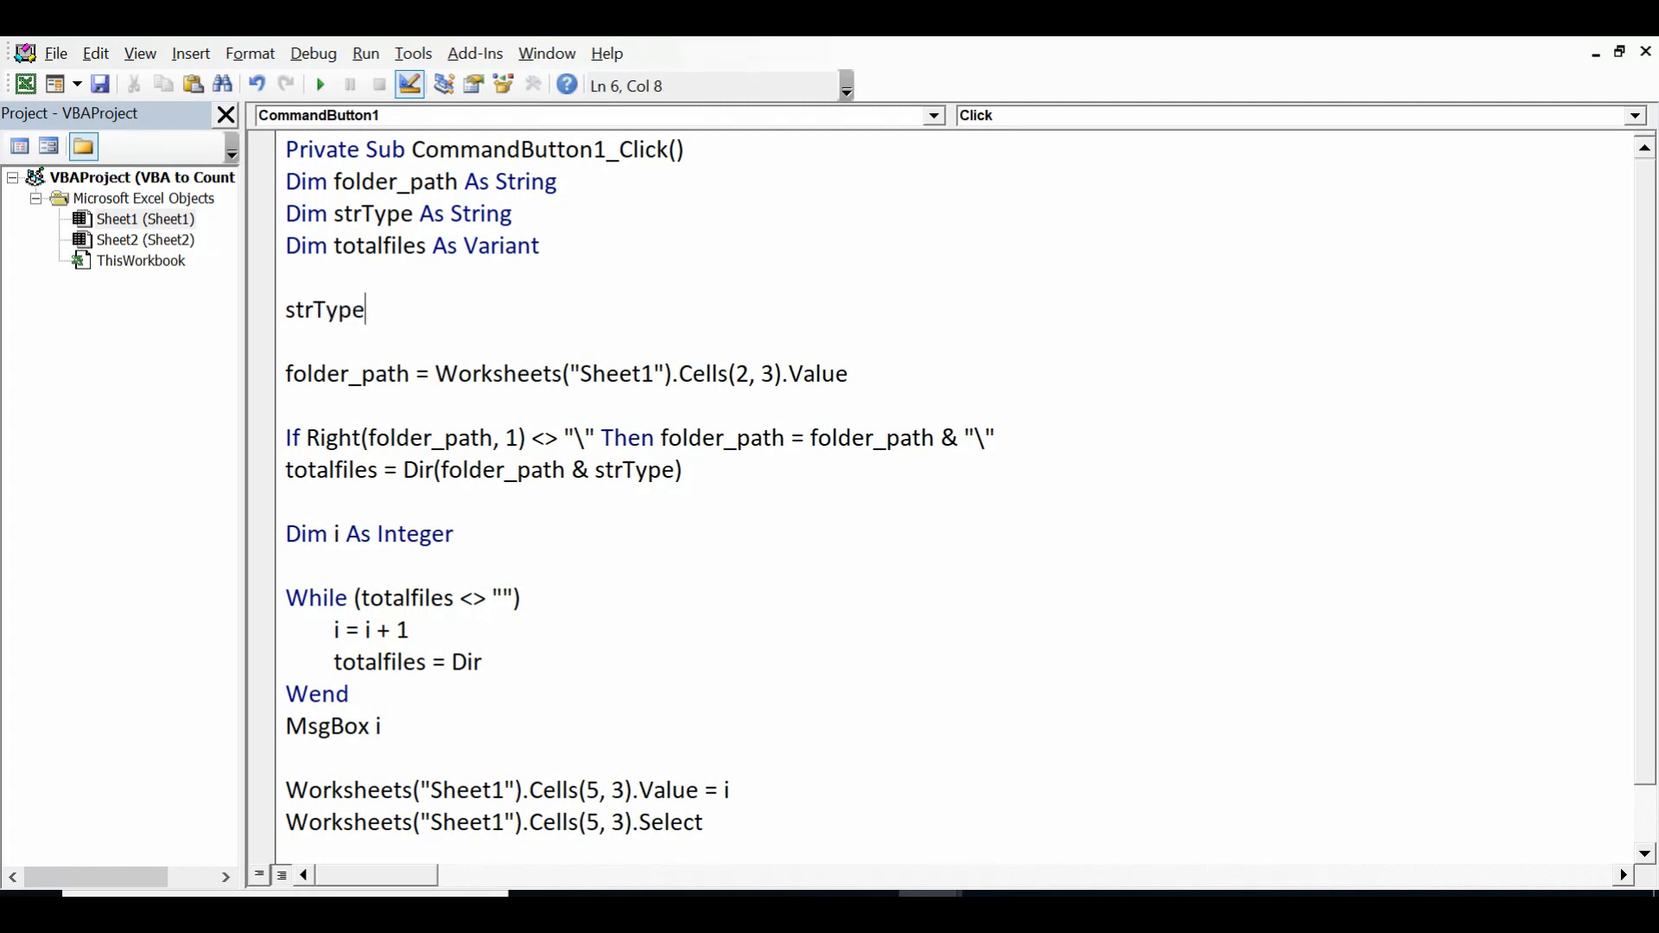
type("=")
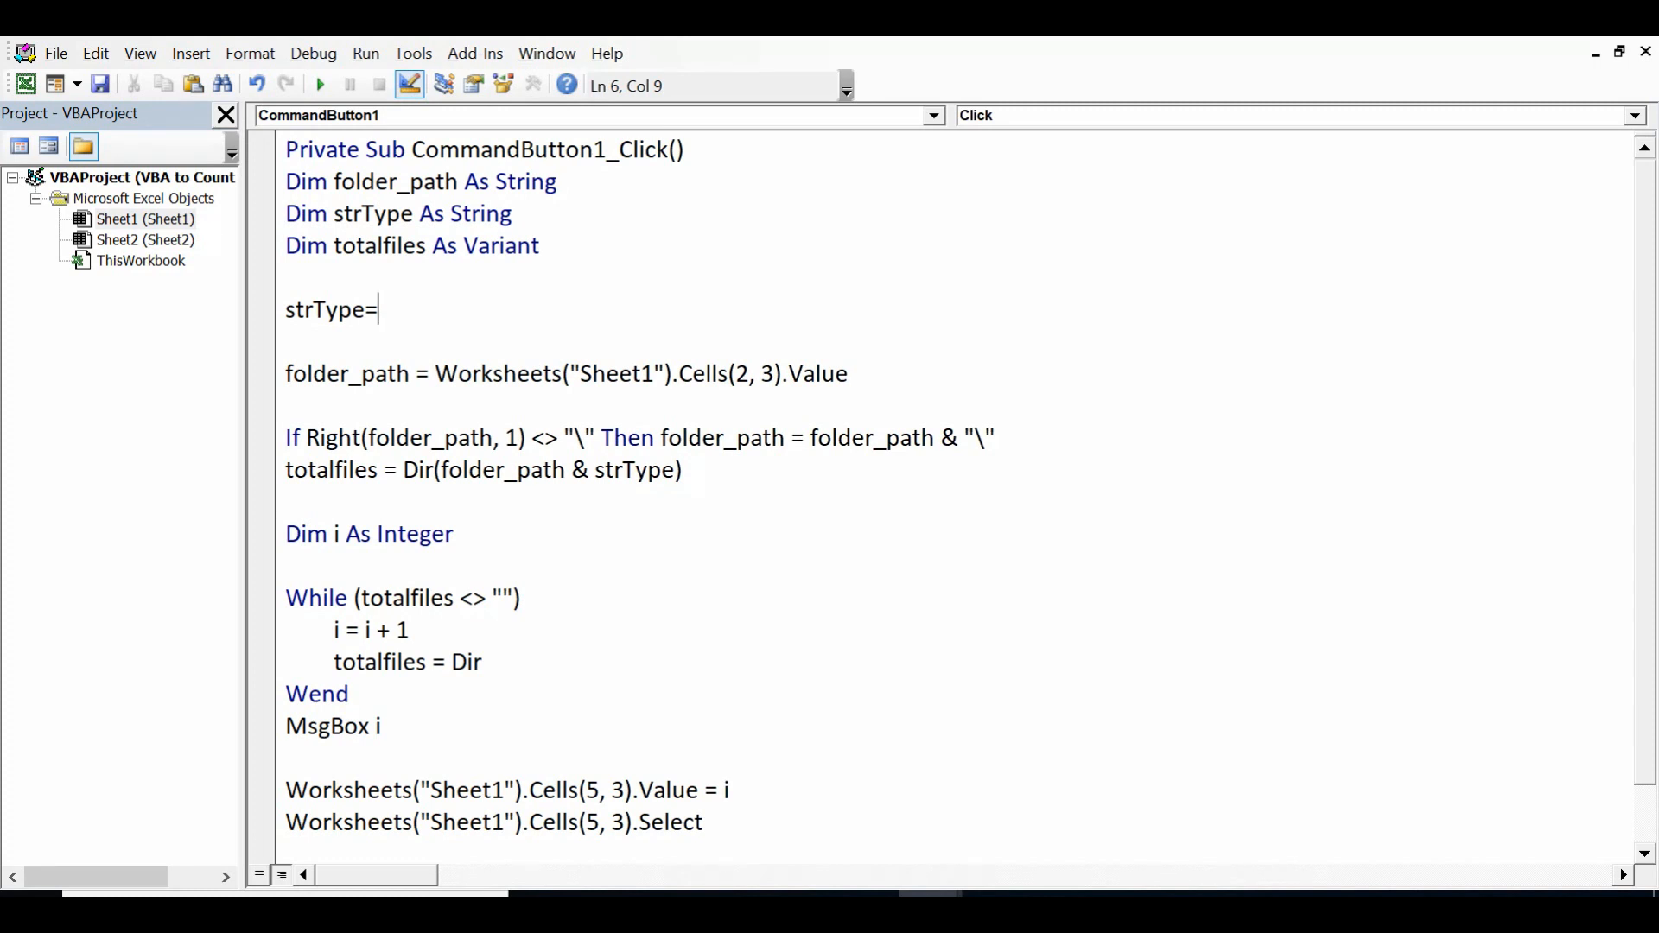
type("\"\"")
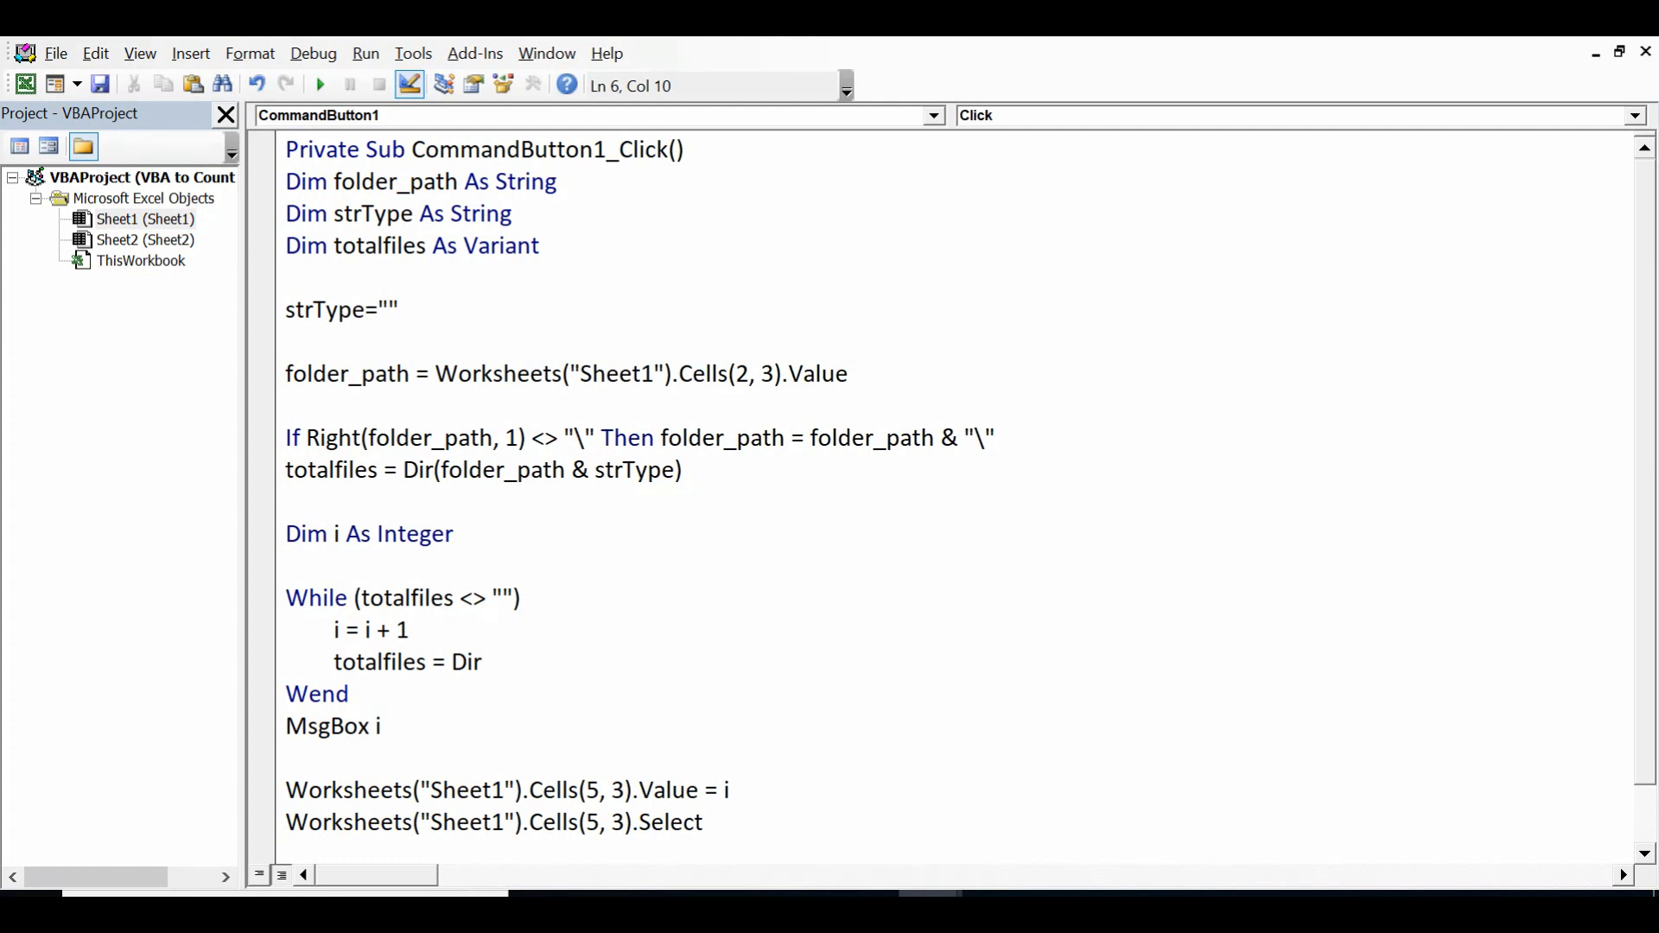
type("**")
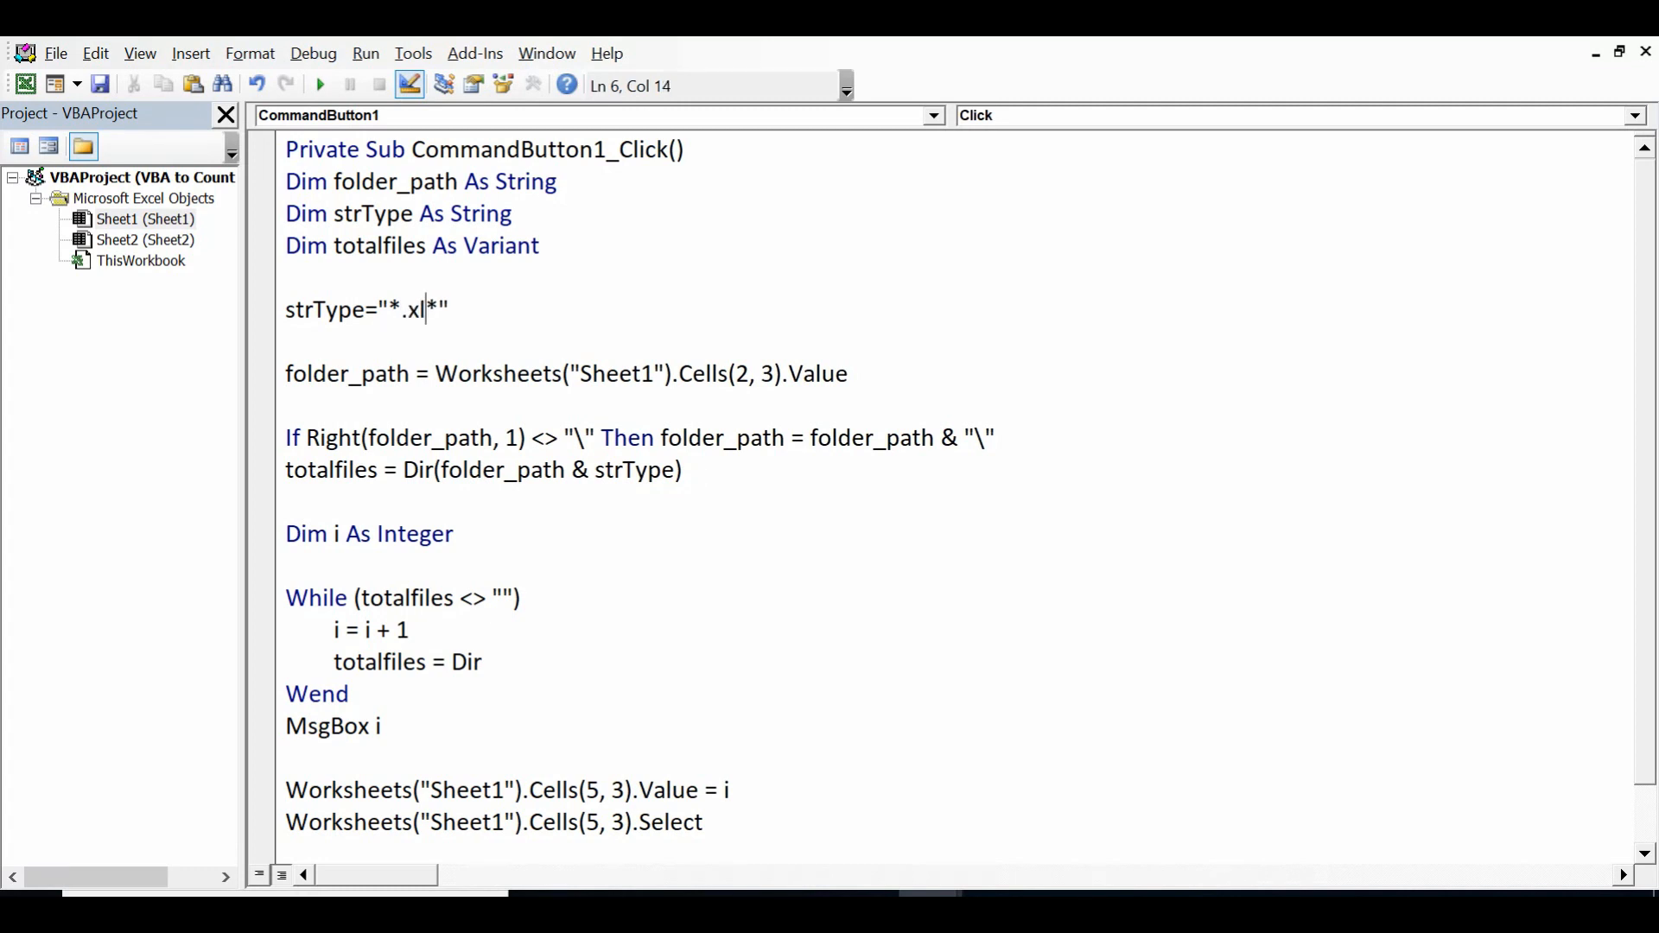
type("s")
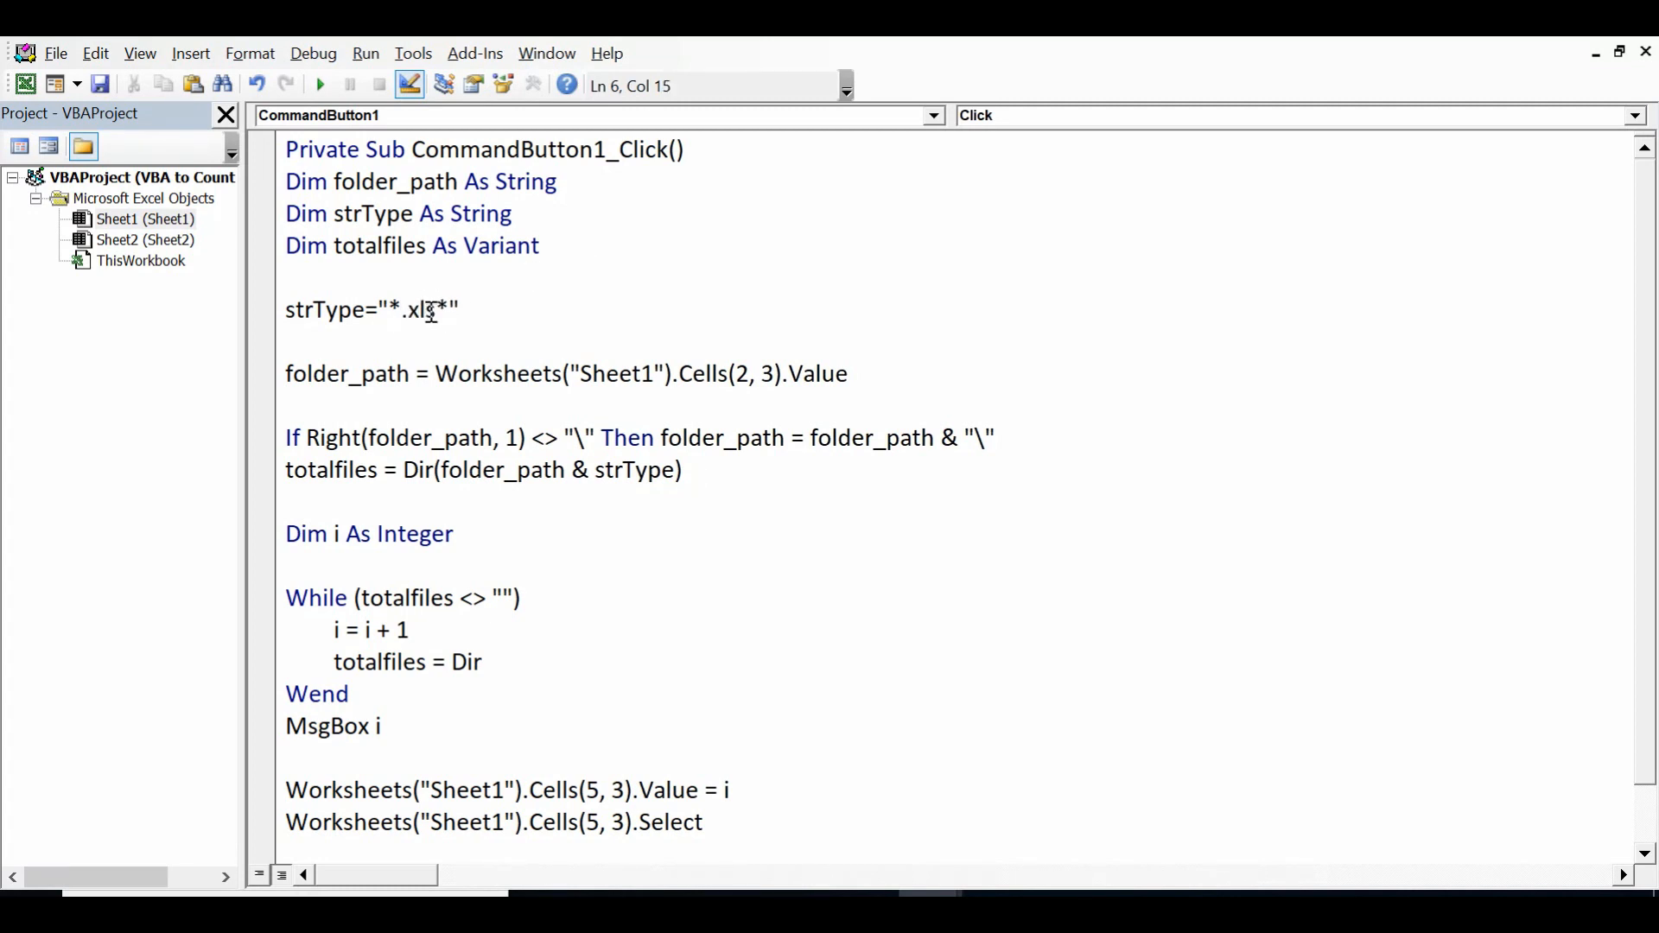
double_click(417, 310)
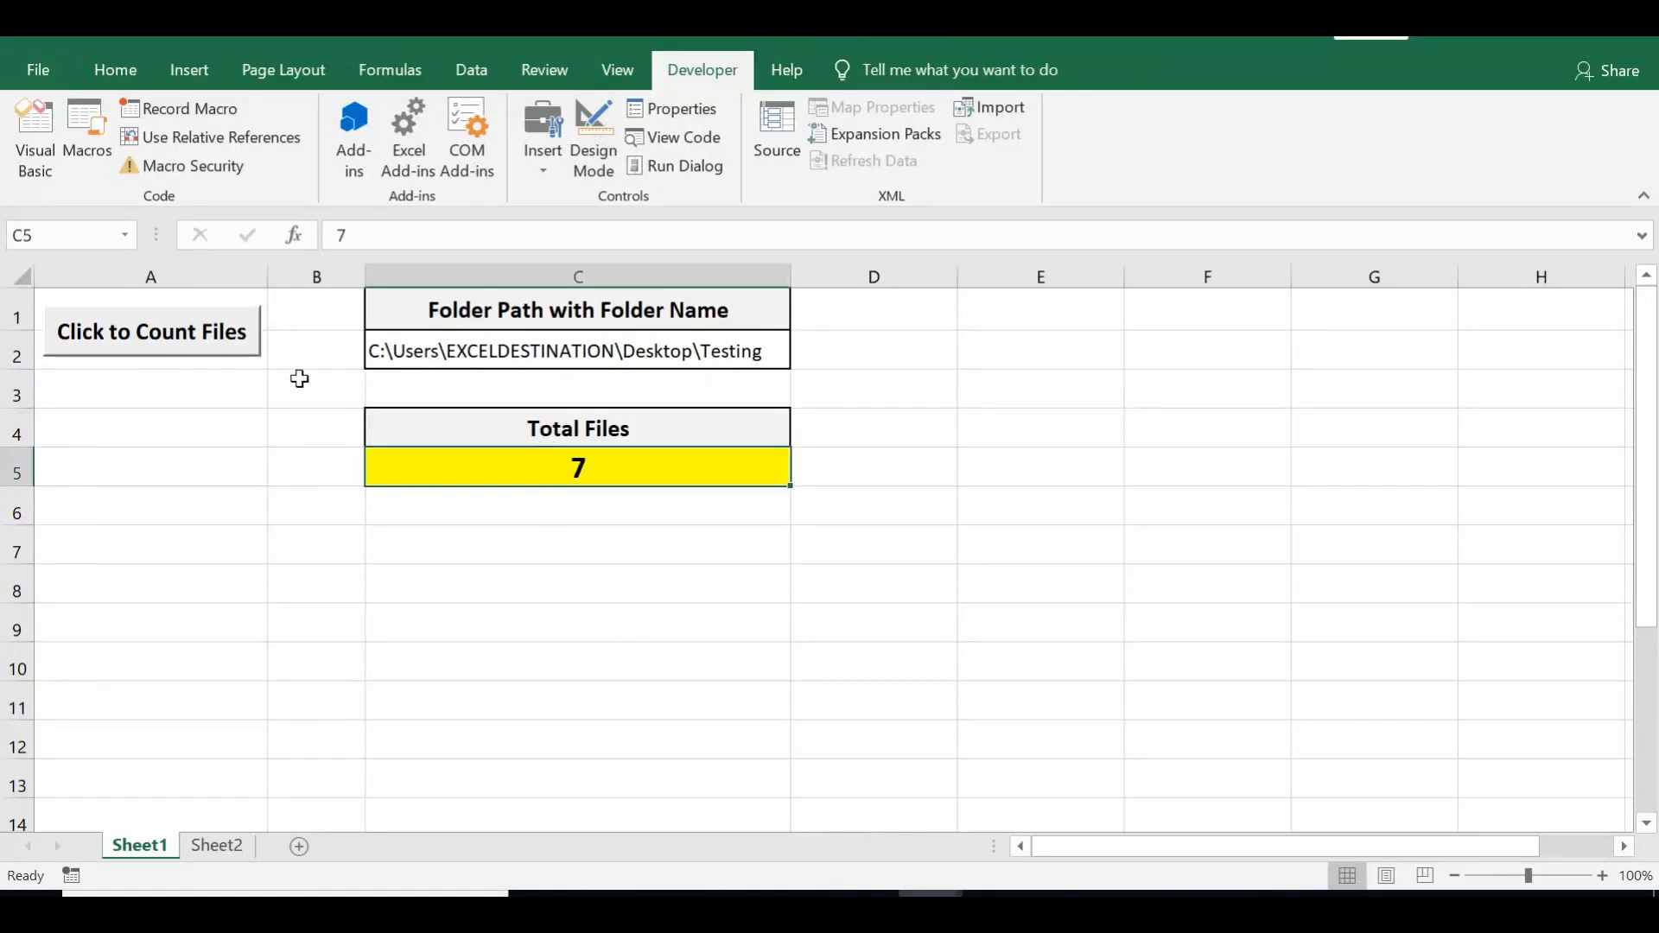
Run the count with the xls filter, dismiss the message, and confirm C5 now shows 3.
left_click(152, 332)
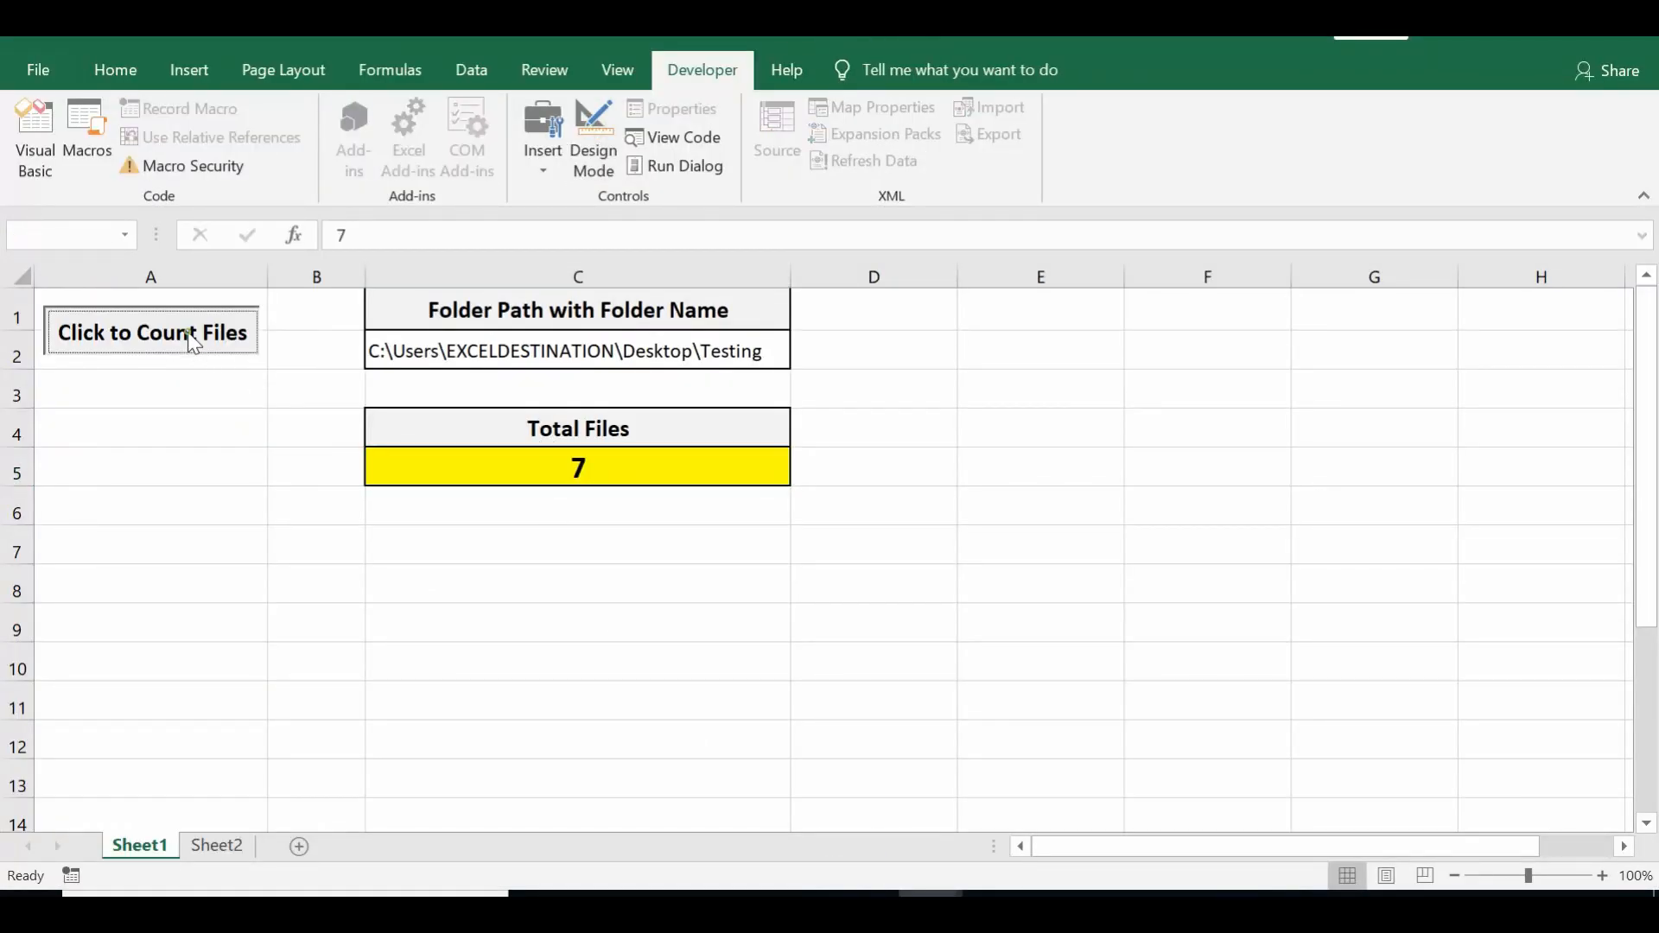
left_click(151, 332)
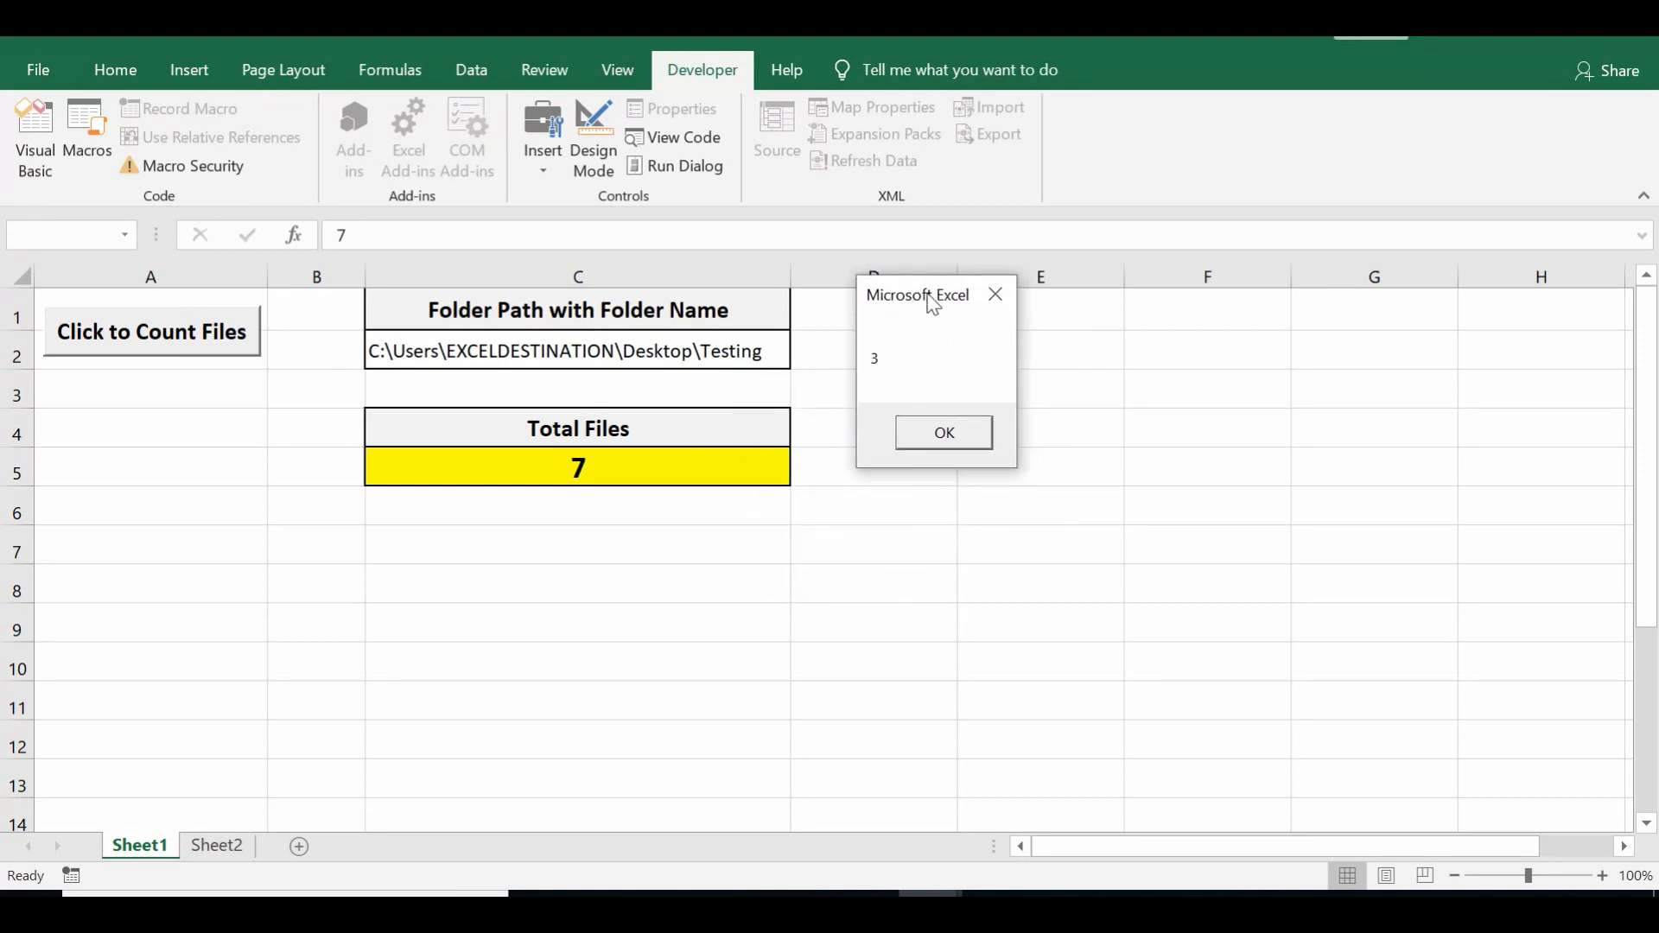
left_click(942, 432)
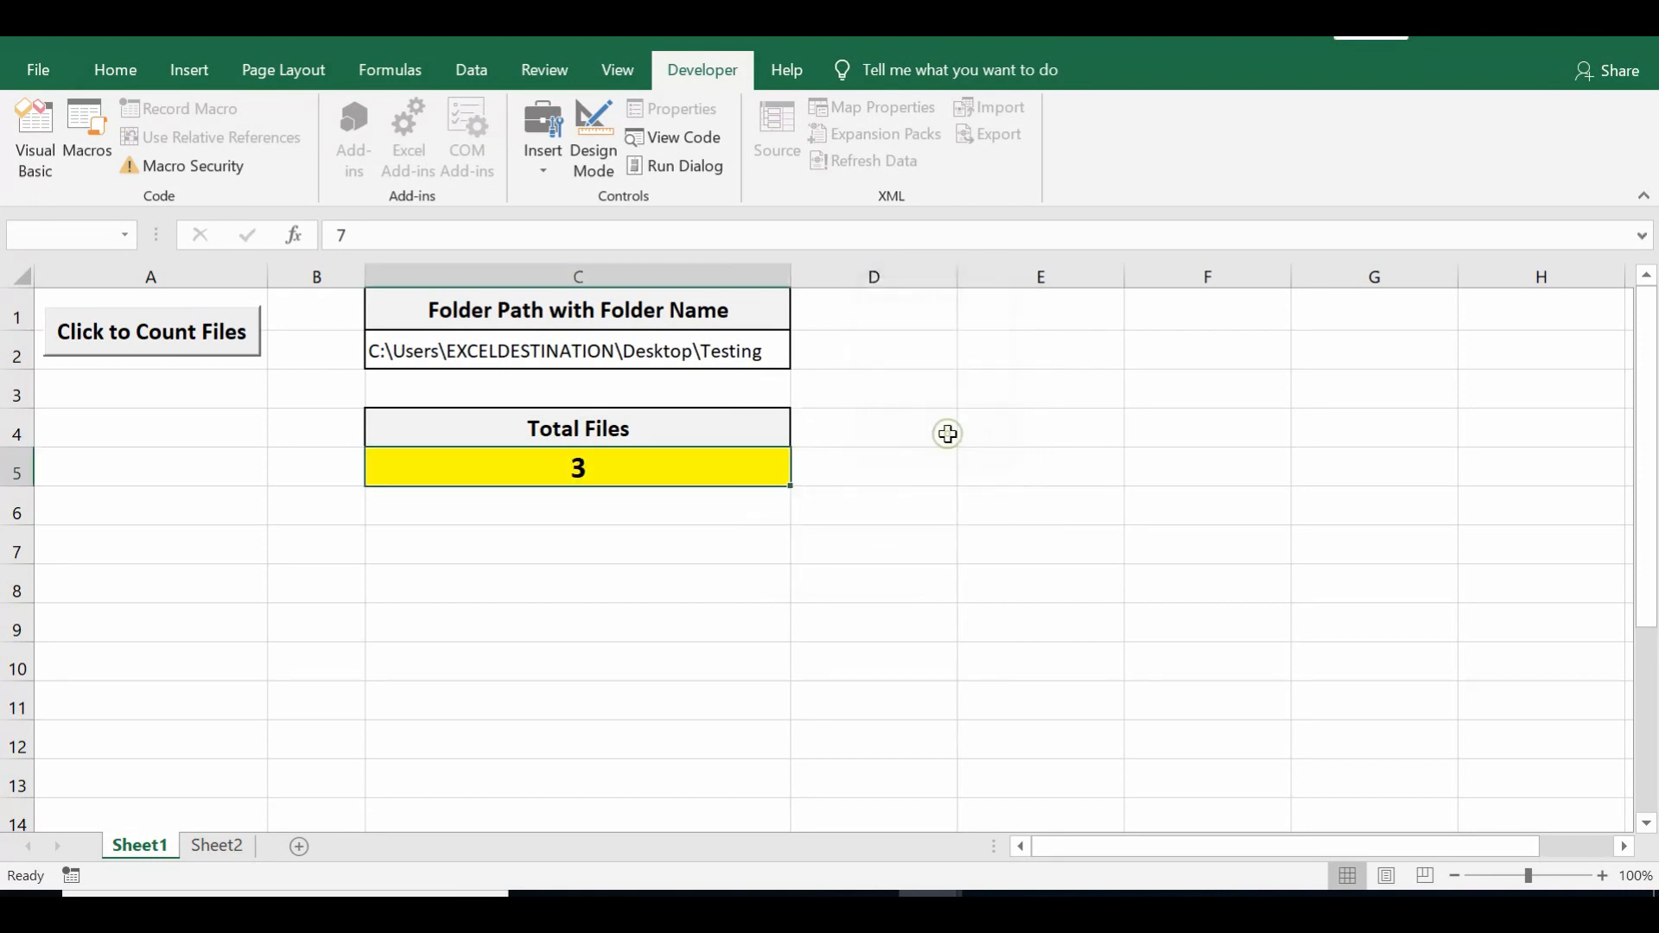
left_click(577, 468)
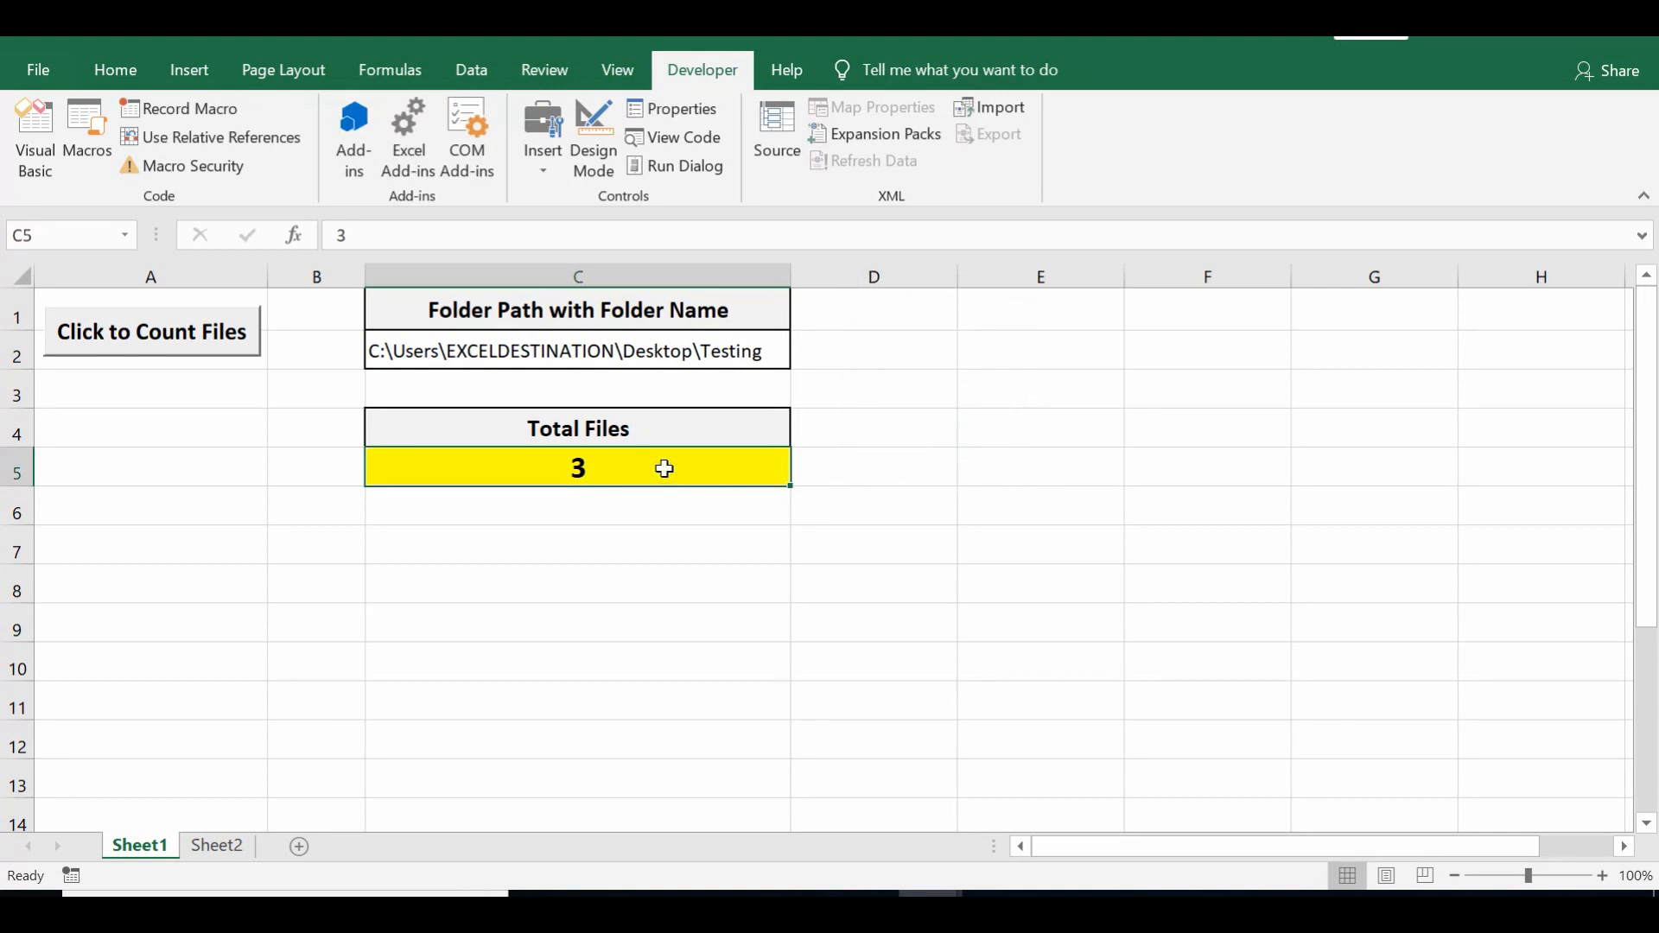
mouse_move(818, 545)
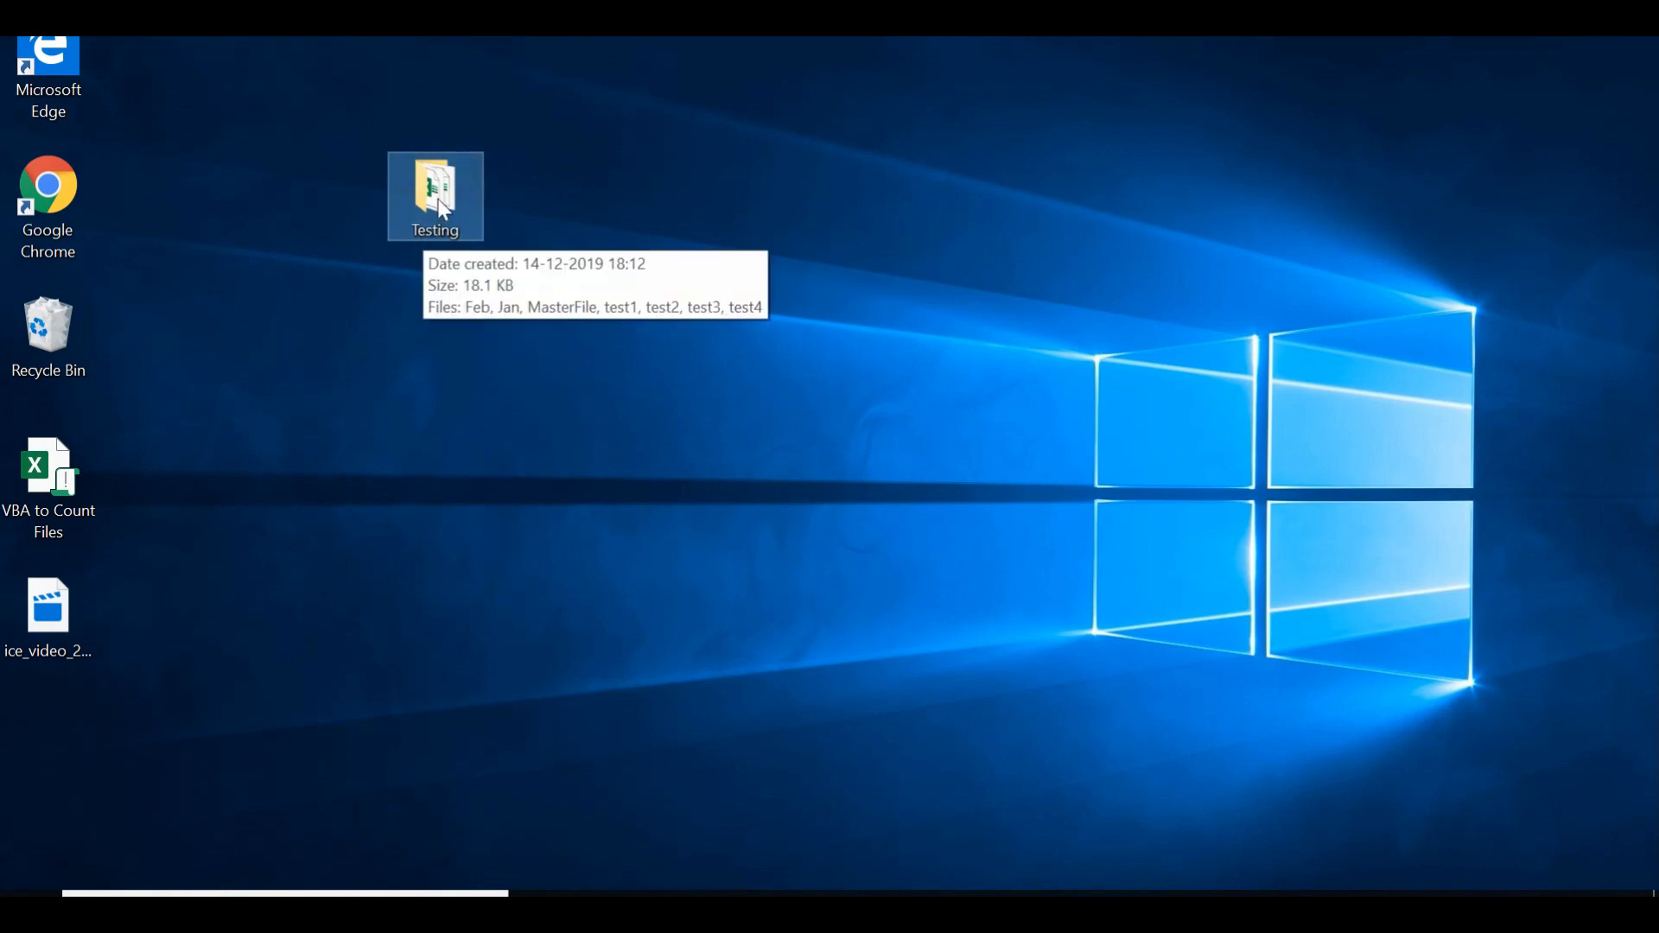
double_click(433, 196)
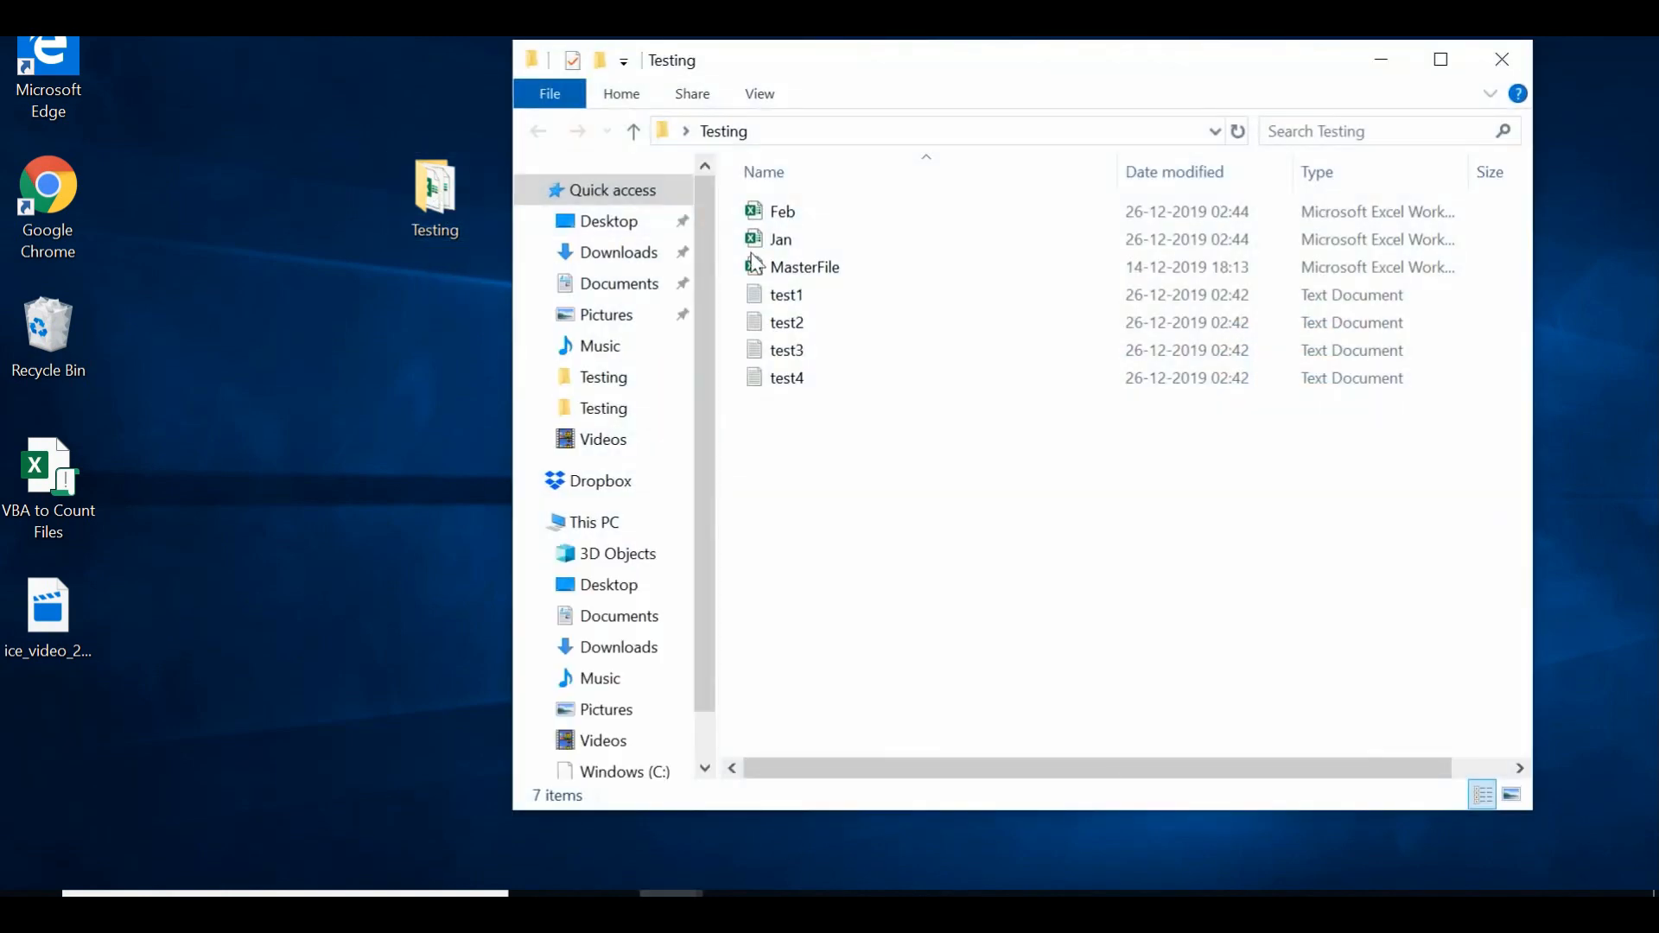
left_click(781, 211)
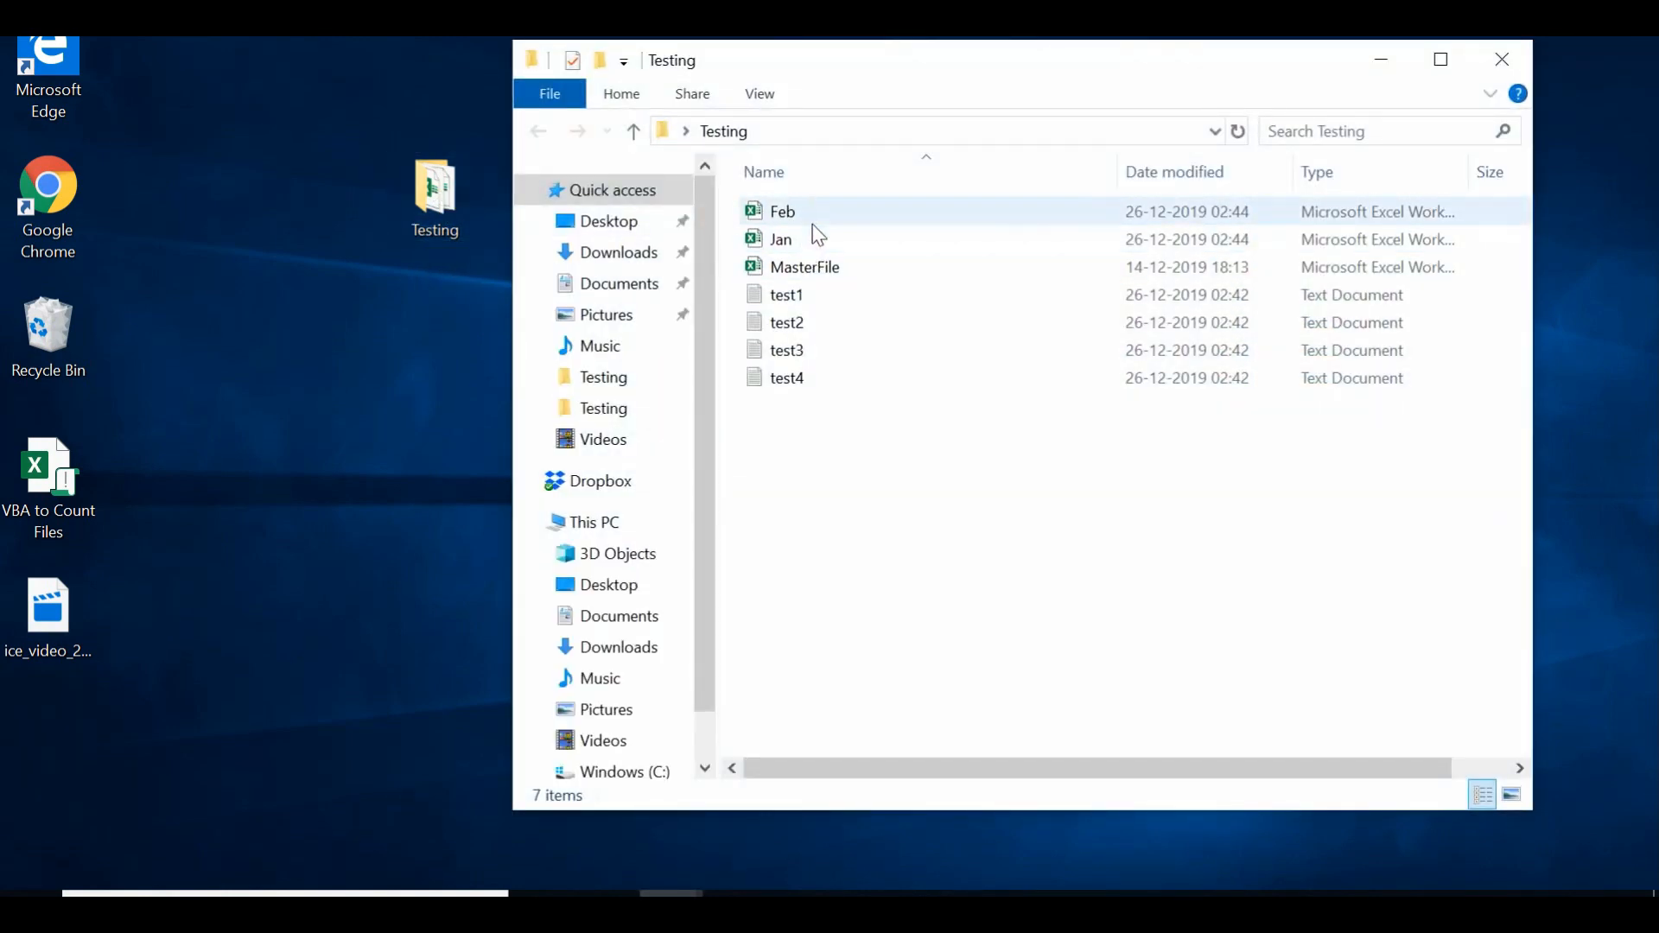
left_click(782, 238)
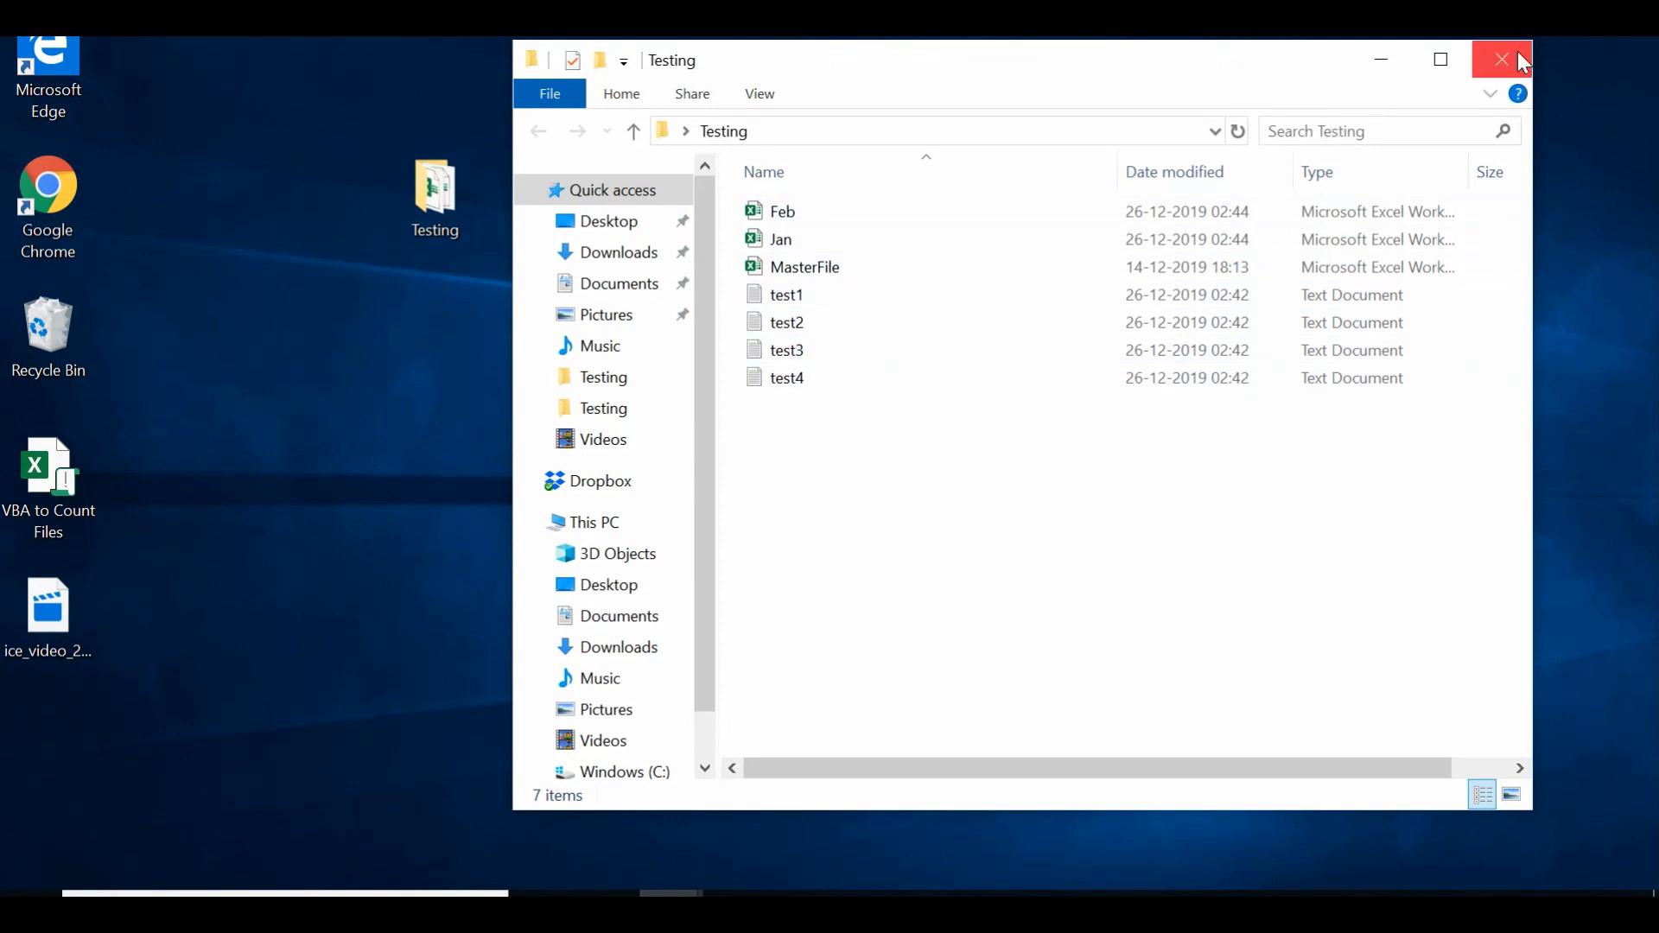
left_click(1502, 58)
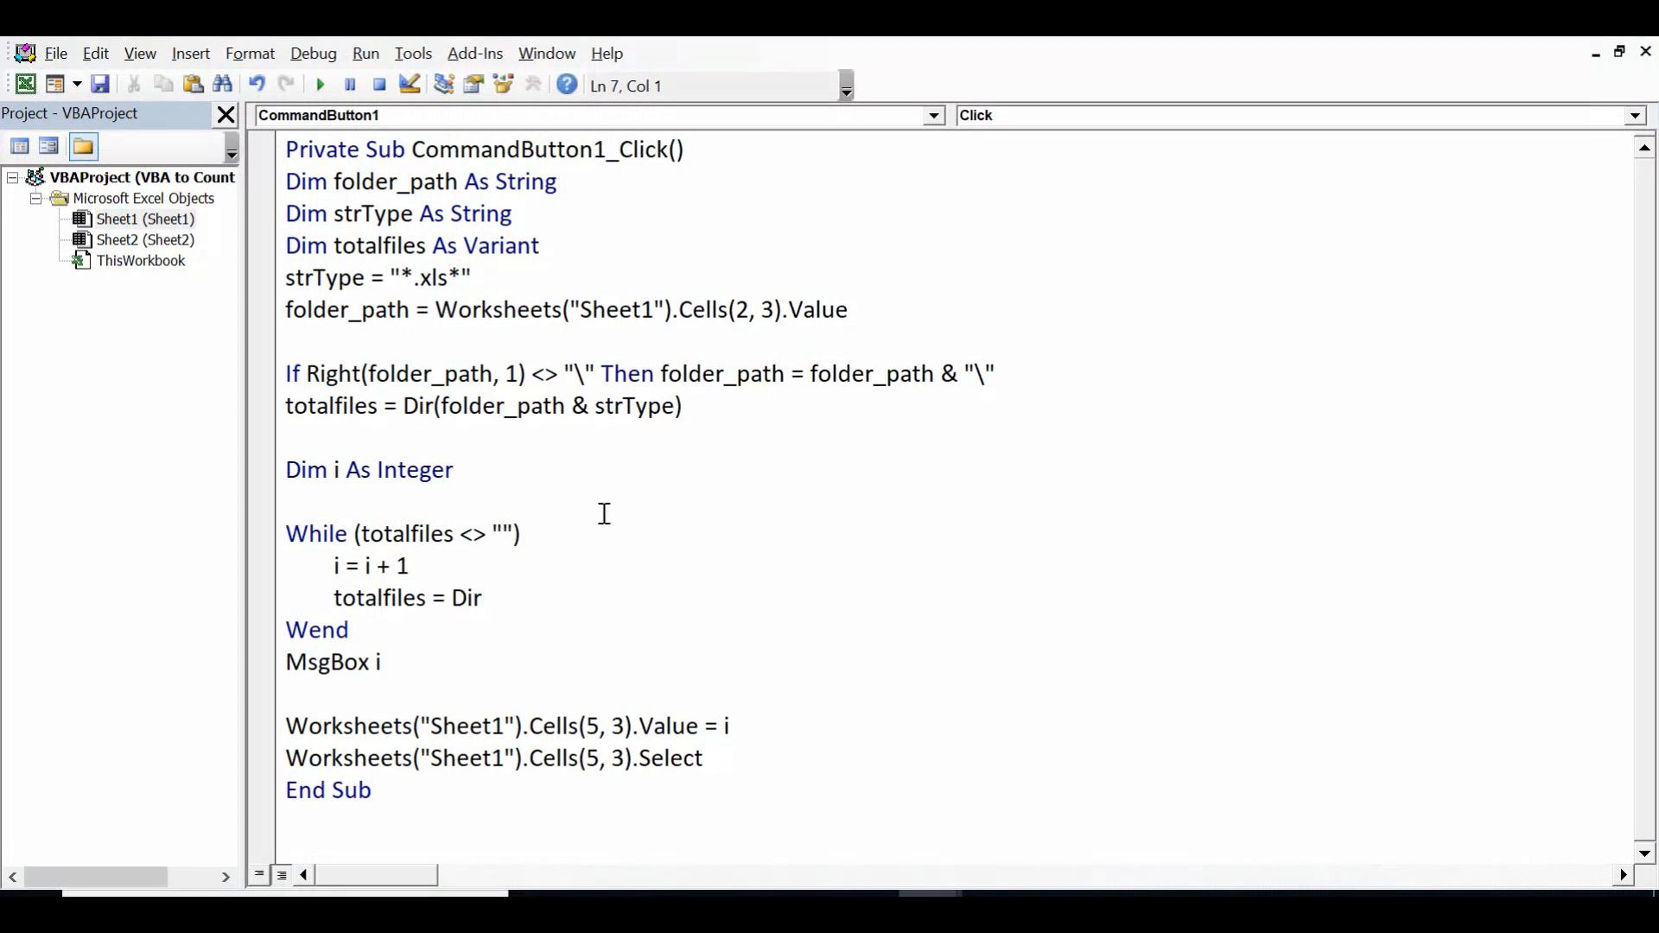
Replace xls with txt so strType reads "*.txt*".
left_click(465, 310)
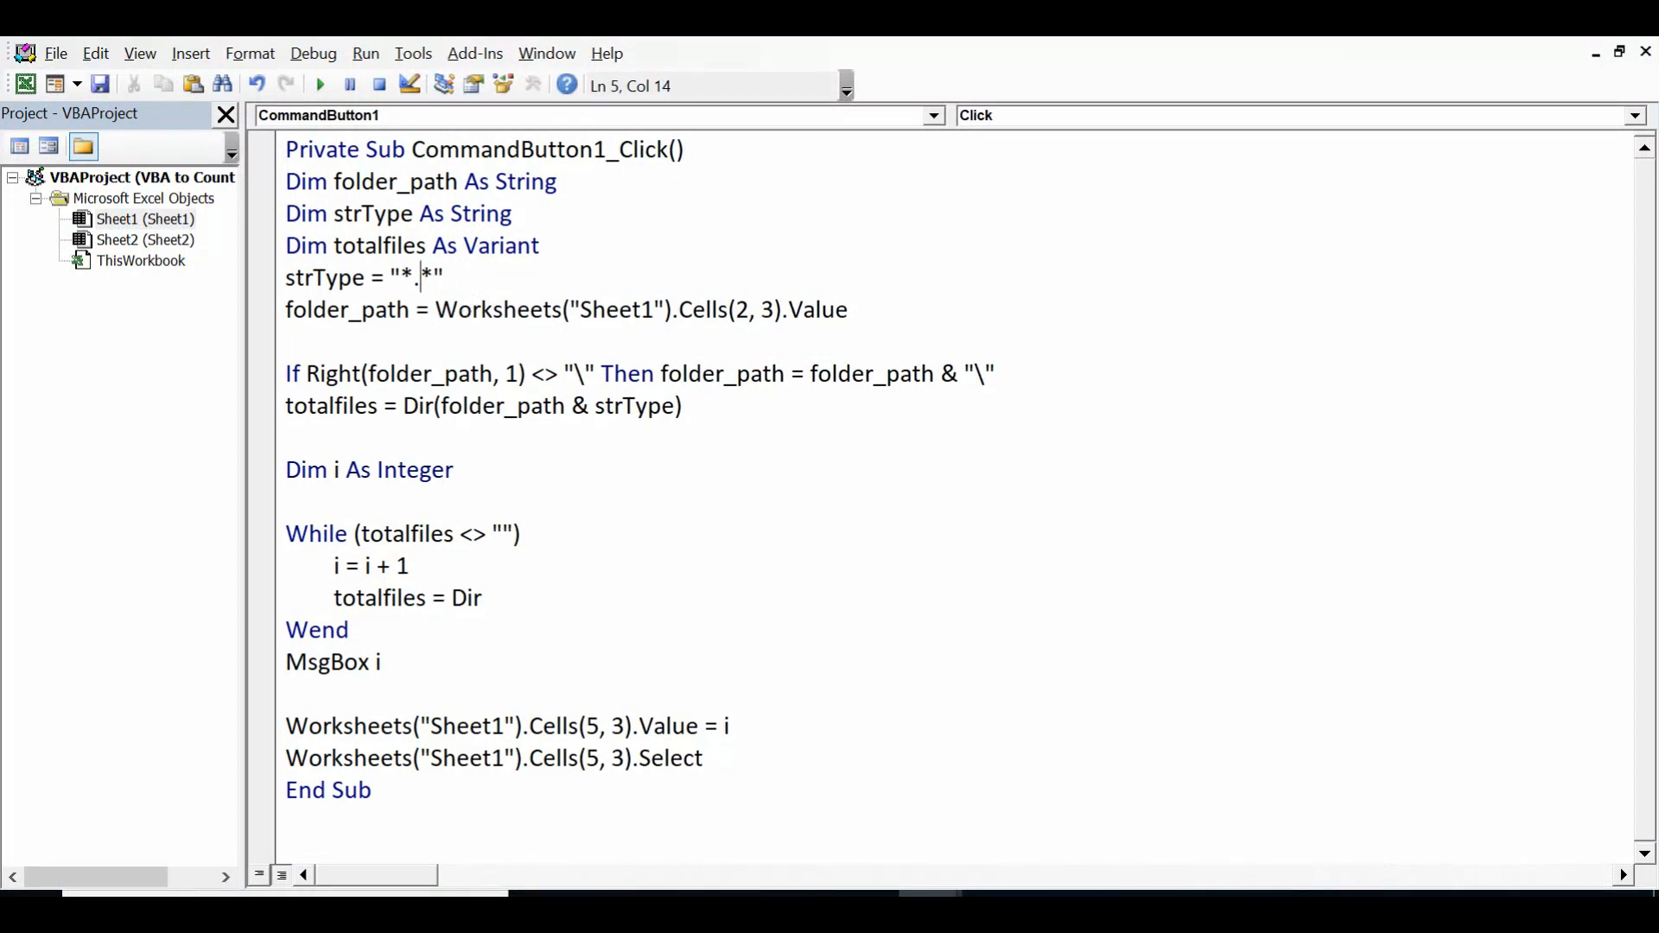
type("txt")
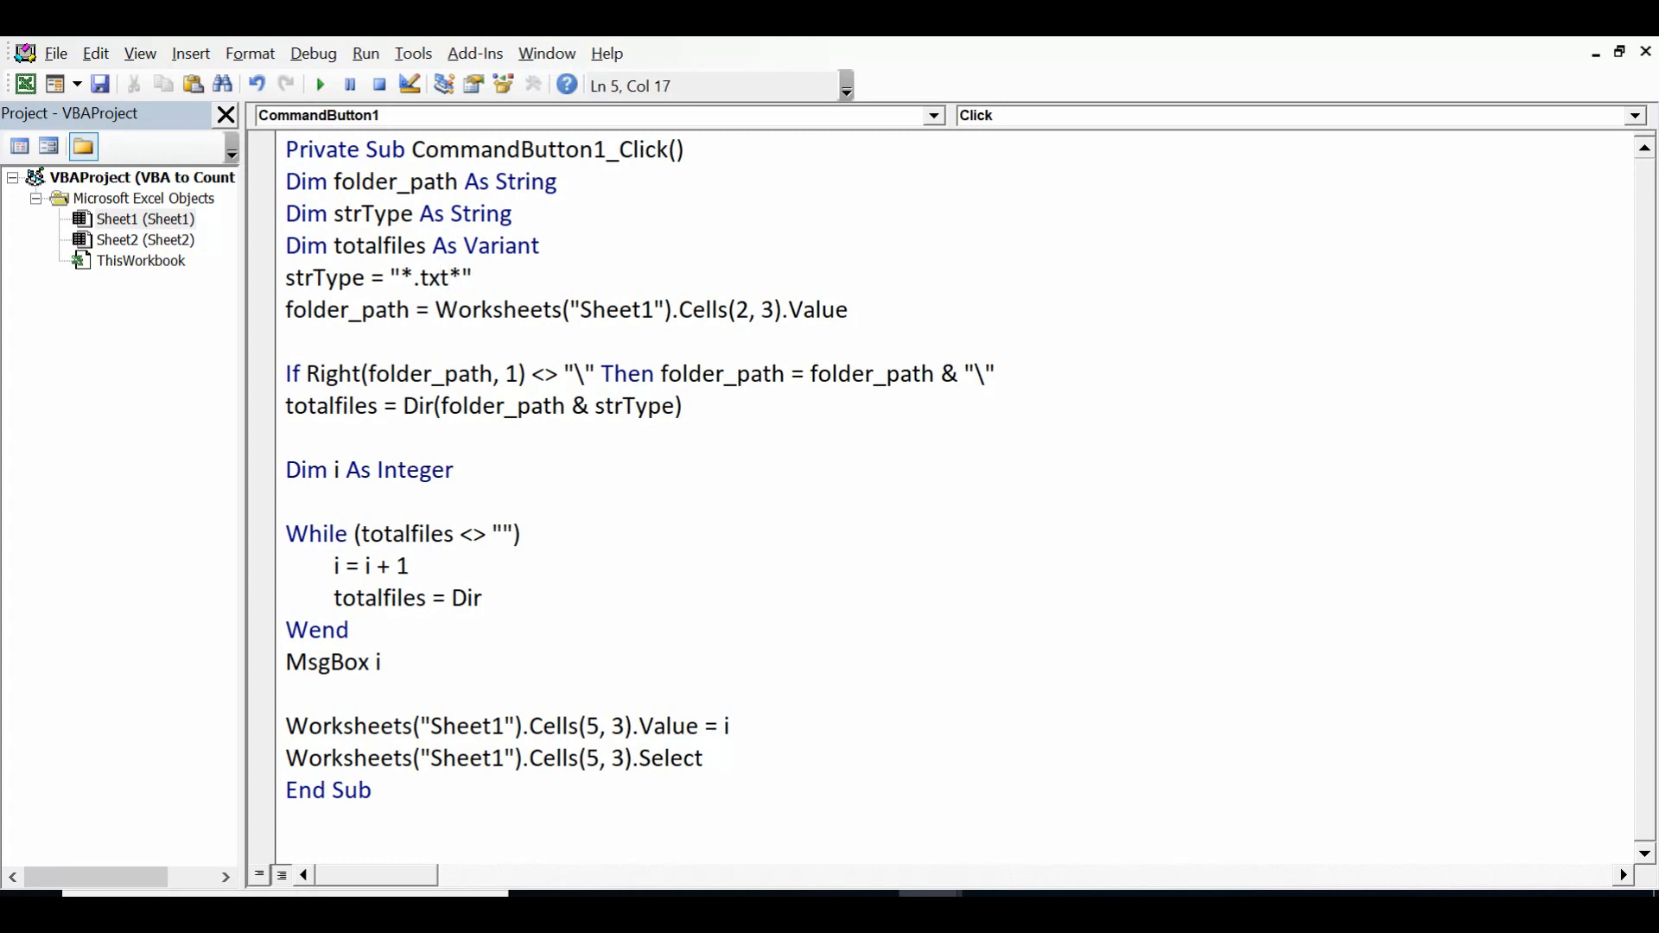
mouse_move(613, 453)
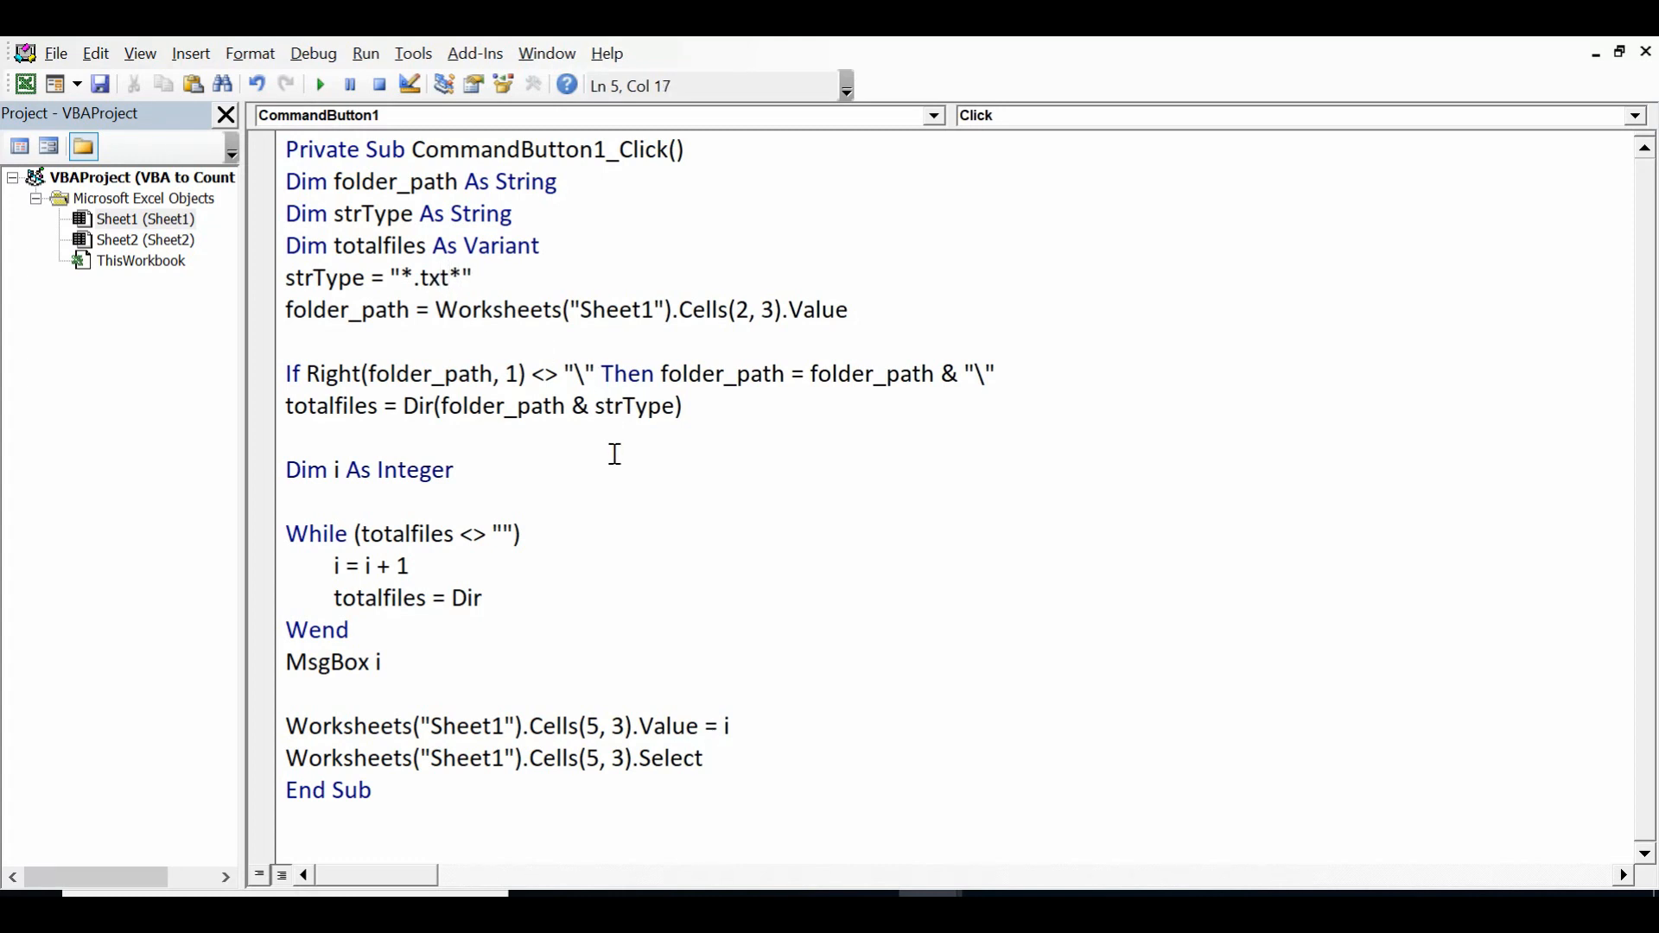
left_click(453, 470)
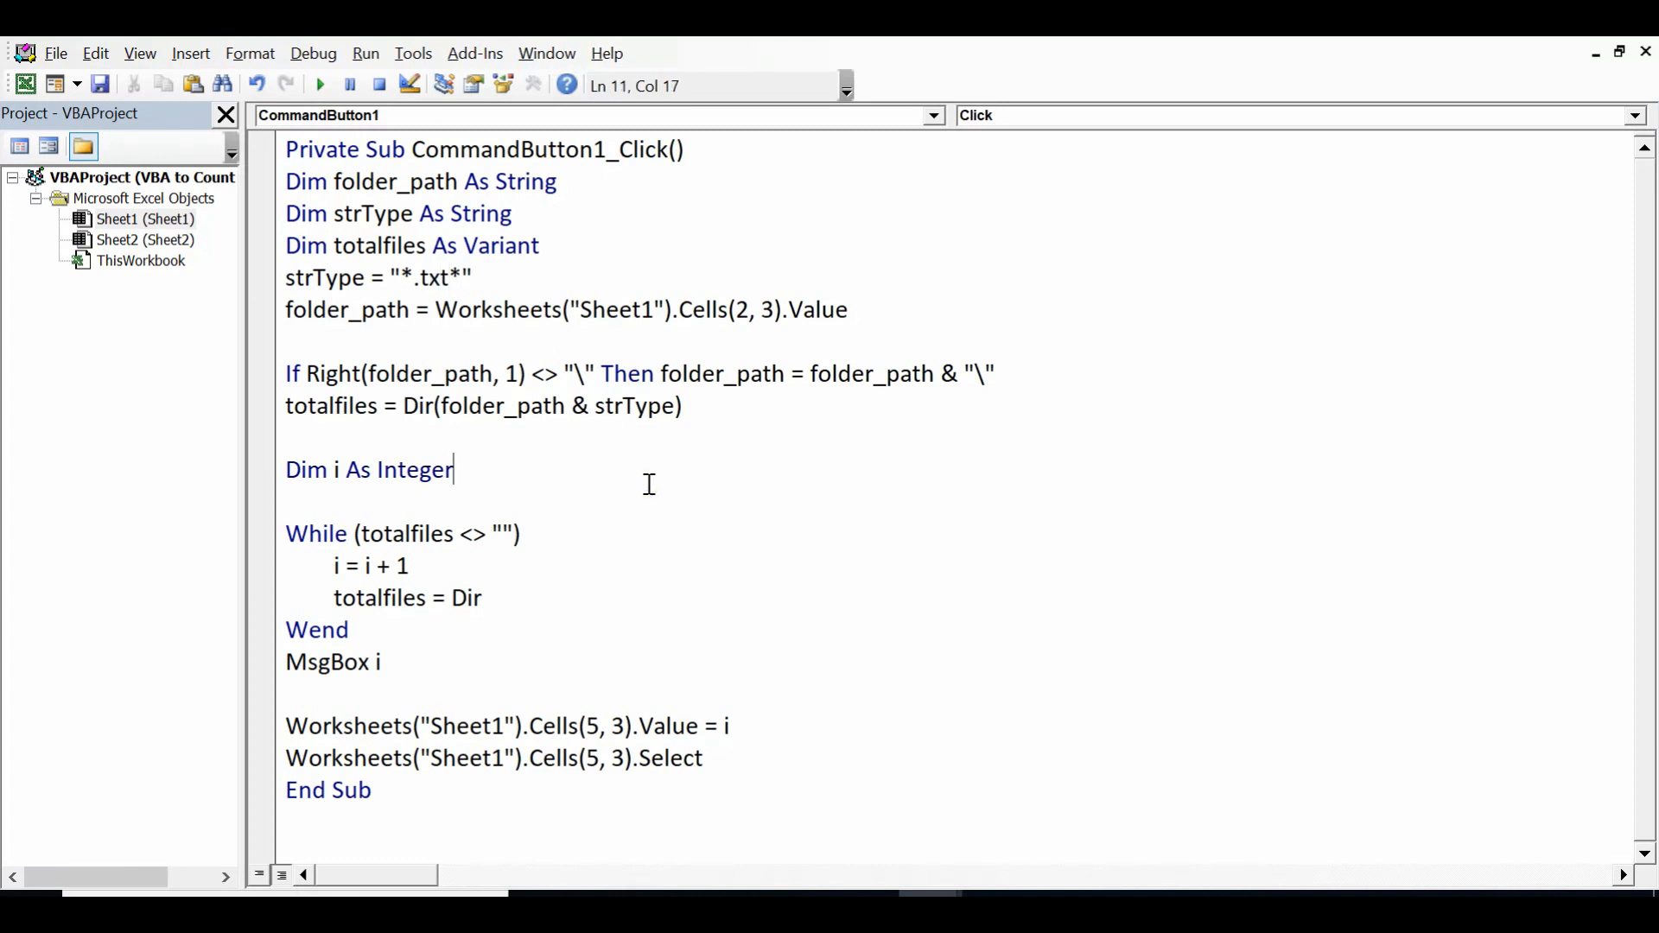
mouse_move(870, 859)
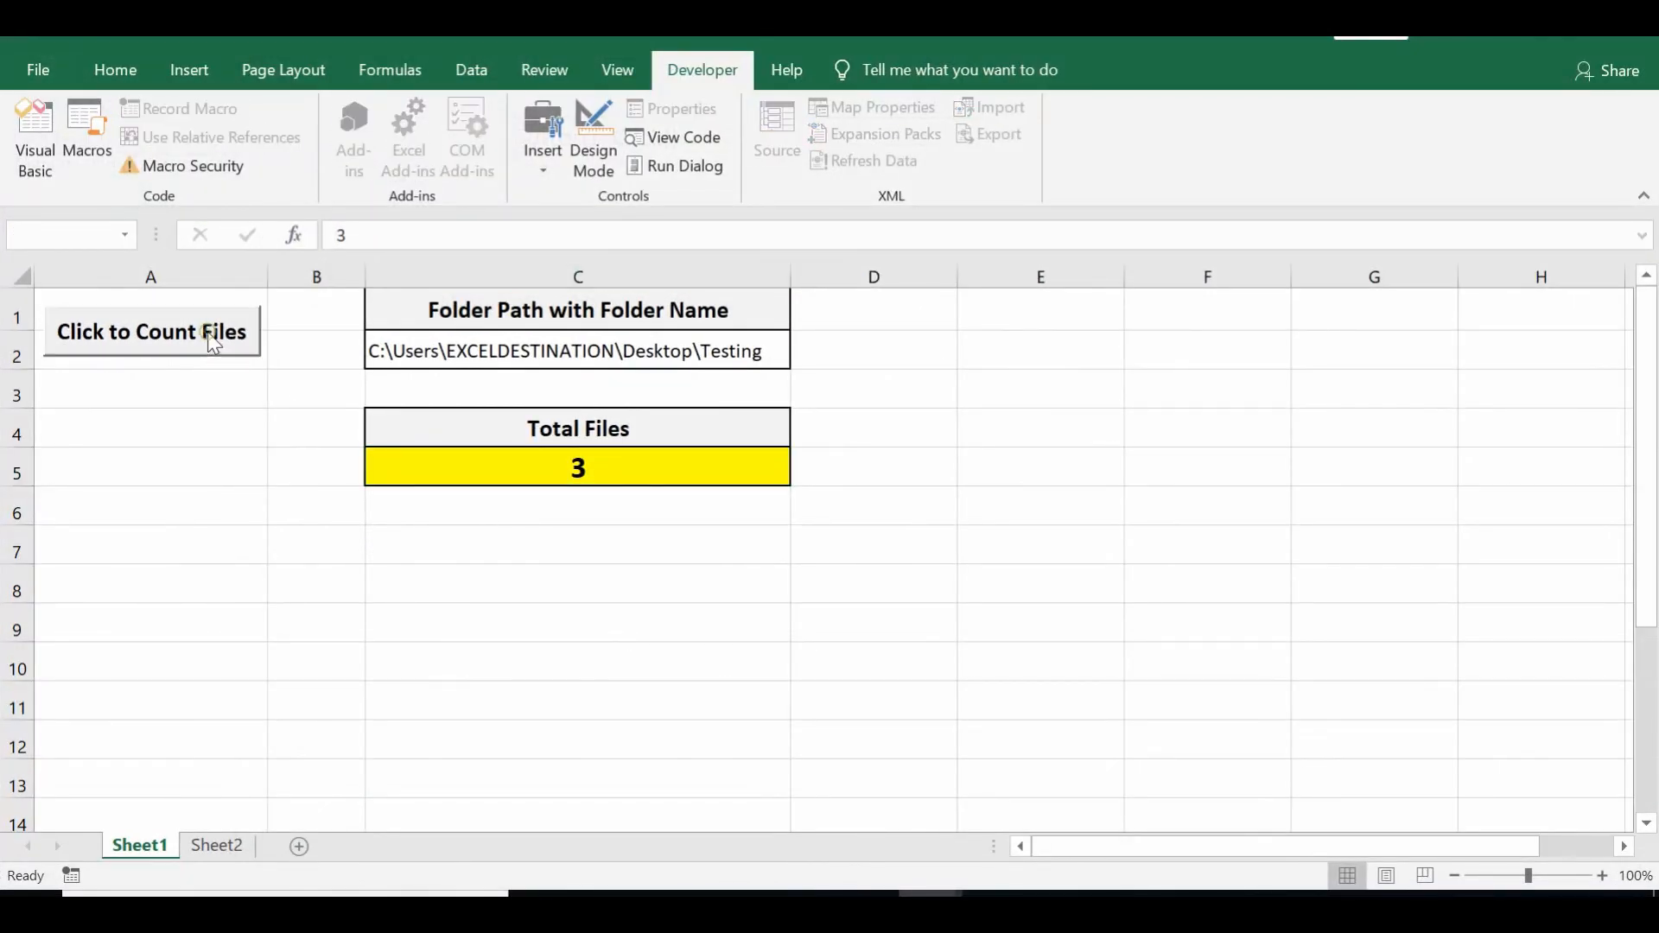
Run the count with the txt filter and dismiss the message reporting 4 files.
left_click(150, 331)
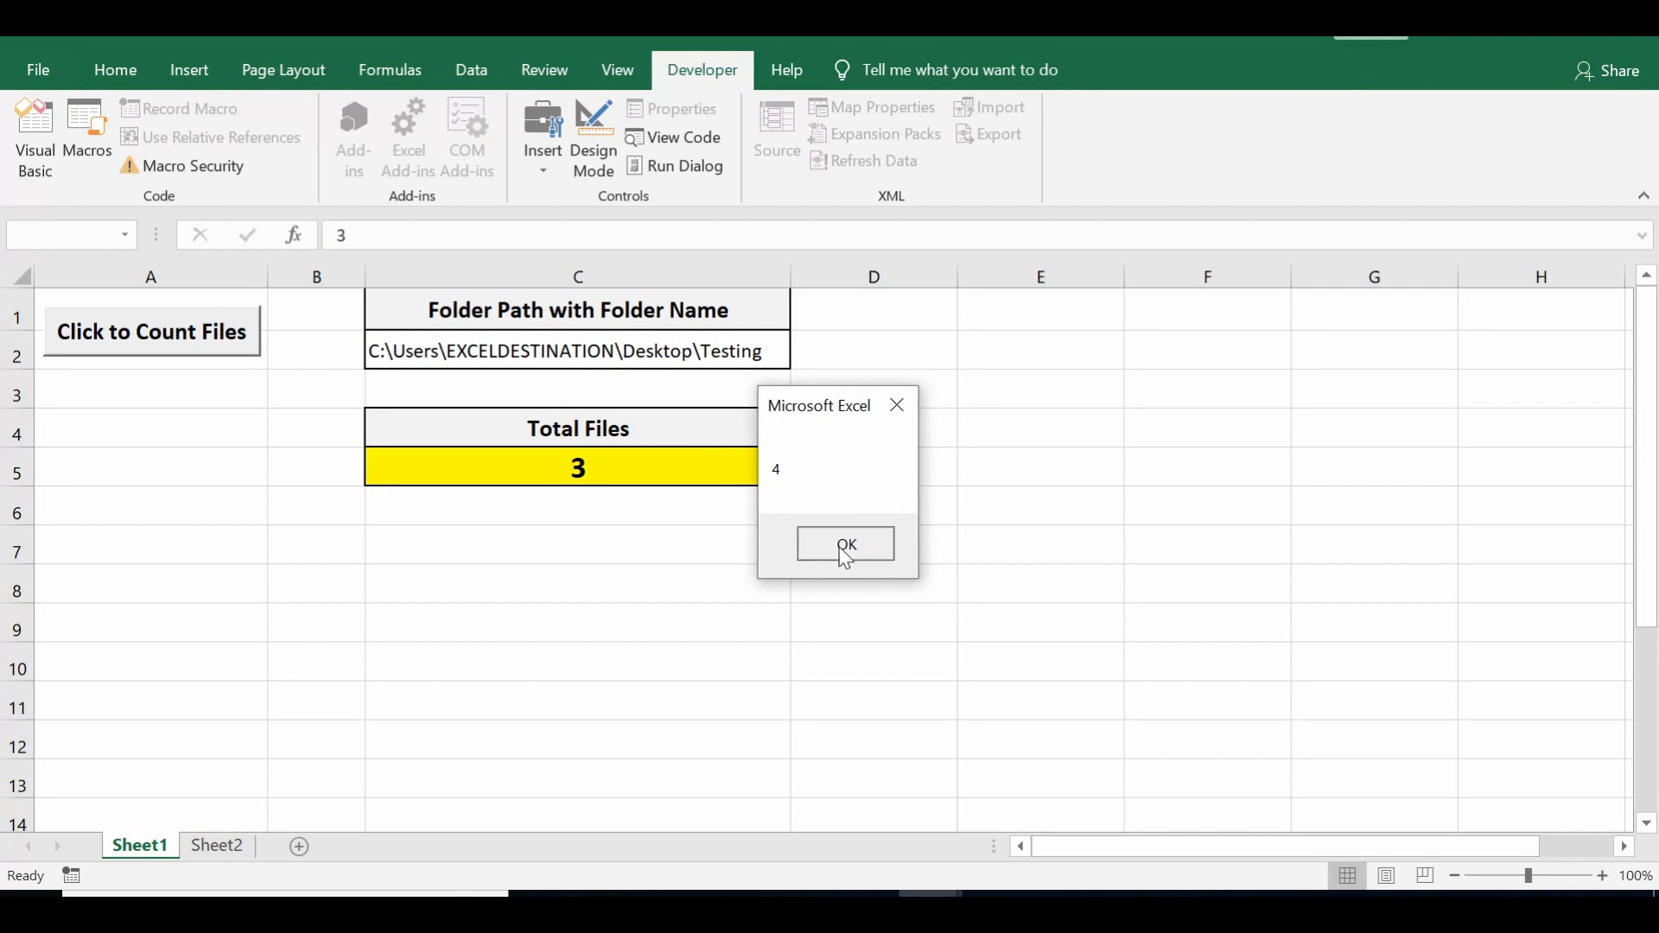
left_click(842, 544)
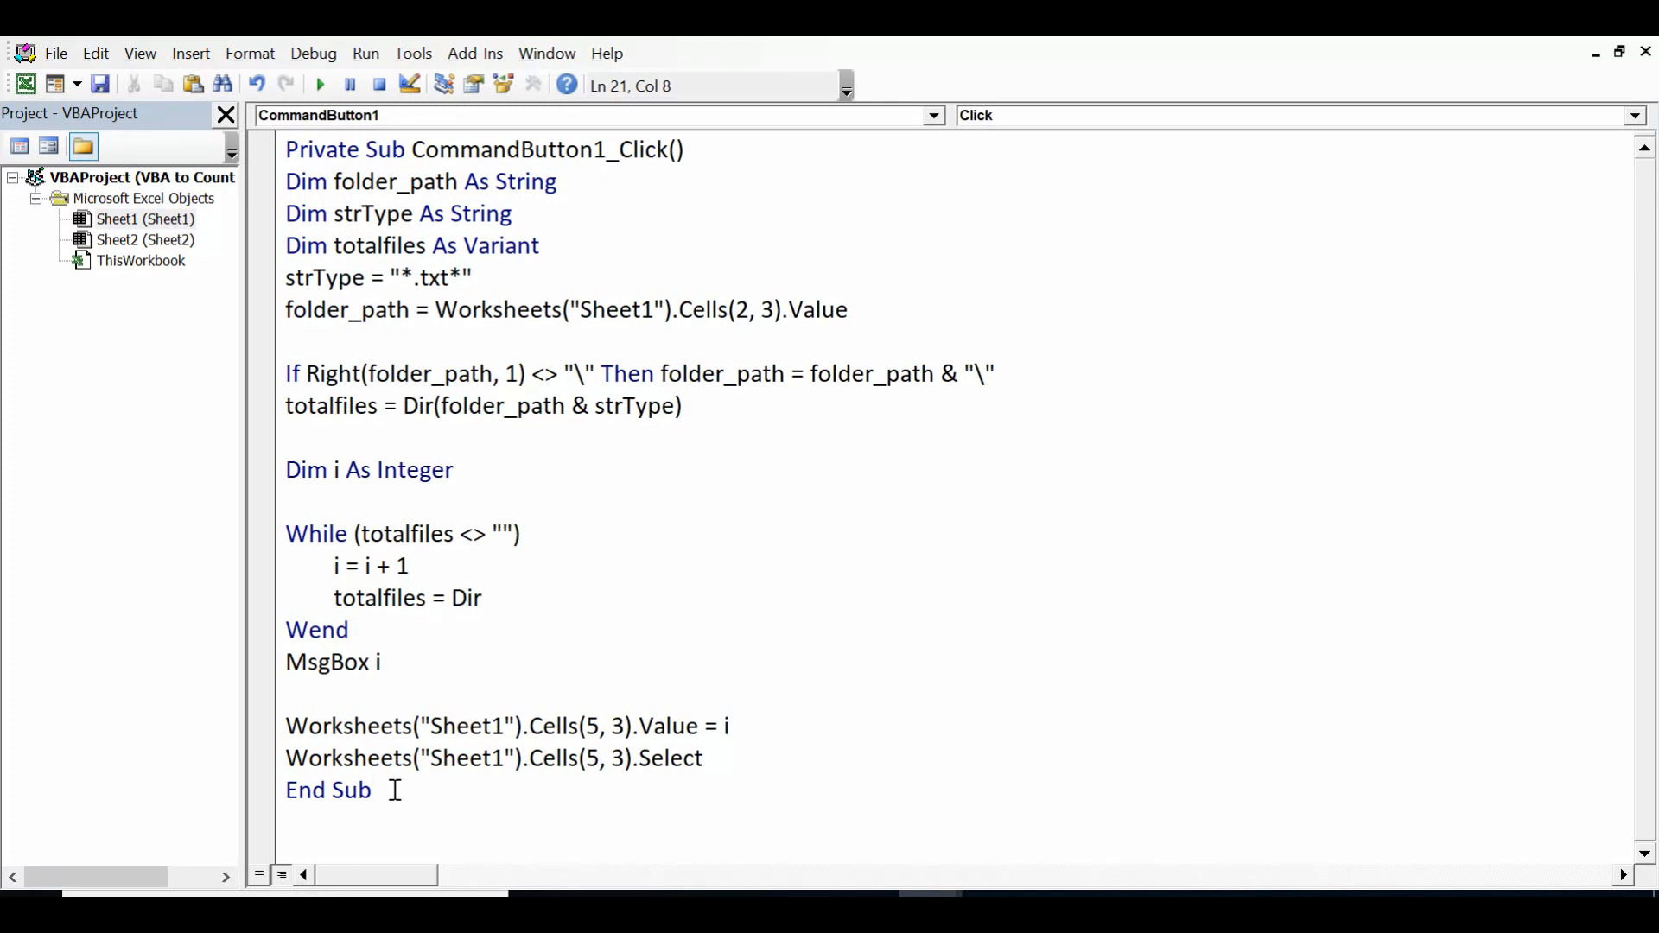
left_click(374, 790)
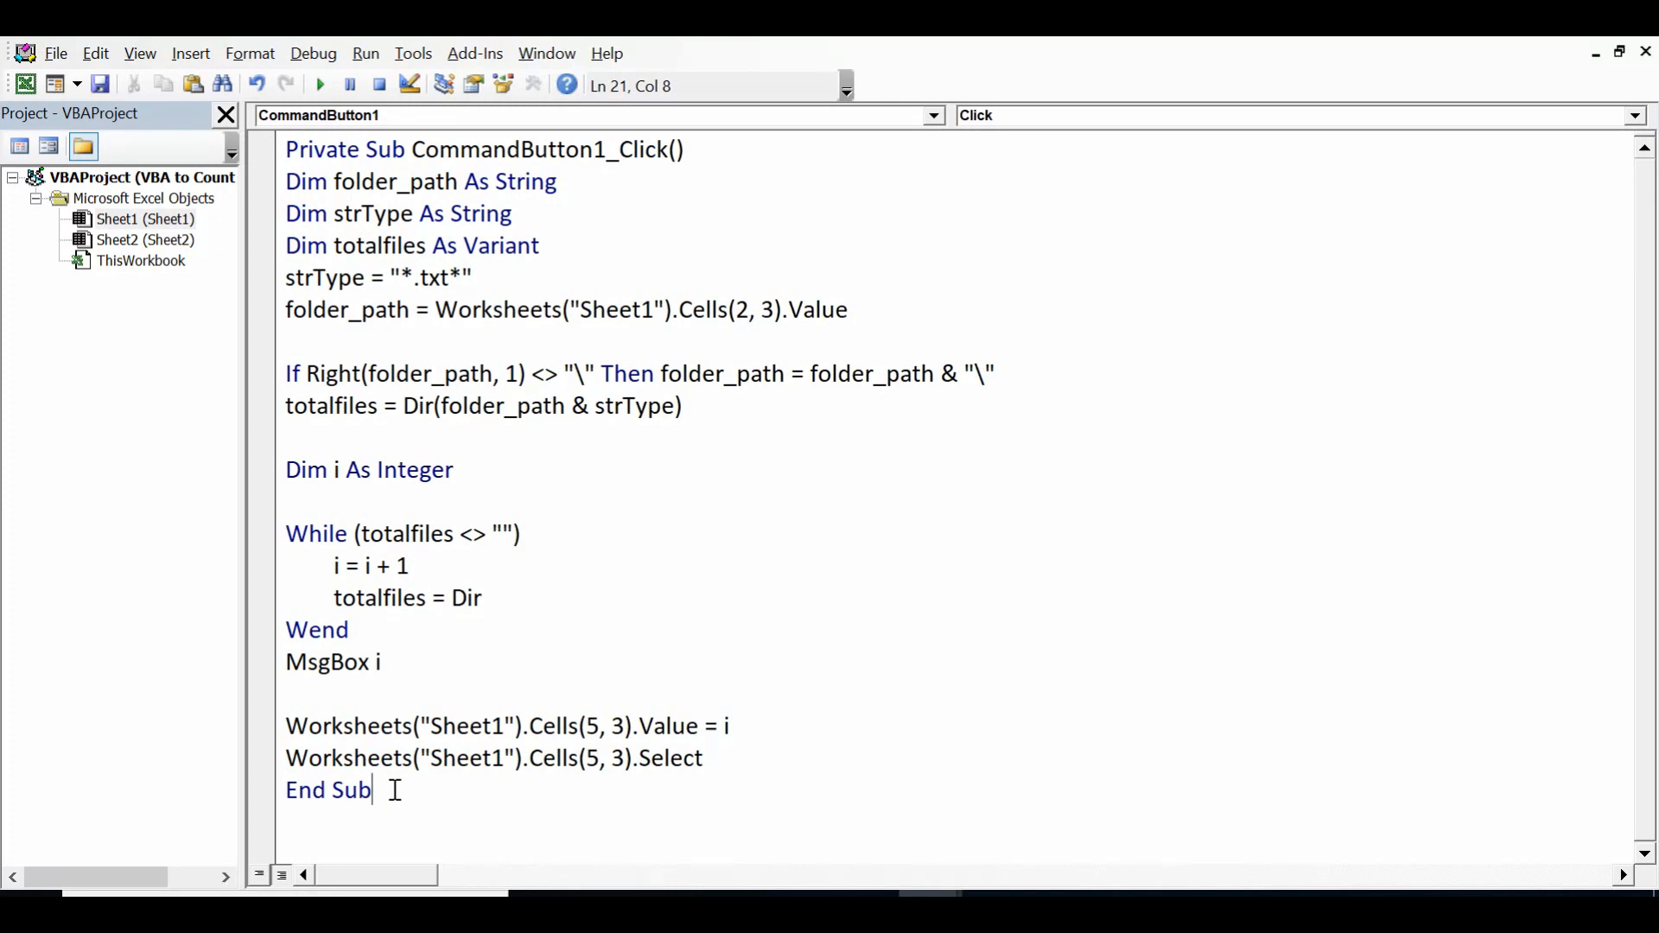